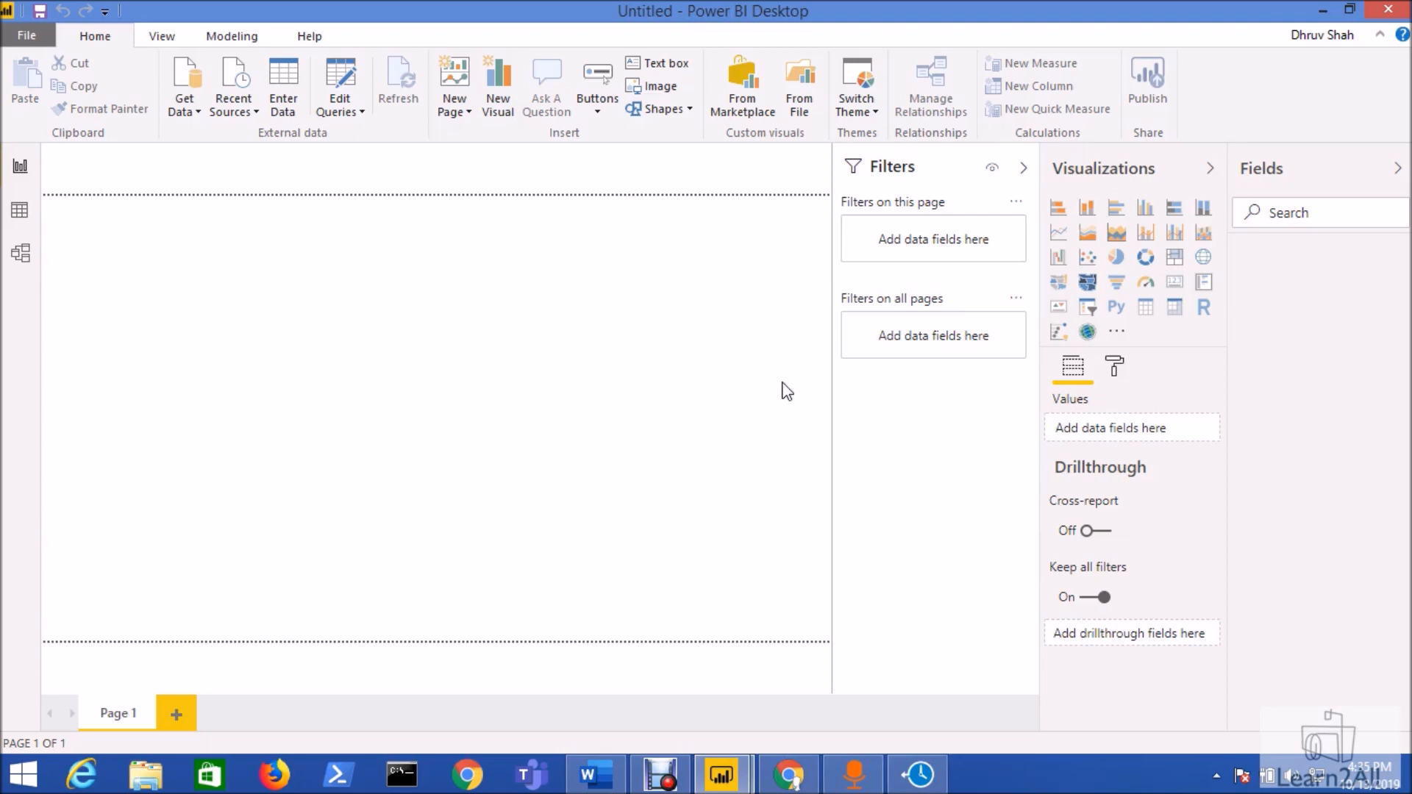
pyautogui.moveTo(283, 81)
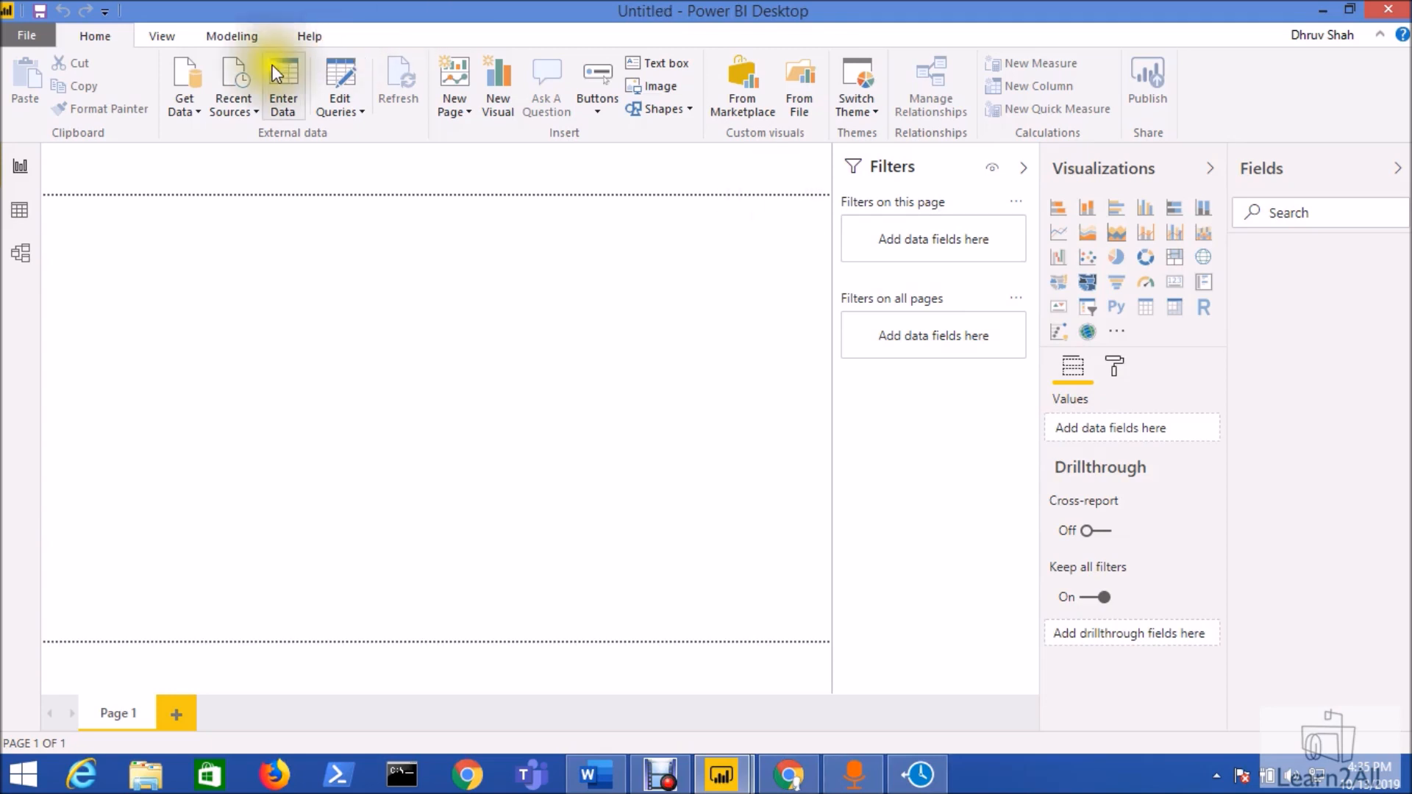
# - Choose the SharePoint Online List connector from Get Data's Online Services category
pyautogui.click(185, 85)
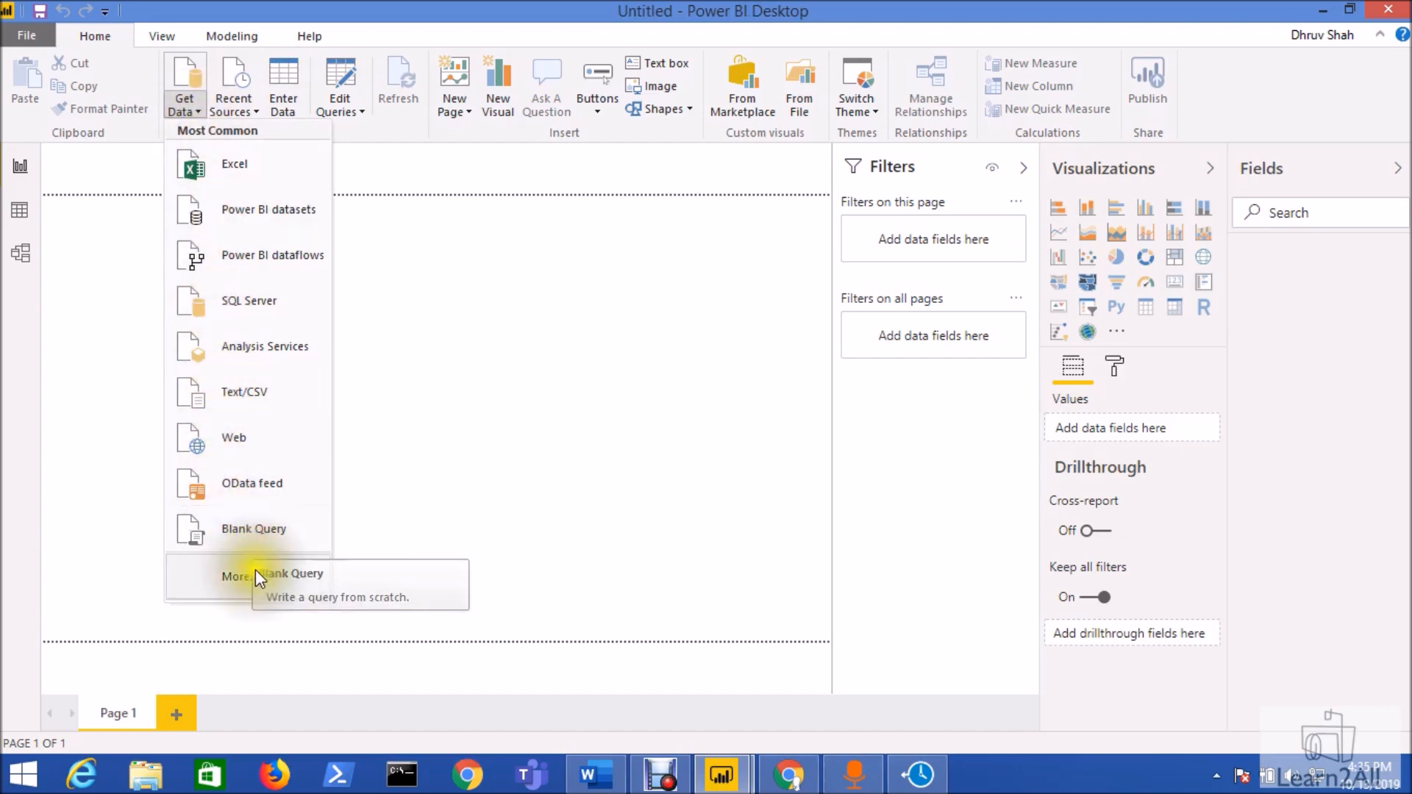
pyautogui.click(271, 324)
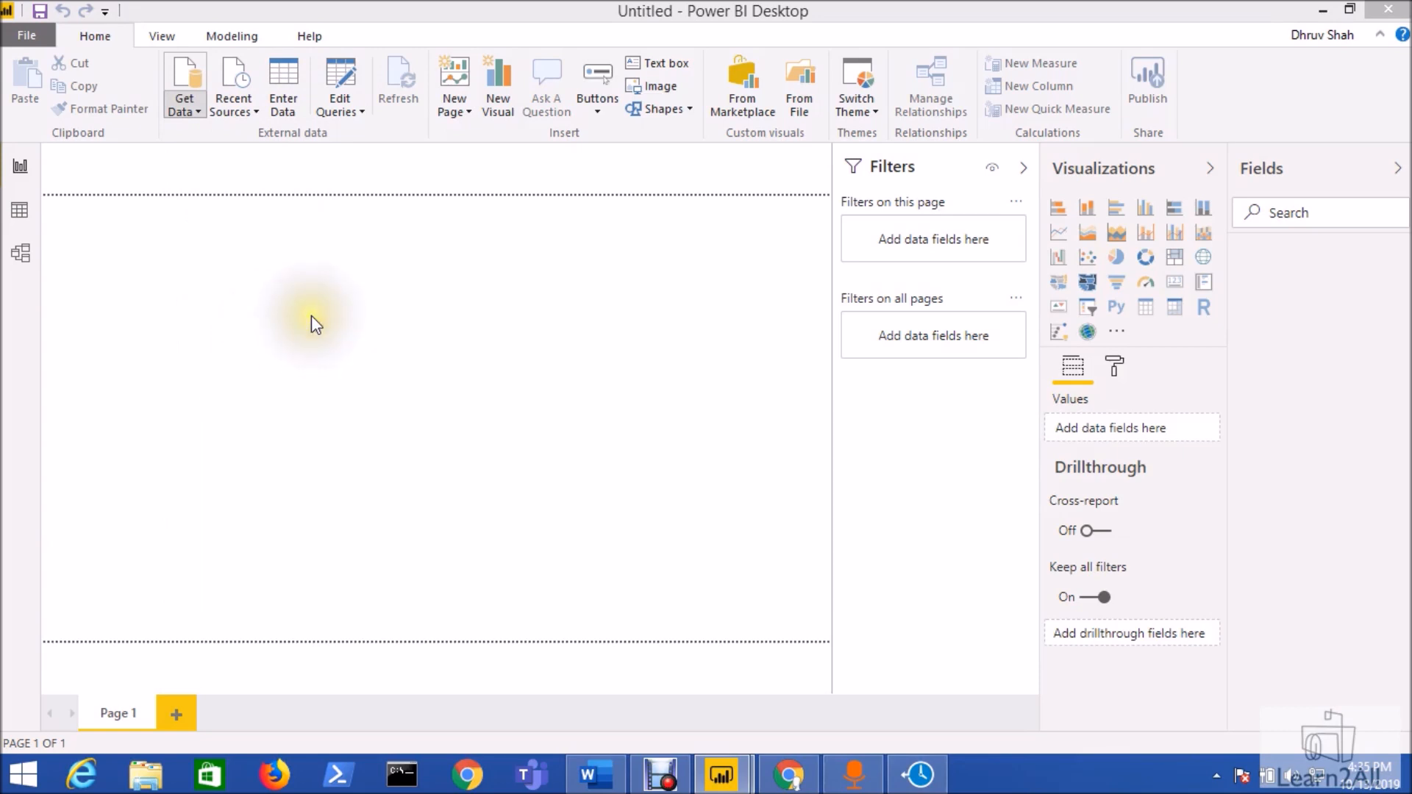
pyautogui.click(183, 81)
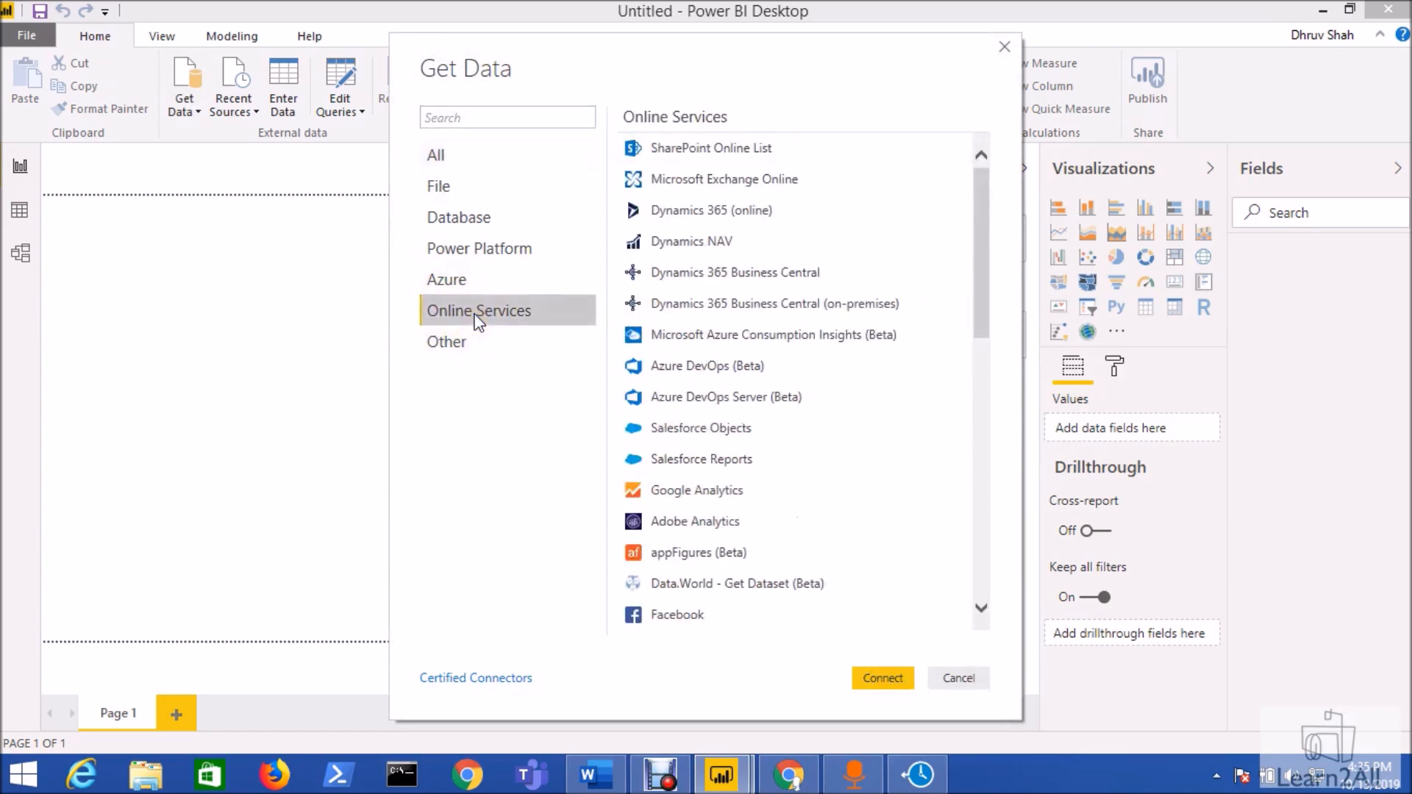
pyautogui.click(958, 677)
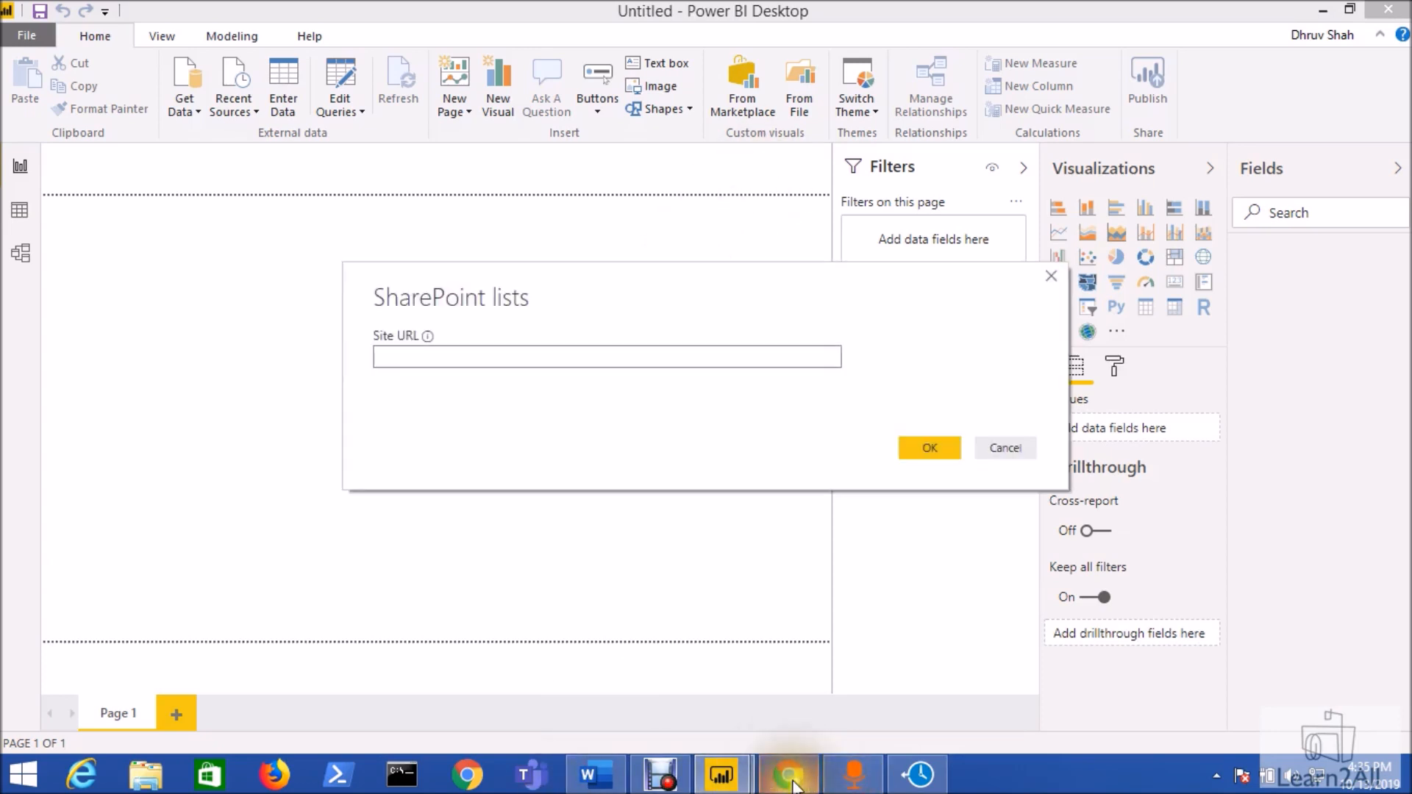
# - In Chrome, compare the HRMS and subhr R1 list addresses and pick out the HRMS site URL
pyautogui.click(787, 774)
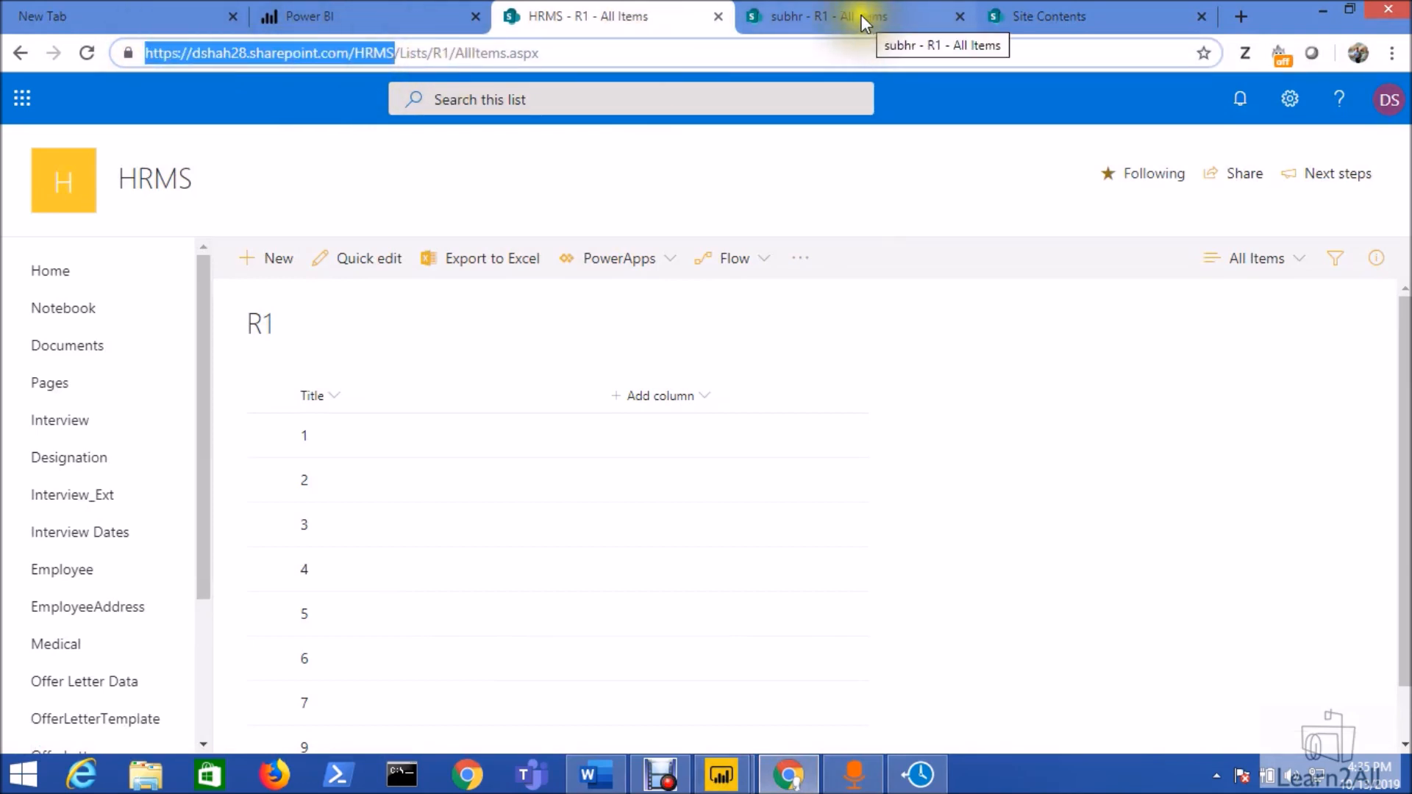
pyautogui.click(847, 17)
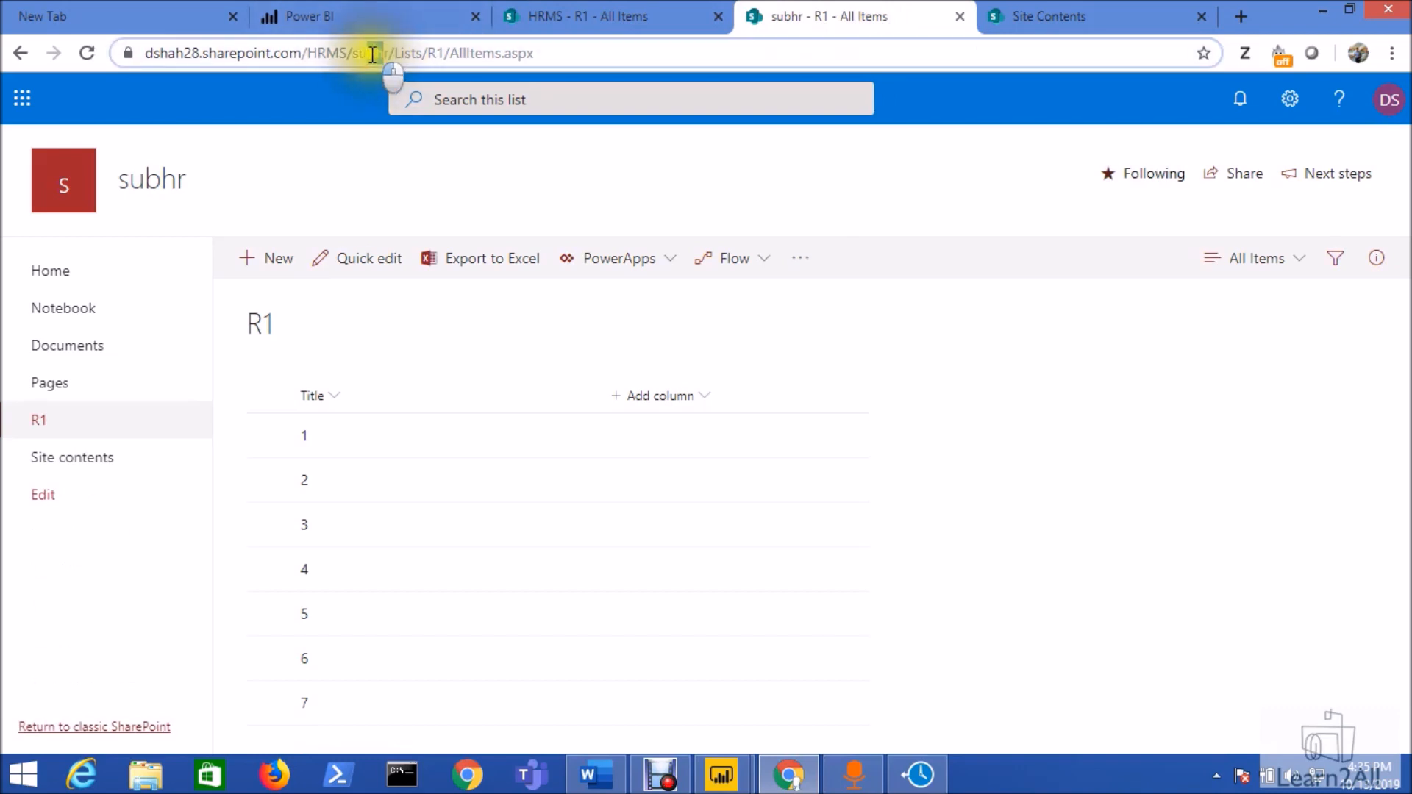
pyautogui.doubleClick(408, 53)
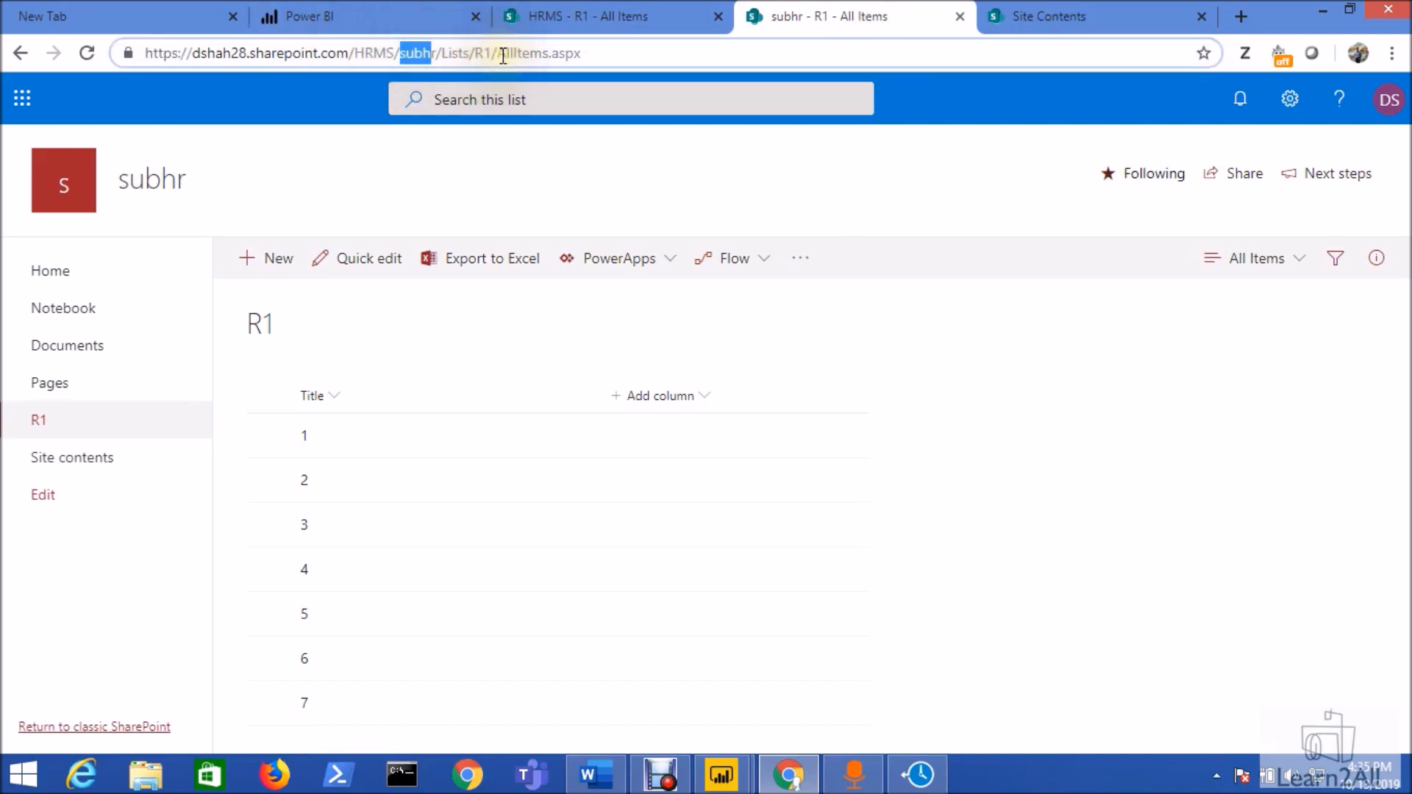
pyautogui.click(577, 16)
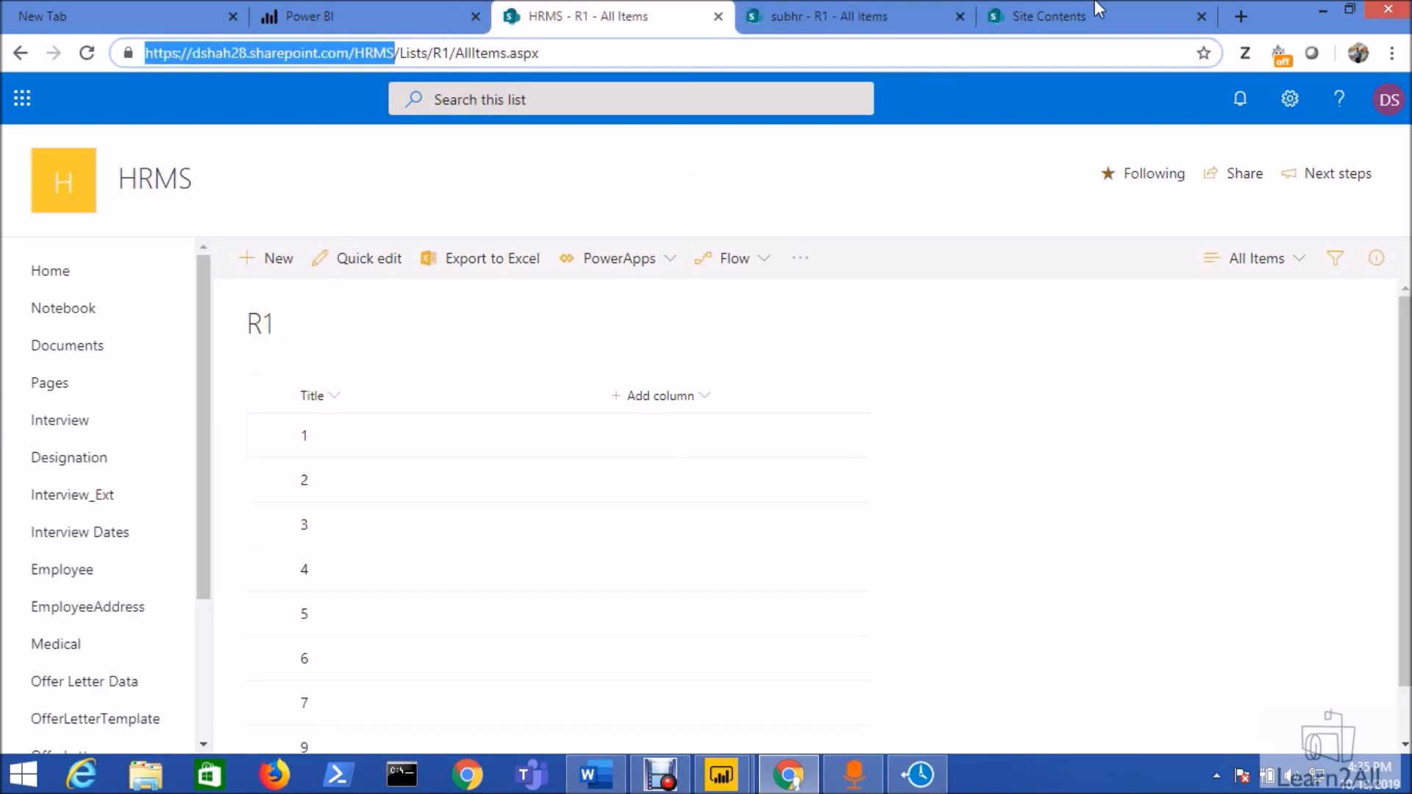
pyautogui.click(853, 17)
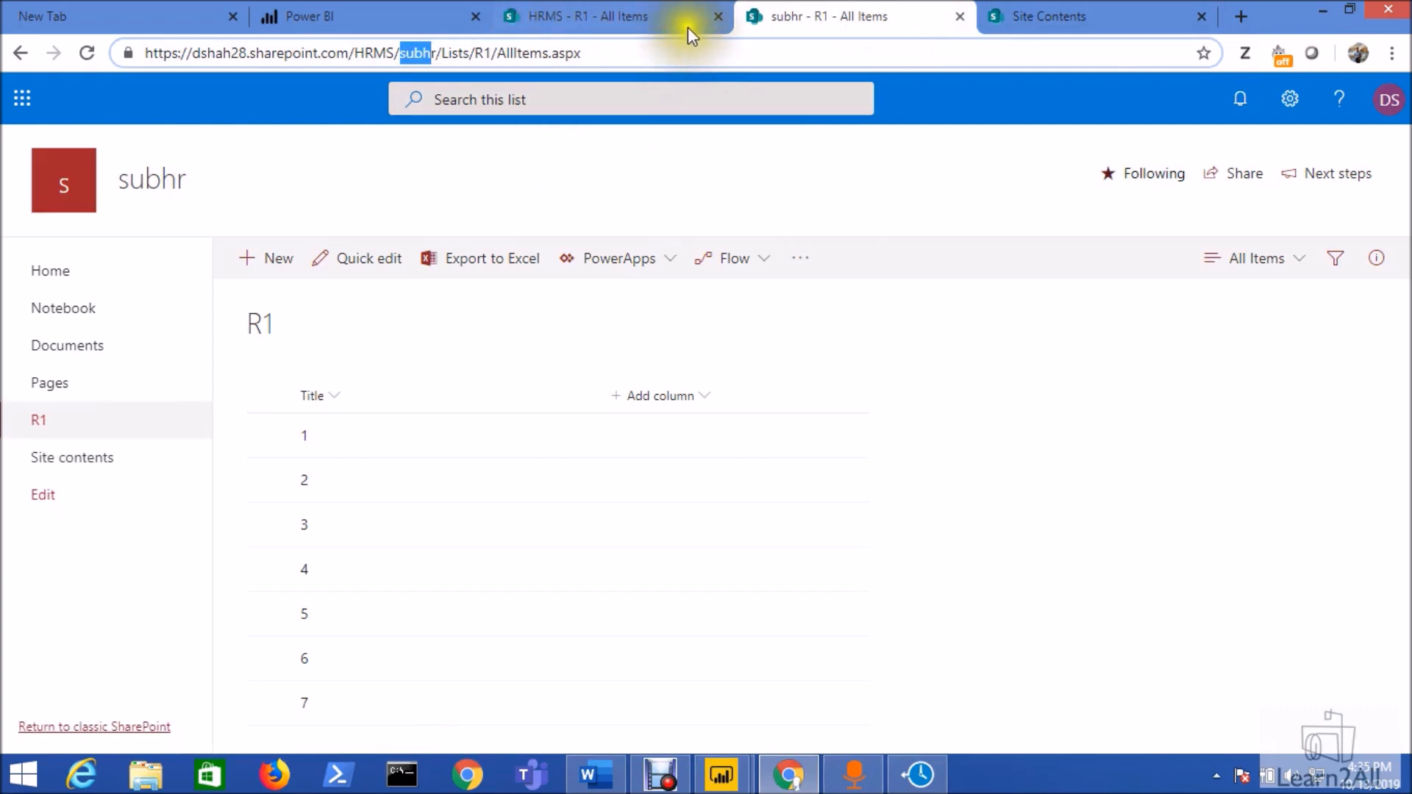
pyautogui.moveTo(662, 18)
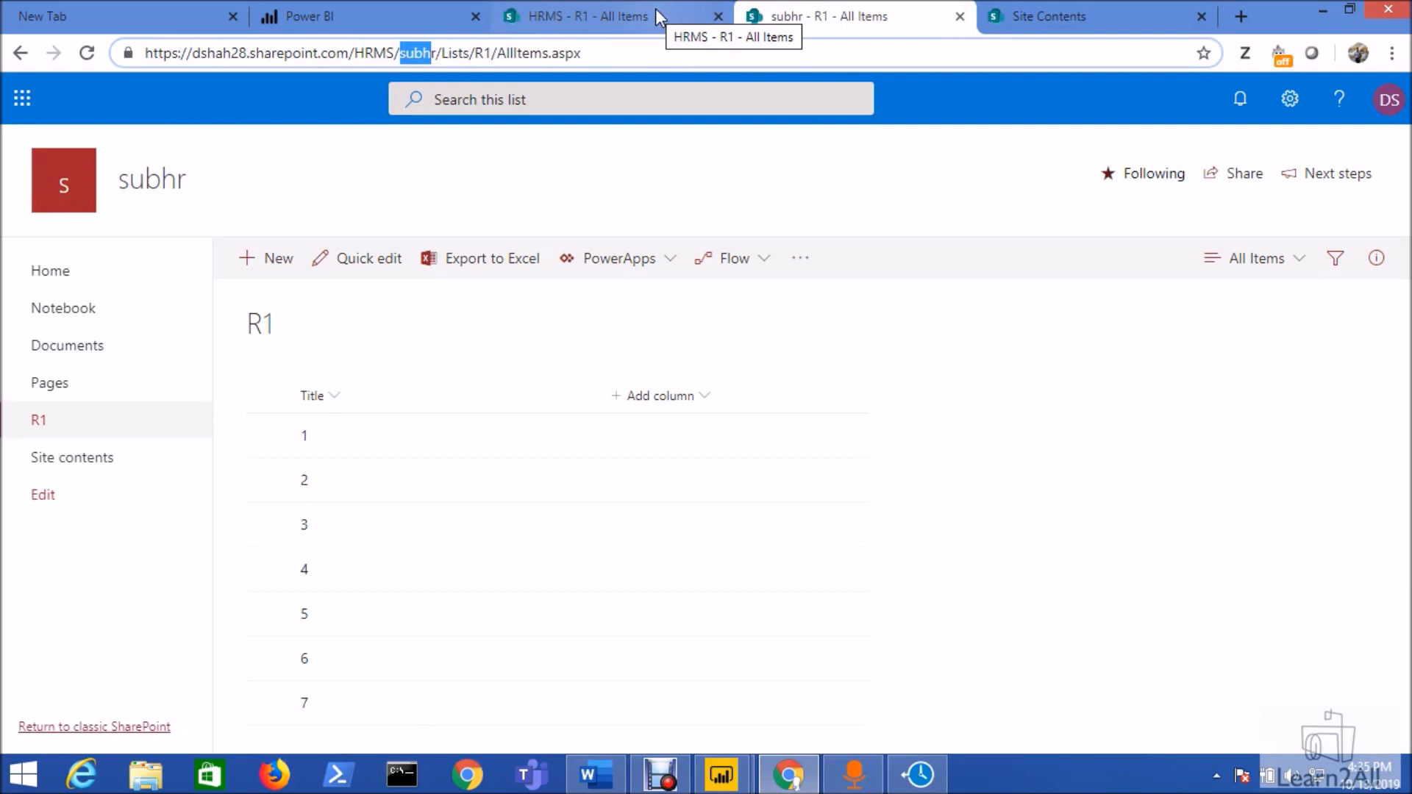
pyautogui.click(585, 16)
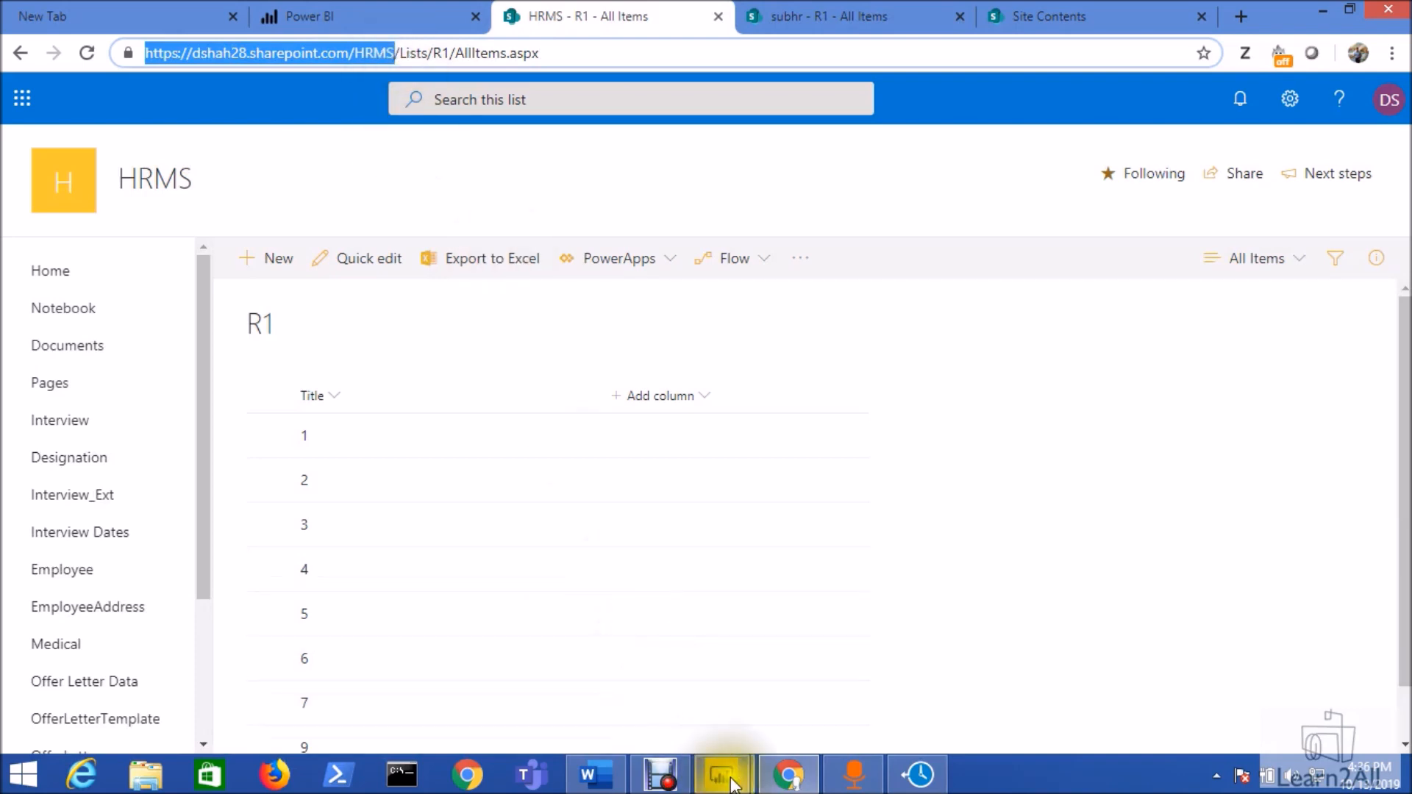
pyautogui.click(722, 773)
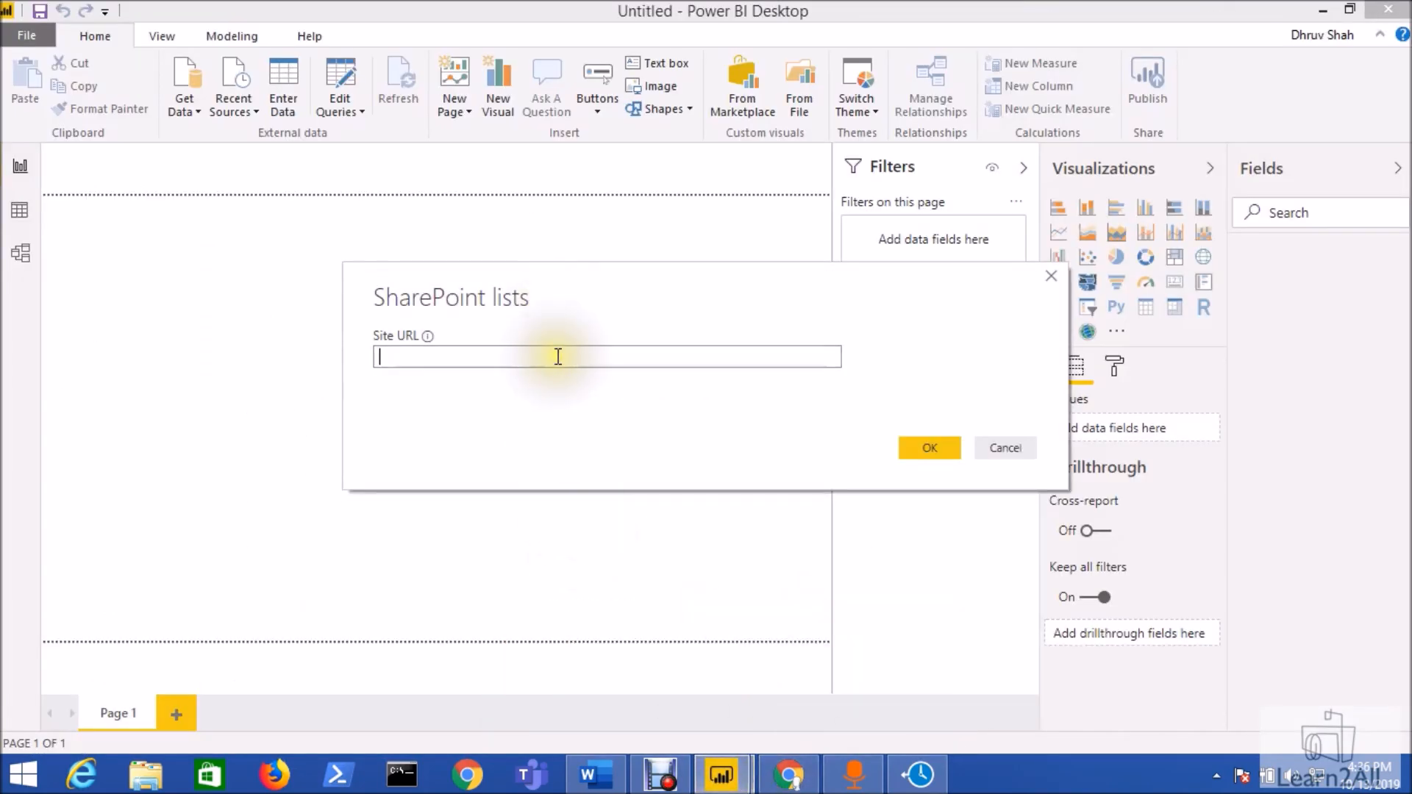
pyautogui.write('https://dshah28.sharepoint.com/HRMS')
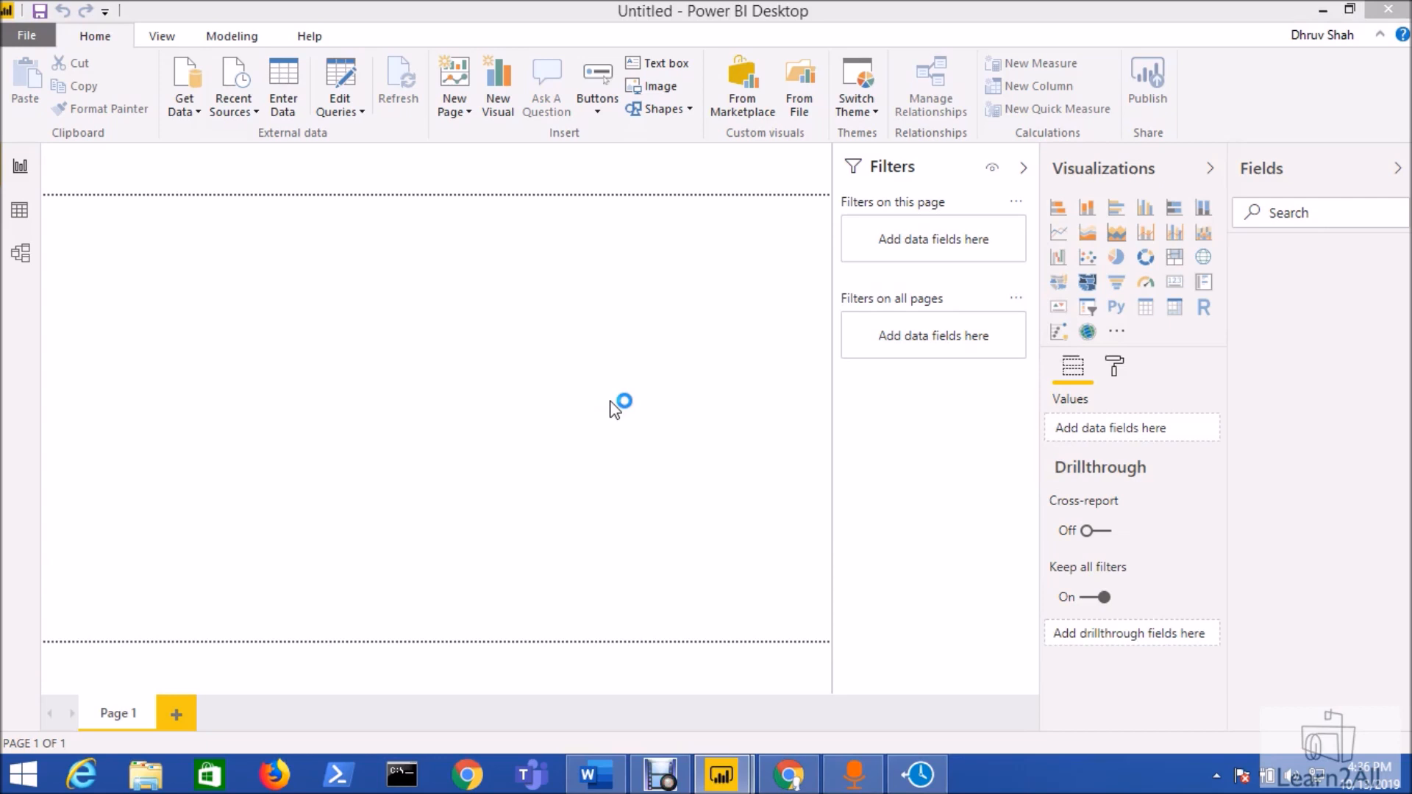
pyautogui.click(184, 85)
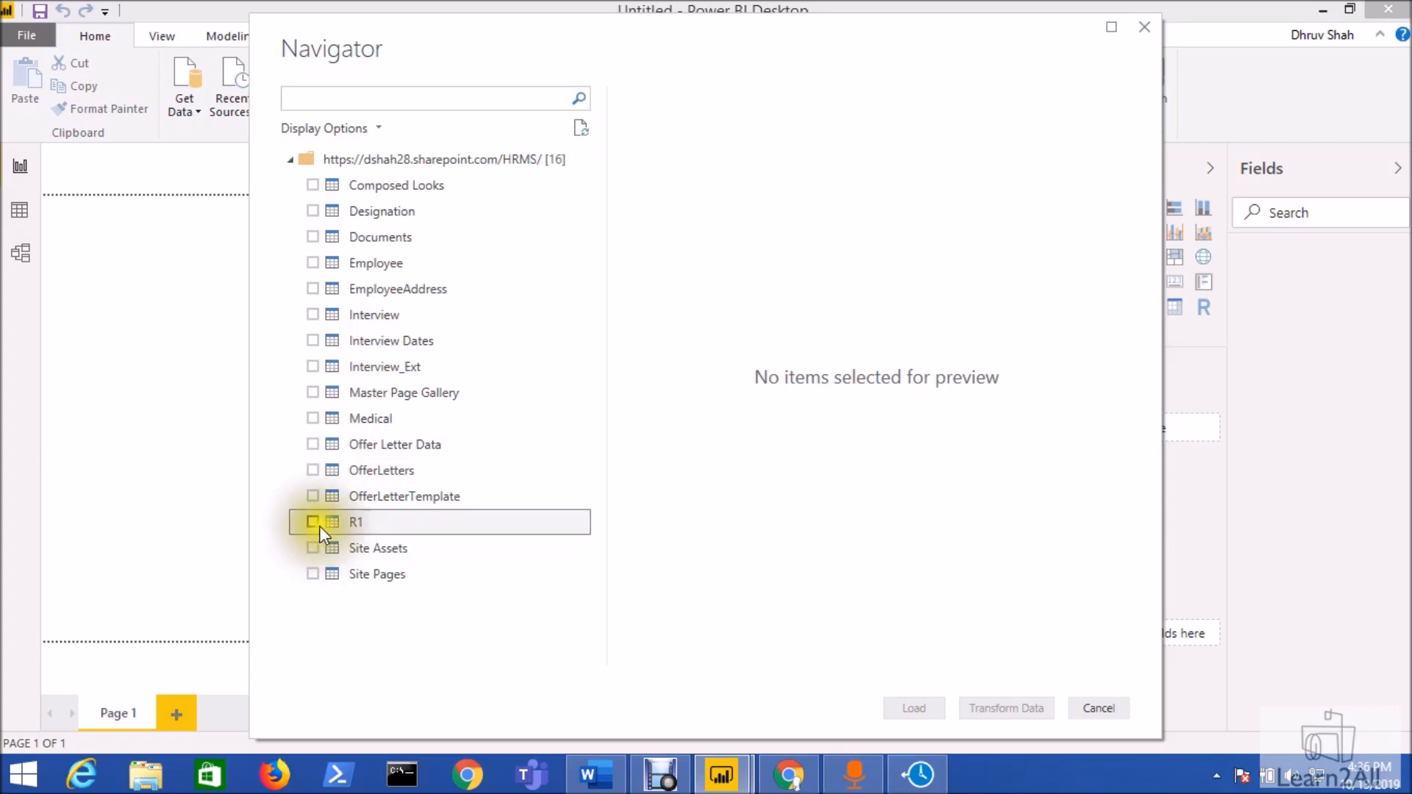
# - Load the R1 list from the Navigator into the report model
pyautogui.click(312, 521)
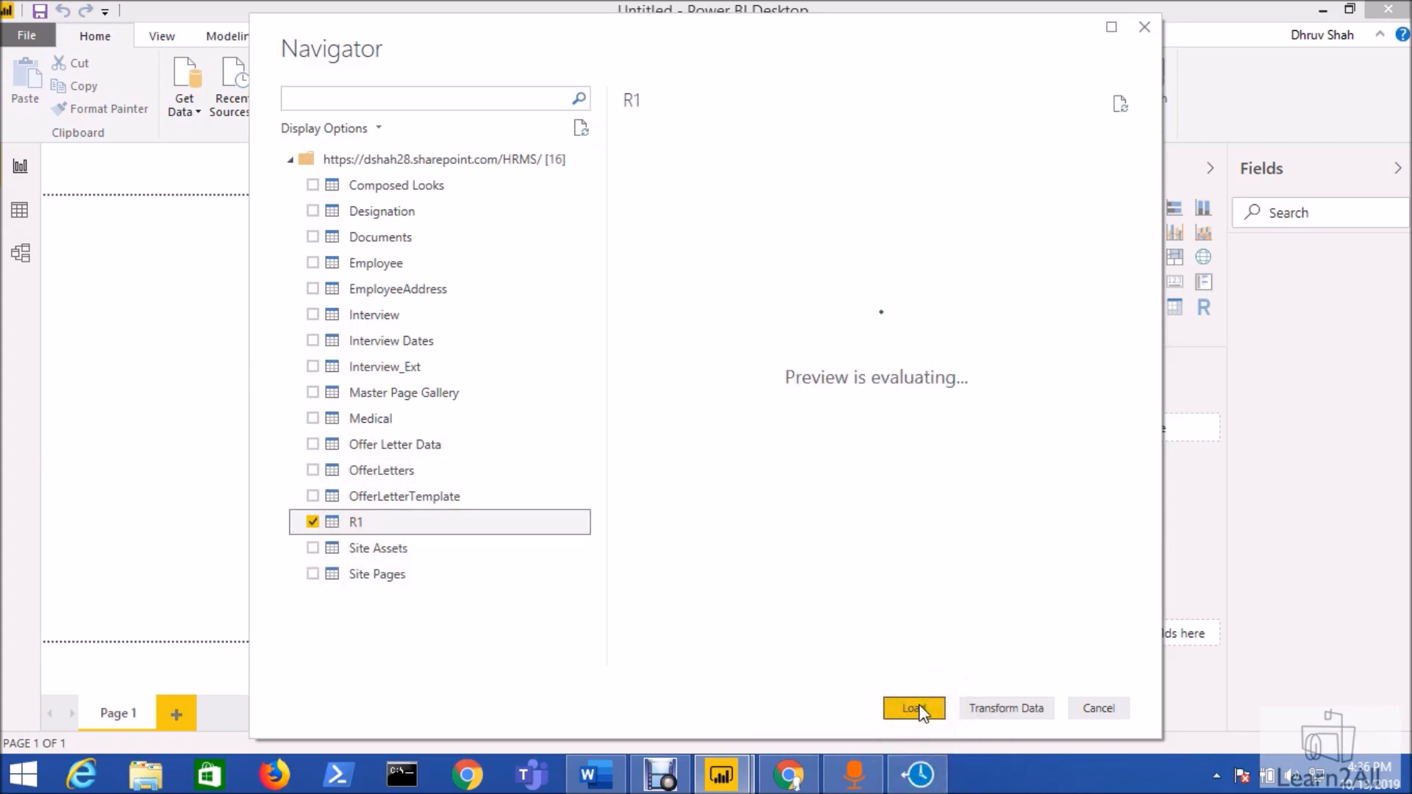
pyautogui.click(912, 707)
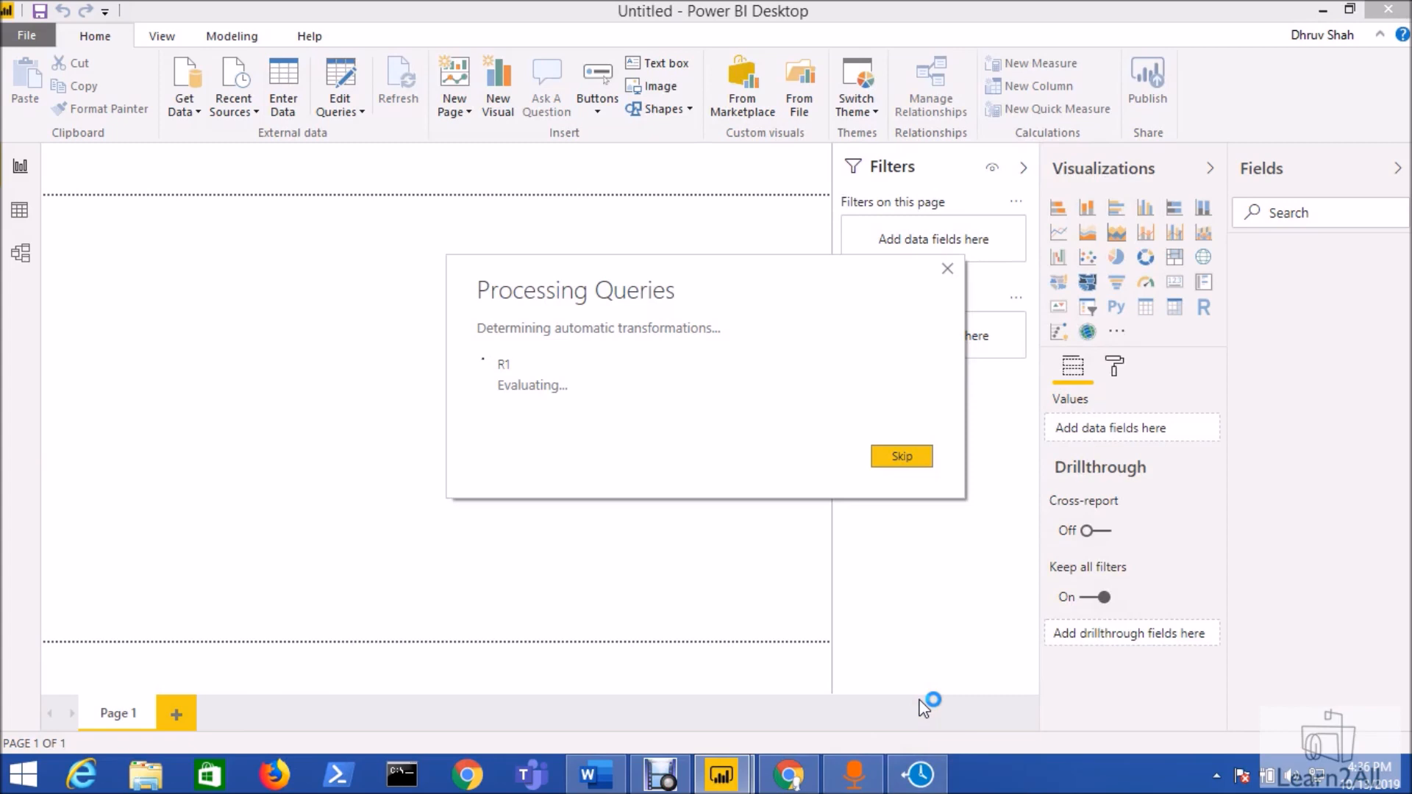
pyautogui.click(900, 456)
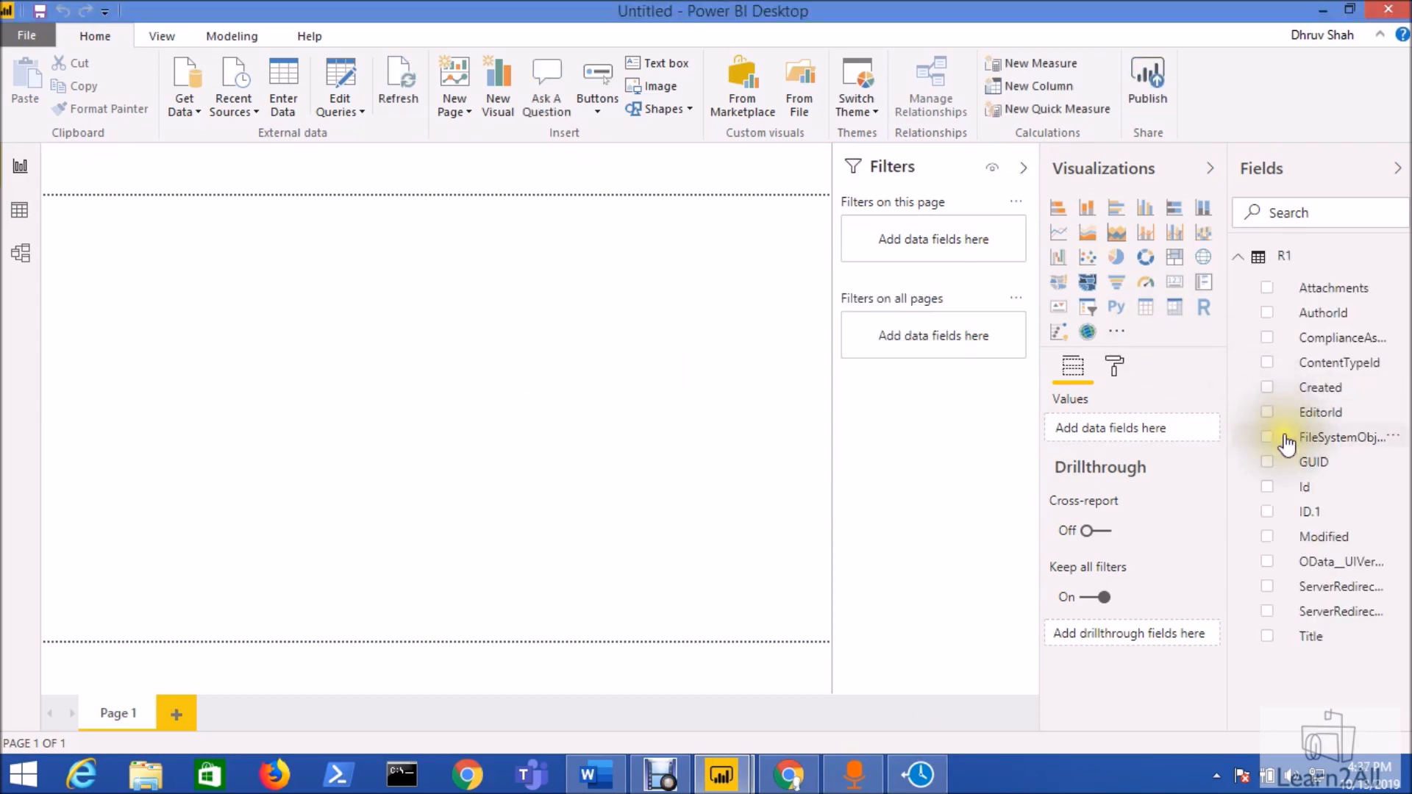
pyautogui.moveTo(1249, 670)
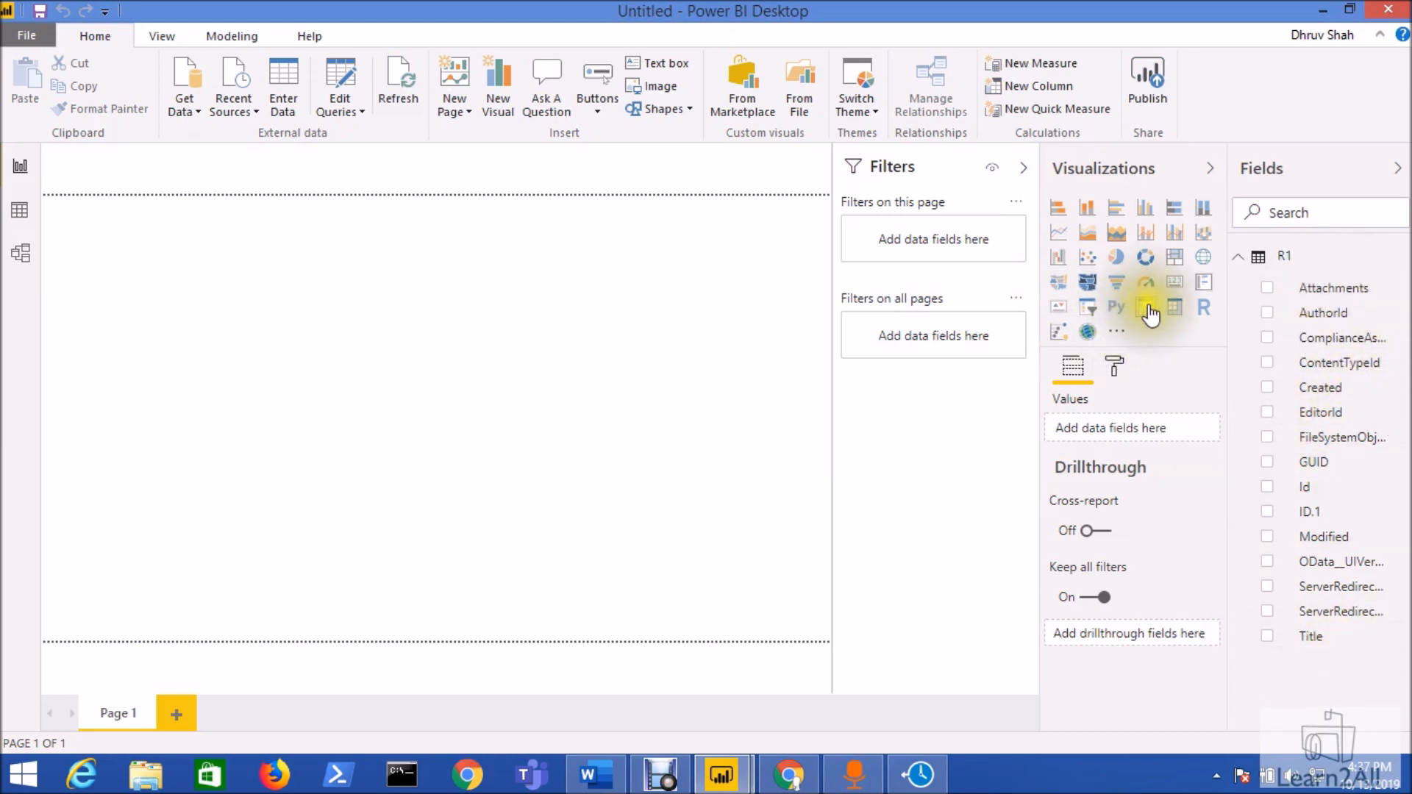
# - Add a Table visual of the R1 Title field and enlarge its grid text size
pyautogui.click(1145, 306)
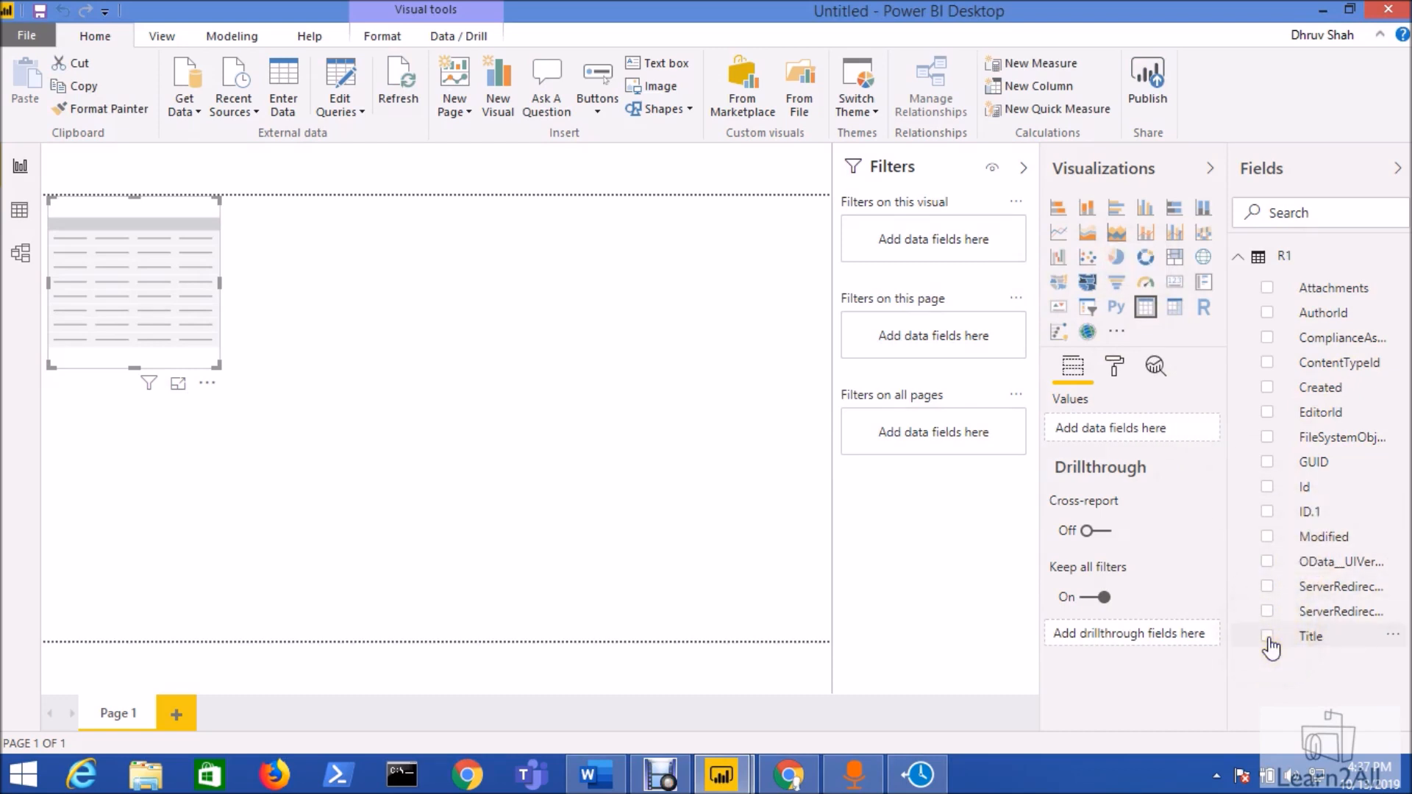
pyautogui.click(1267, 636)
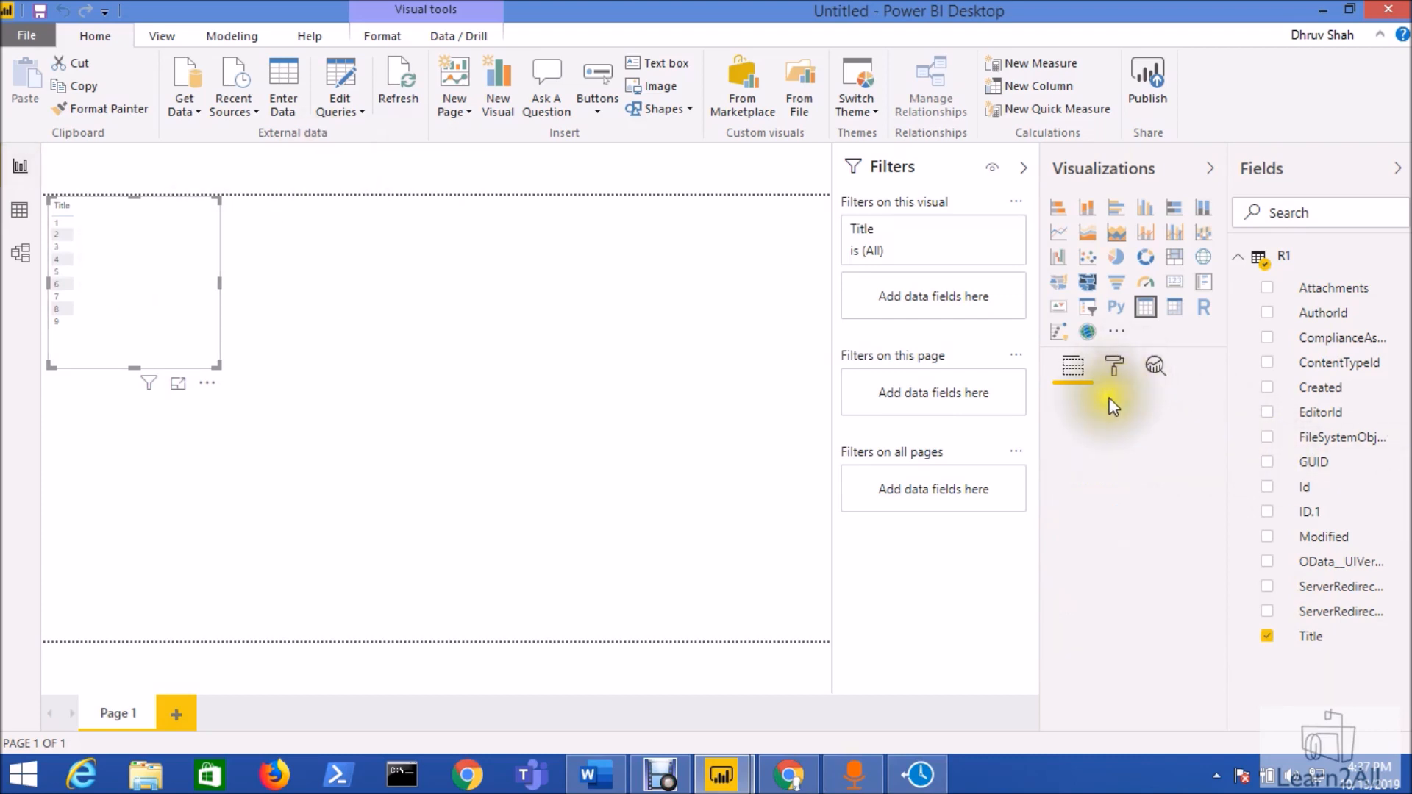
pyautogui.click(1113, 366)
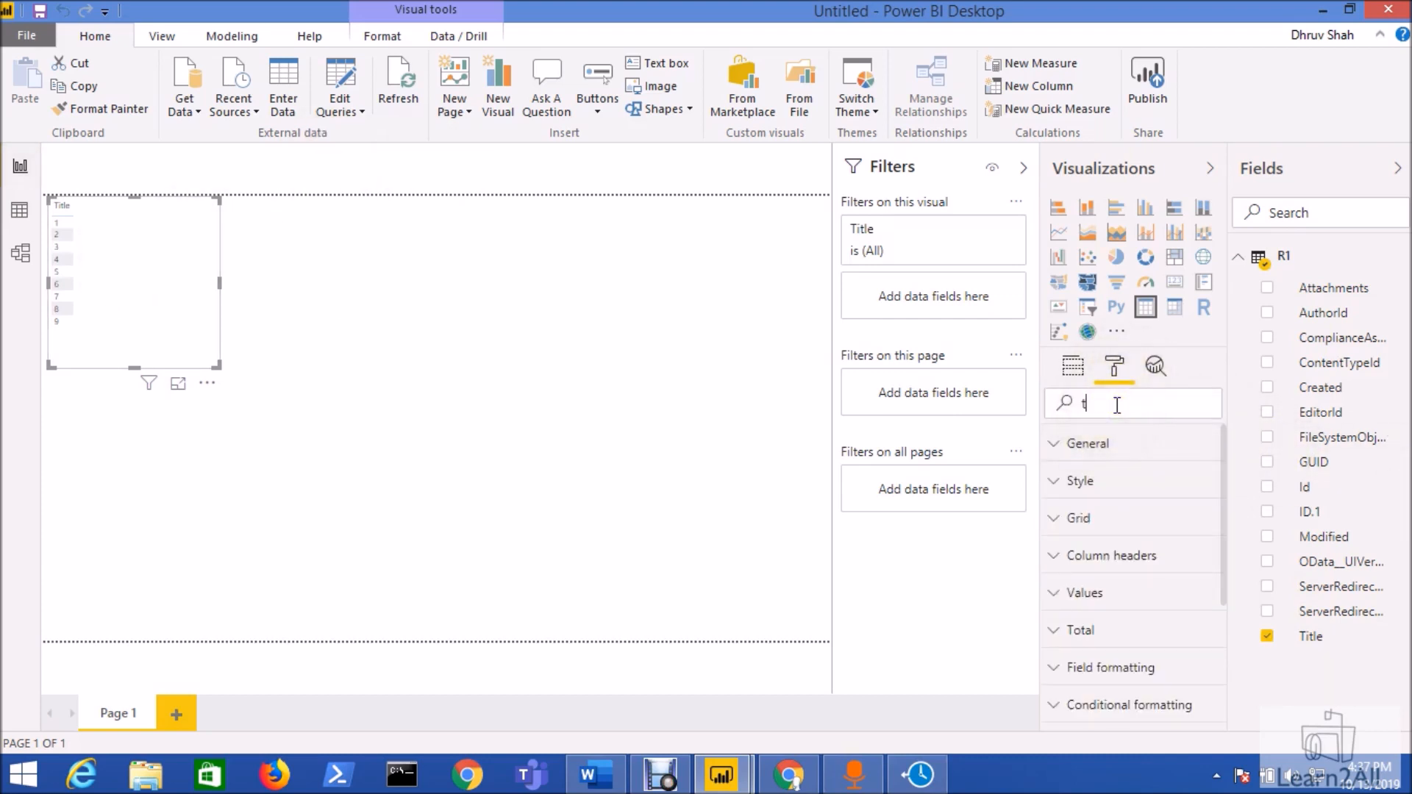
pyautogui.write('ext')
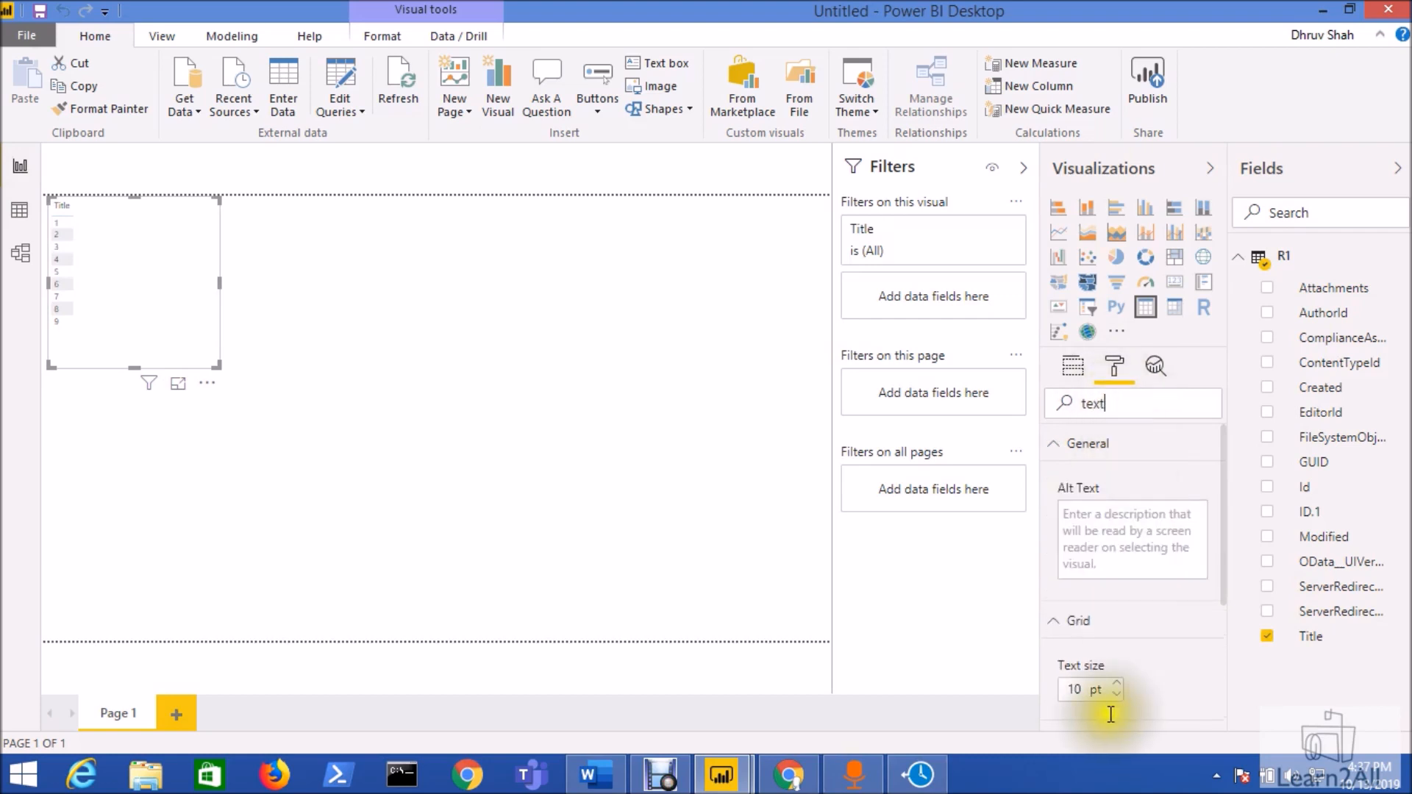
pyautogui.click(1116, 684)
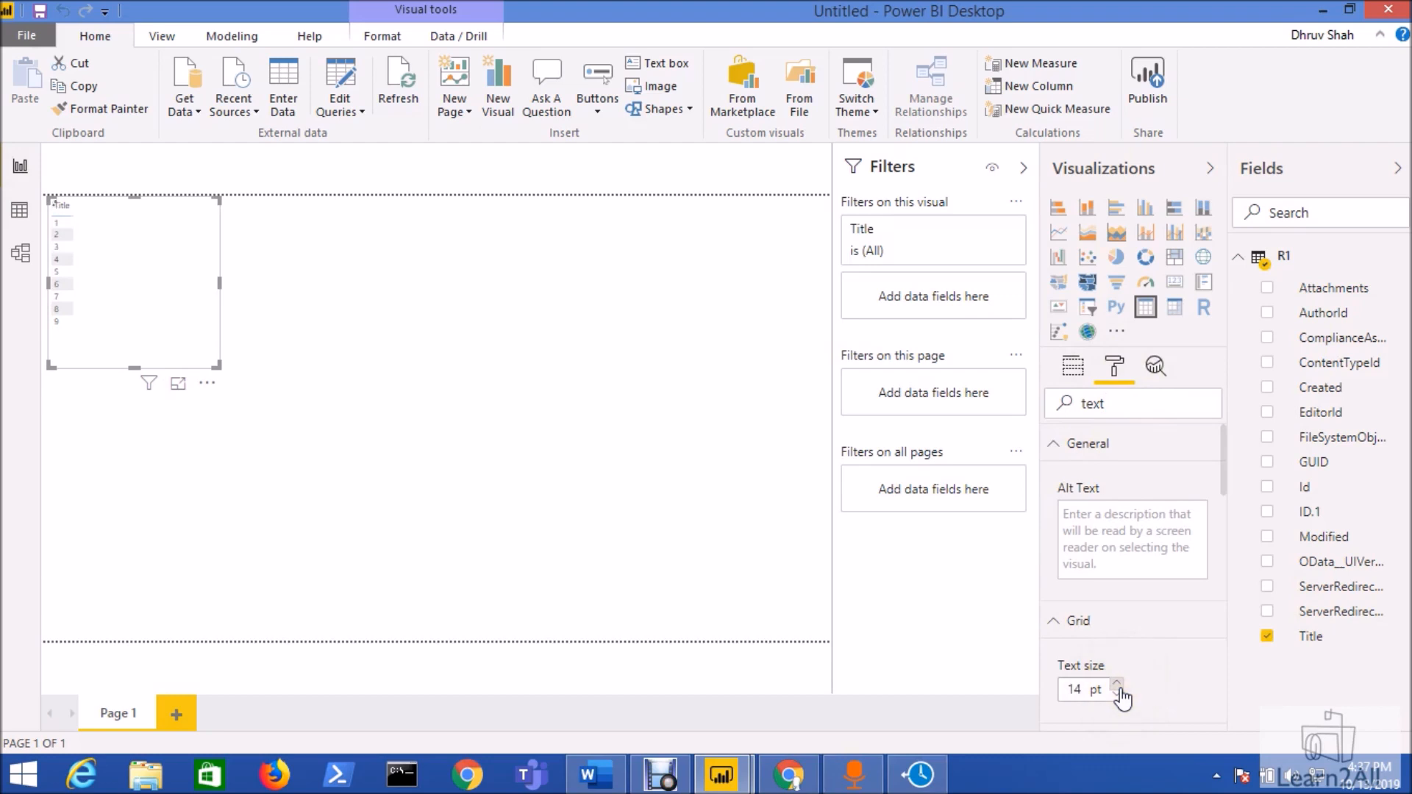
pyautogui.click(1116, 683)
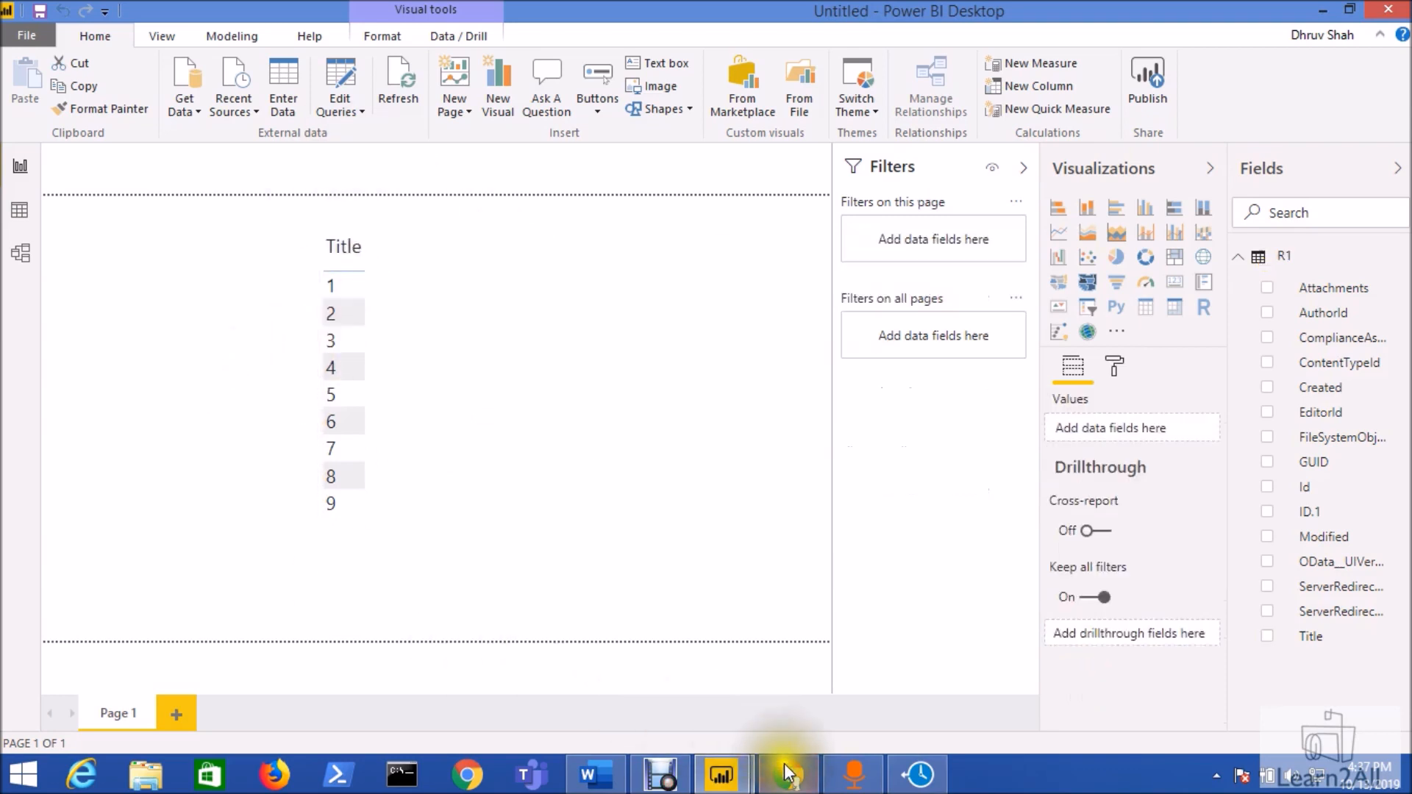
pyautogui.click(786, 773)
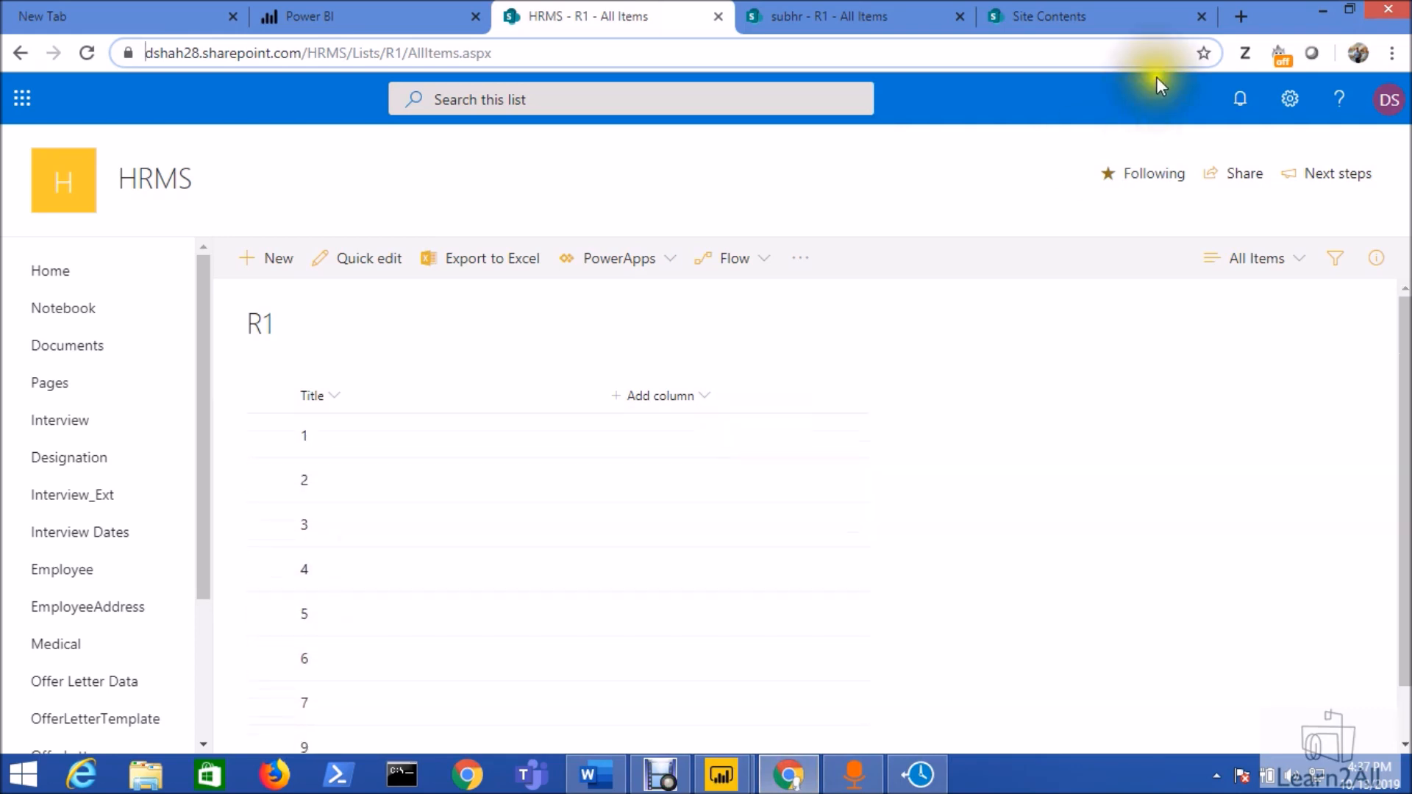
pyautogui.moveTo(791, 773)
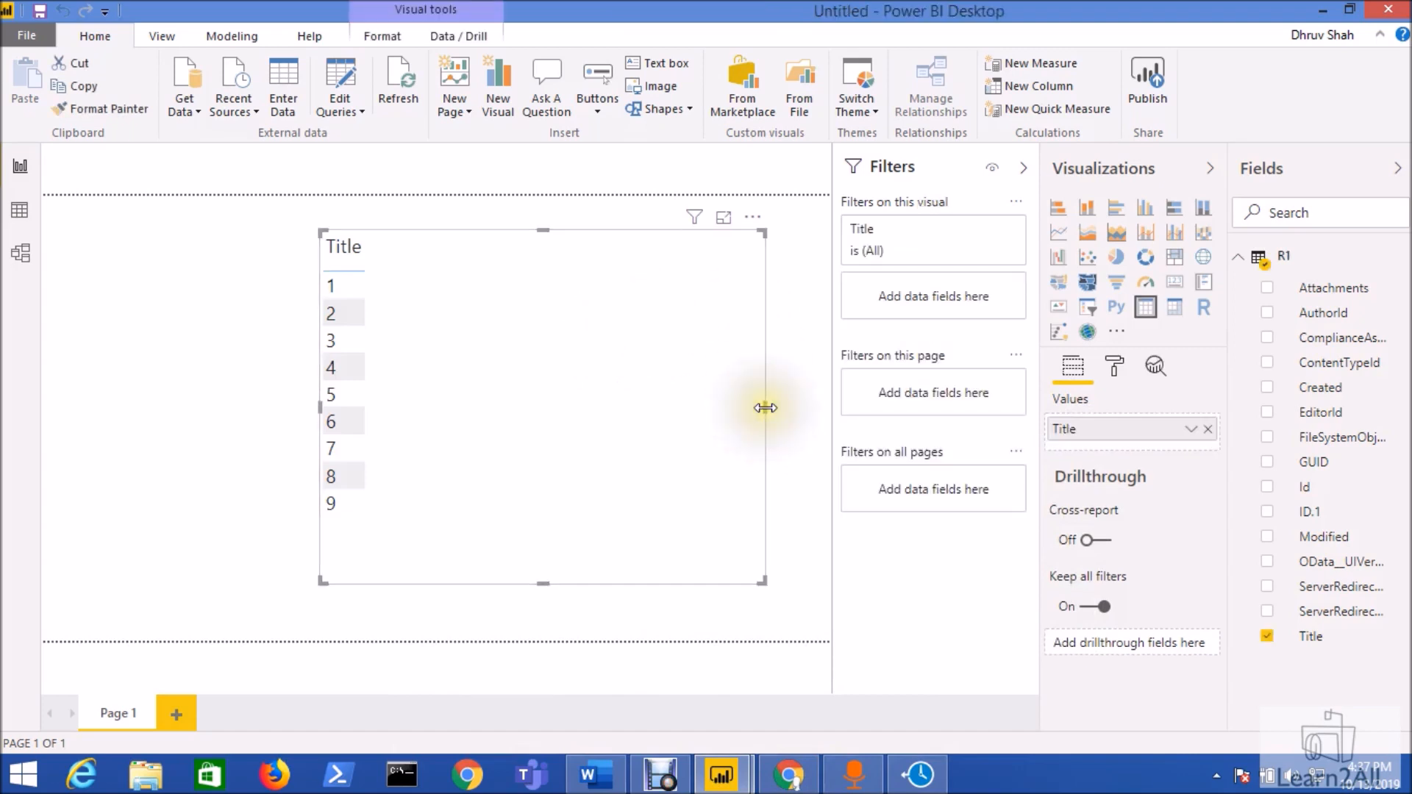
pyautogui.click(676, 400)
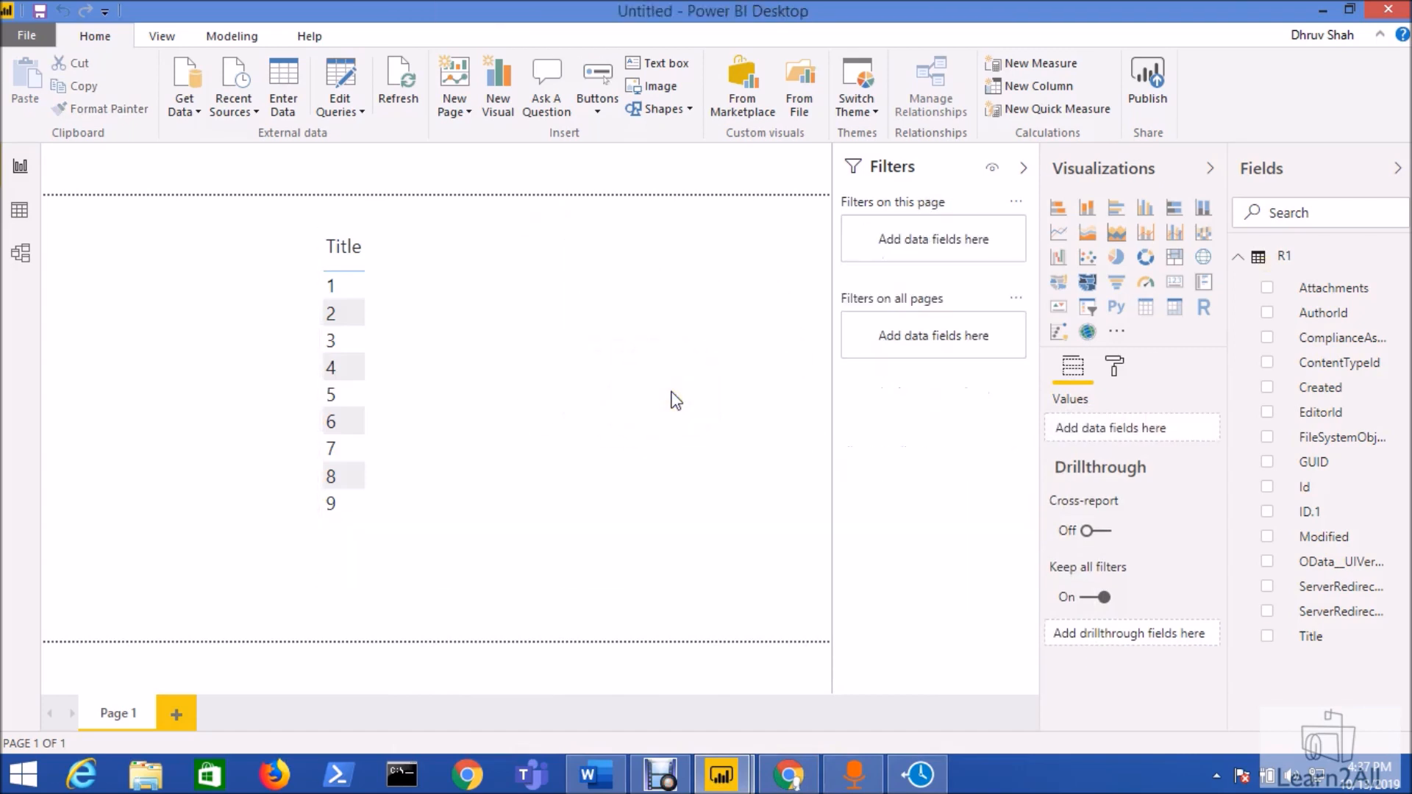
pyautogui.moveTo(640, 320)
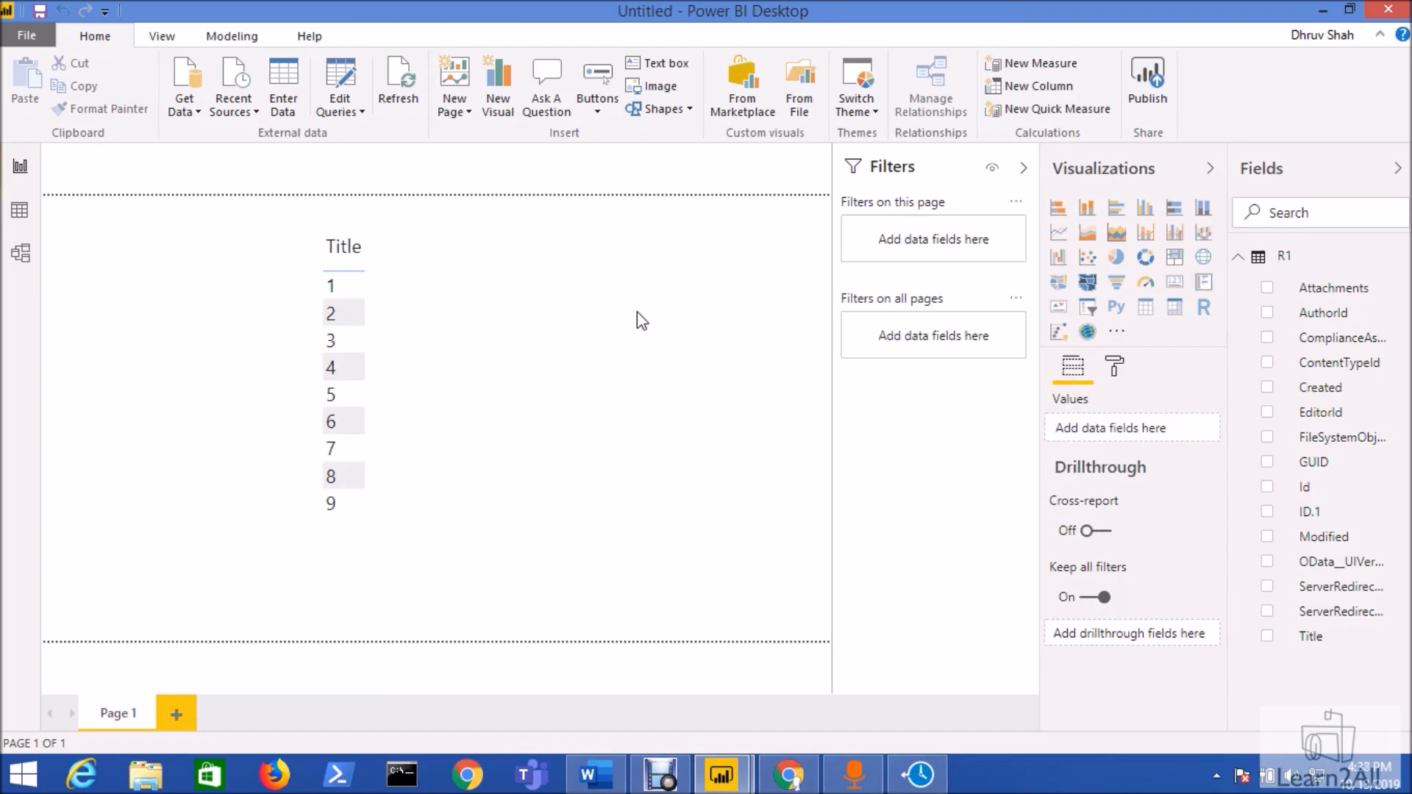
pyautogui.moveTo(641, 343)
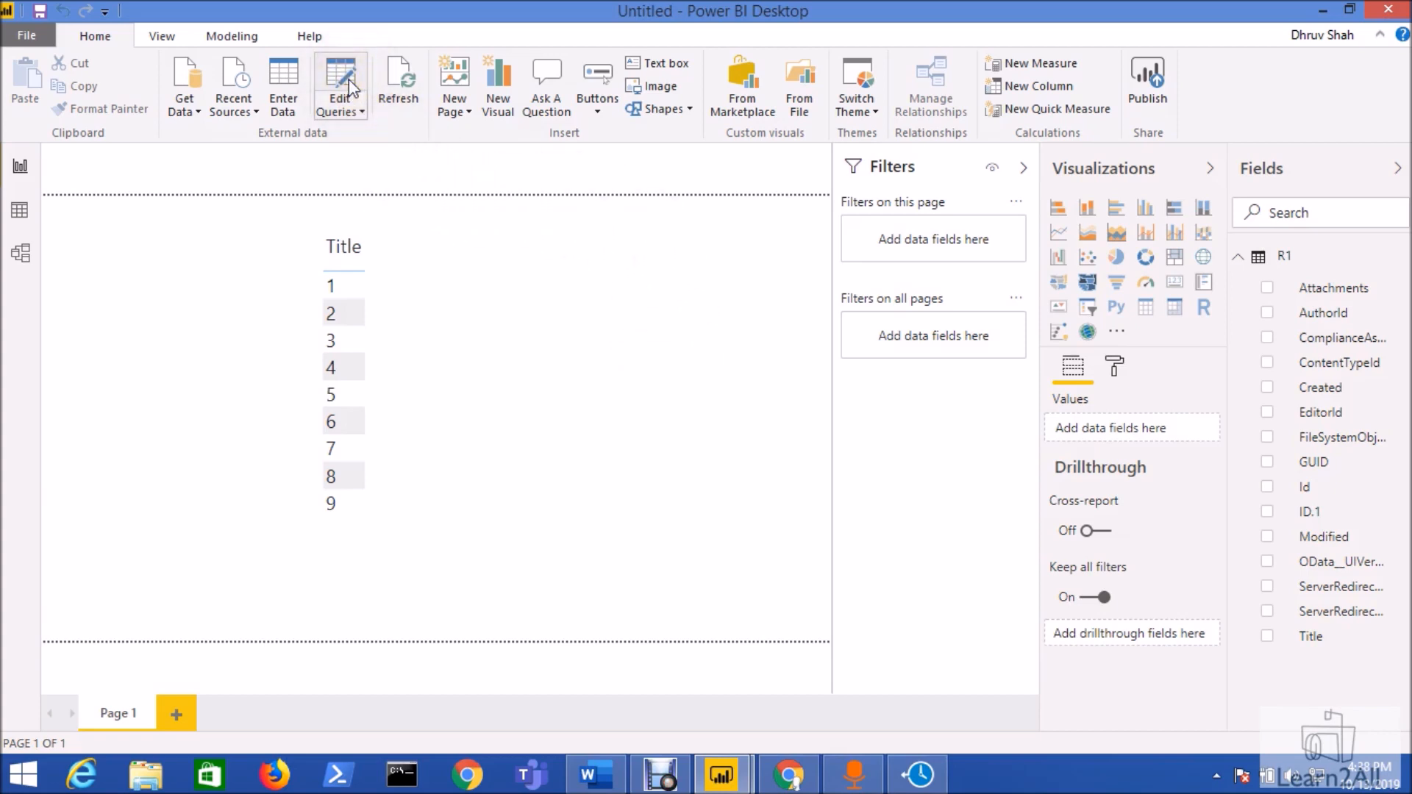
# - Start a new parameter named SiteURL of type Any with a description, suggested as a list of values
pyautogui.click(339, 81)
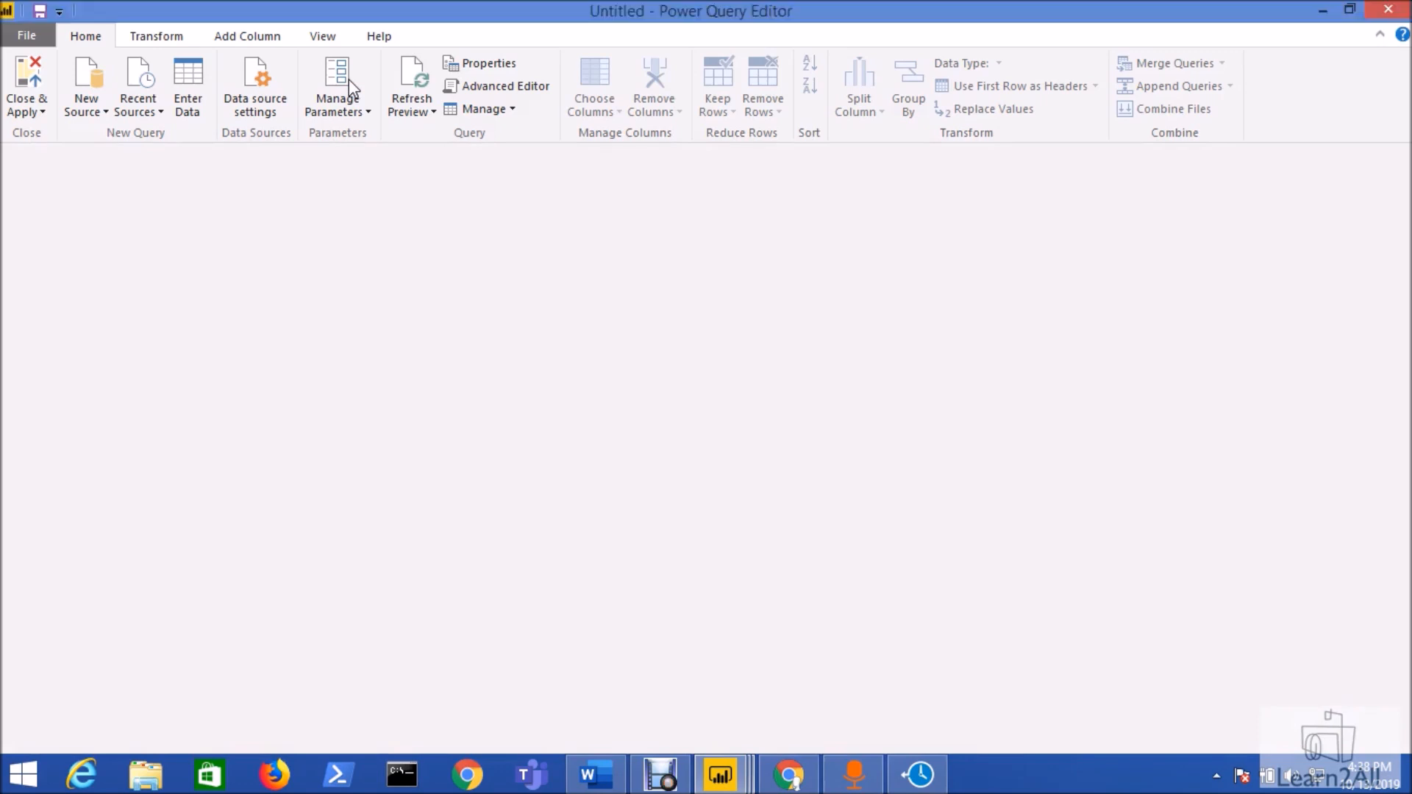
pyautogui.click(337, 85)
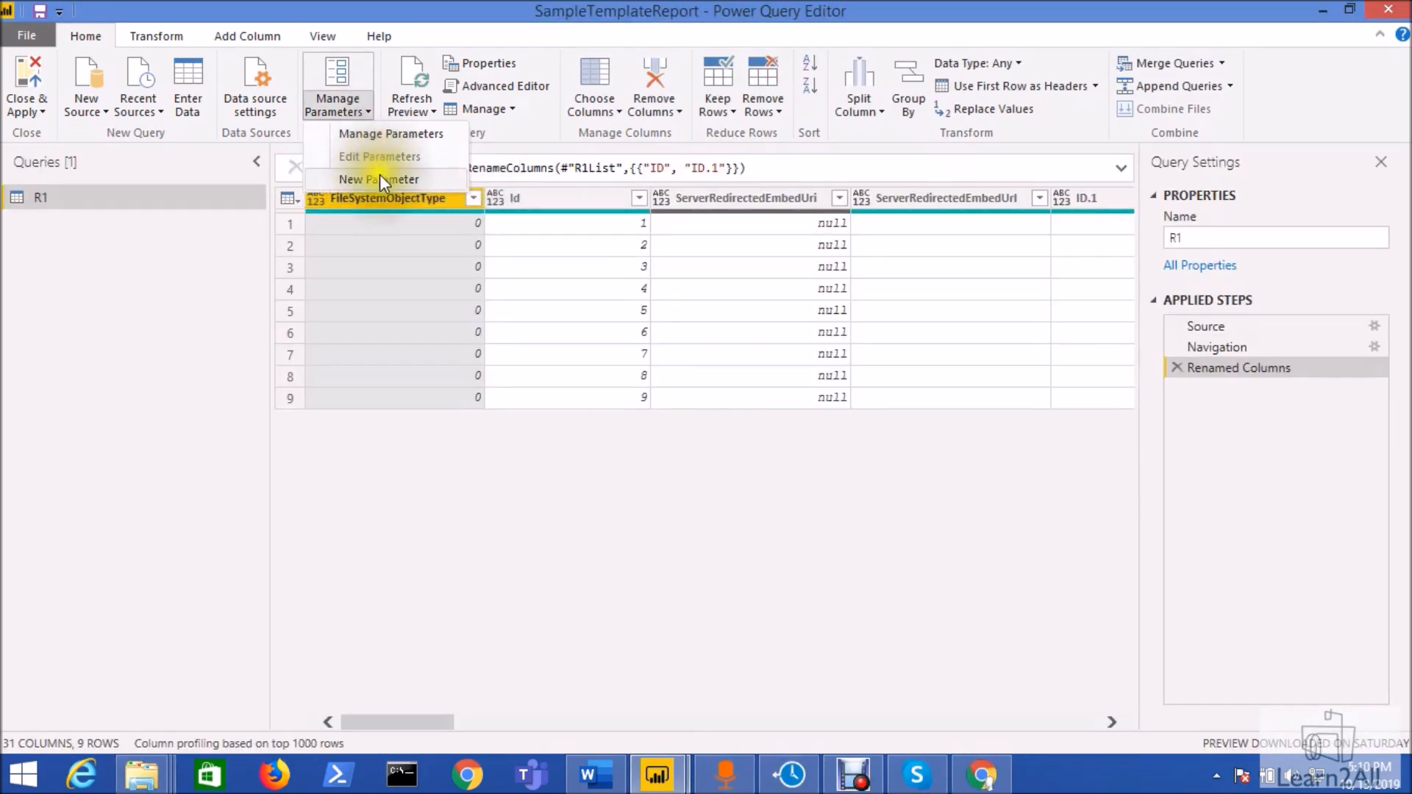
pyautogui.click(378, 180)
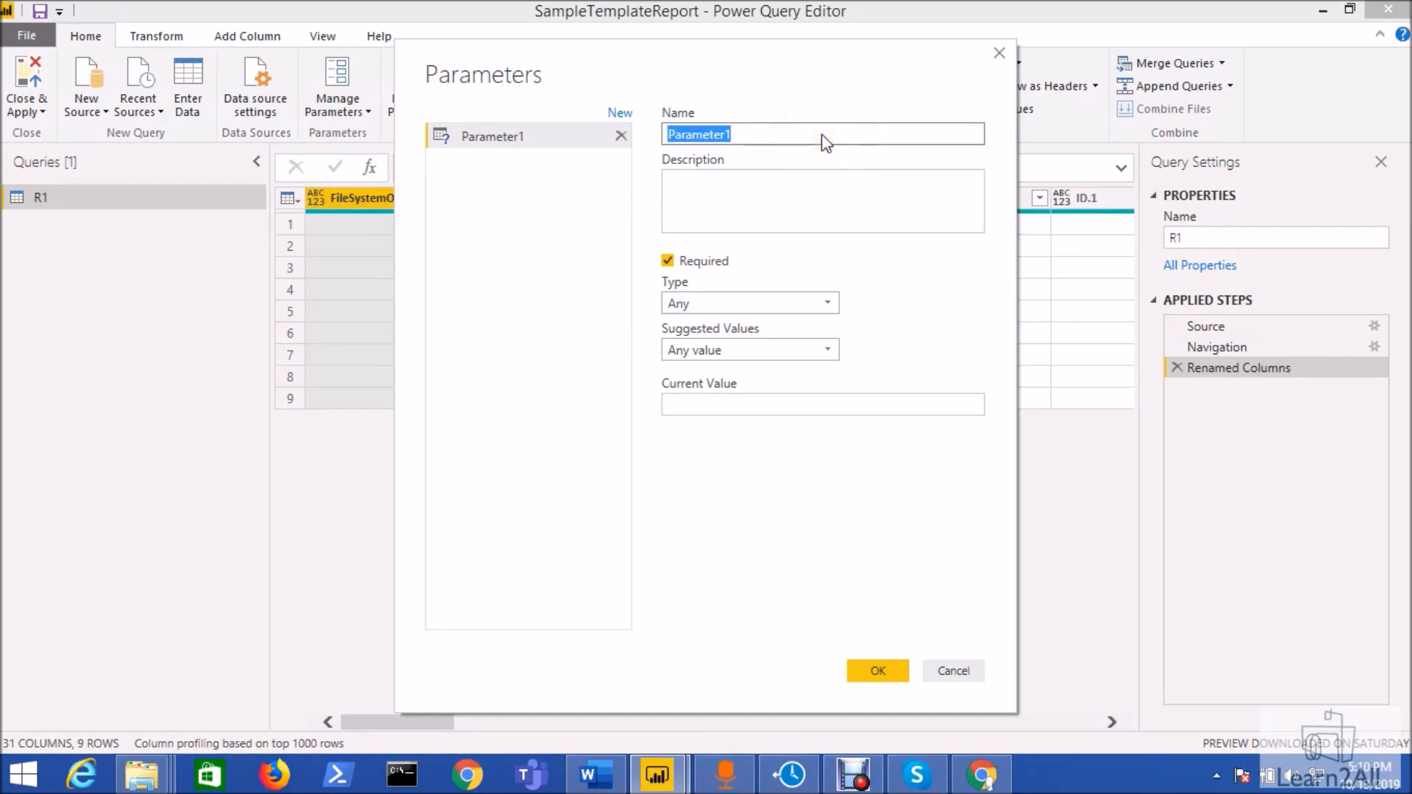
pyautogui.write('SiteURL')
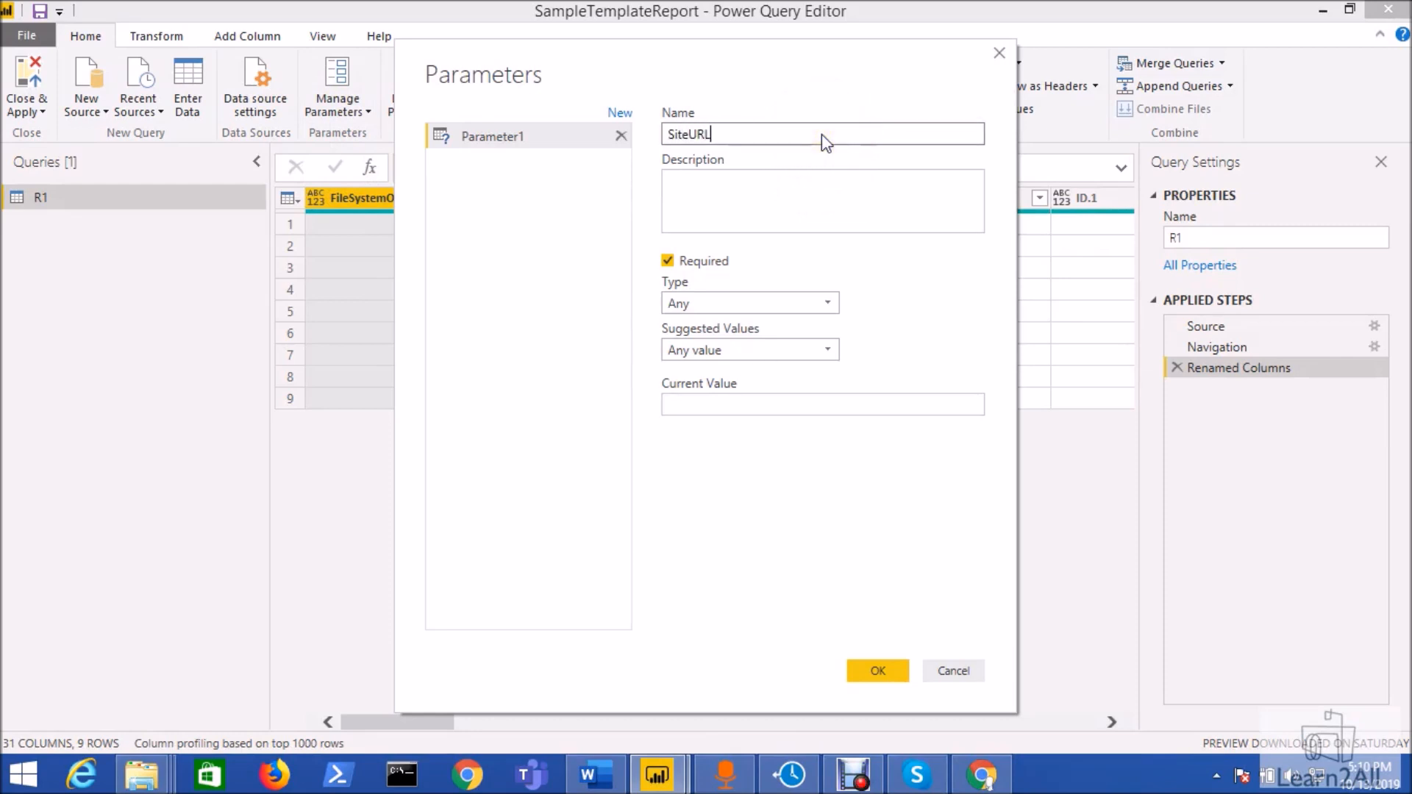
pyautogui.write('Please Enter S')
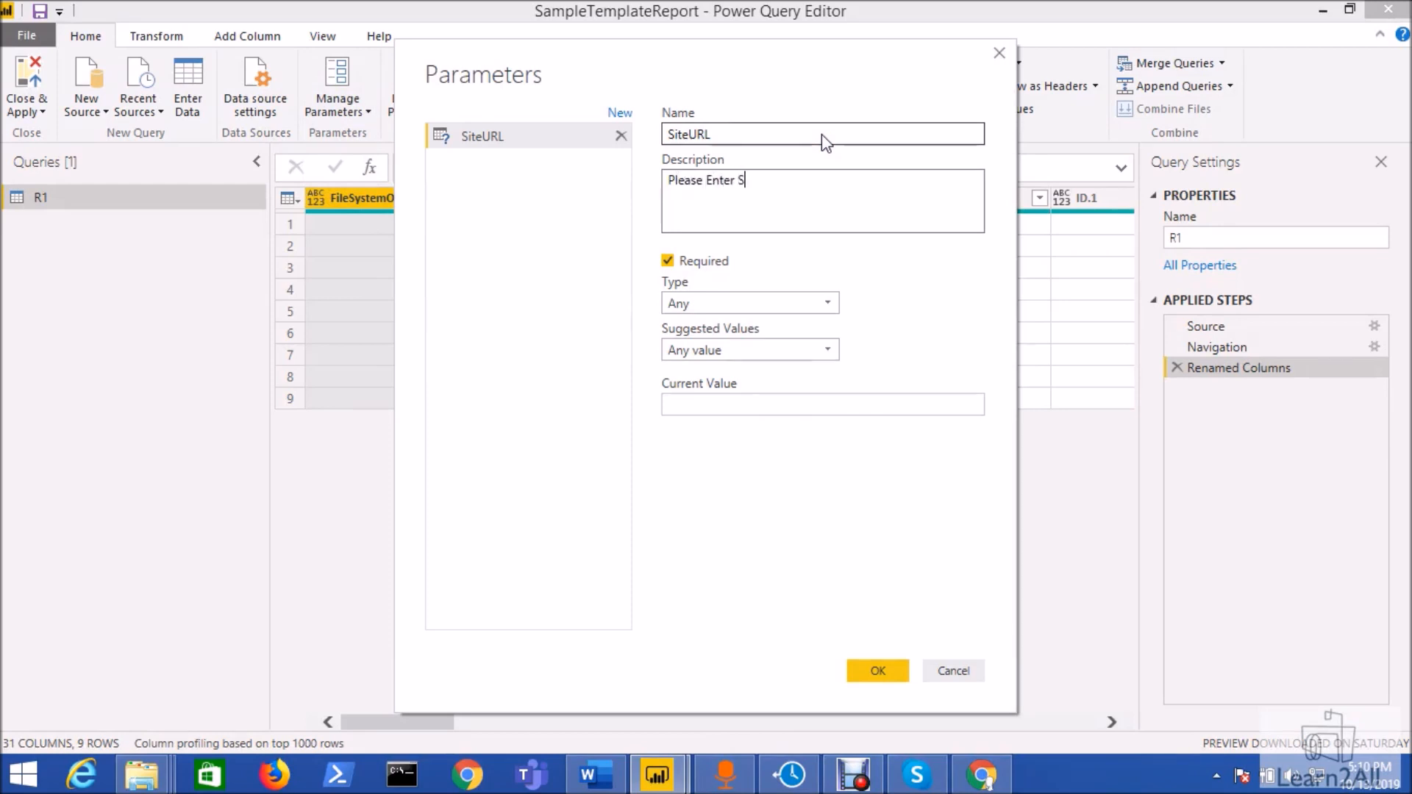
pyautogui.write('ite URL')
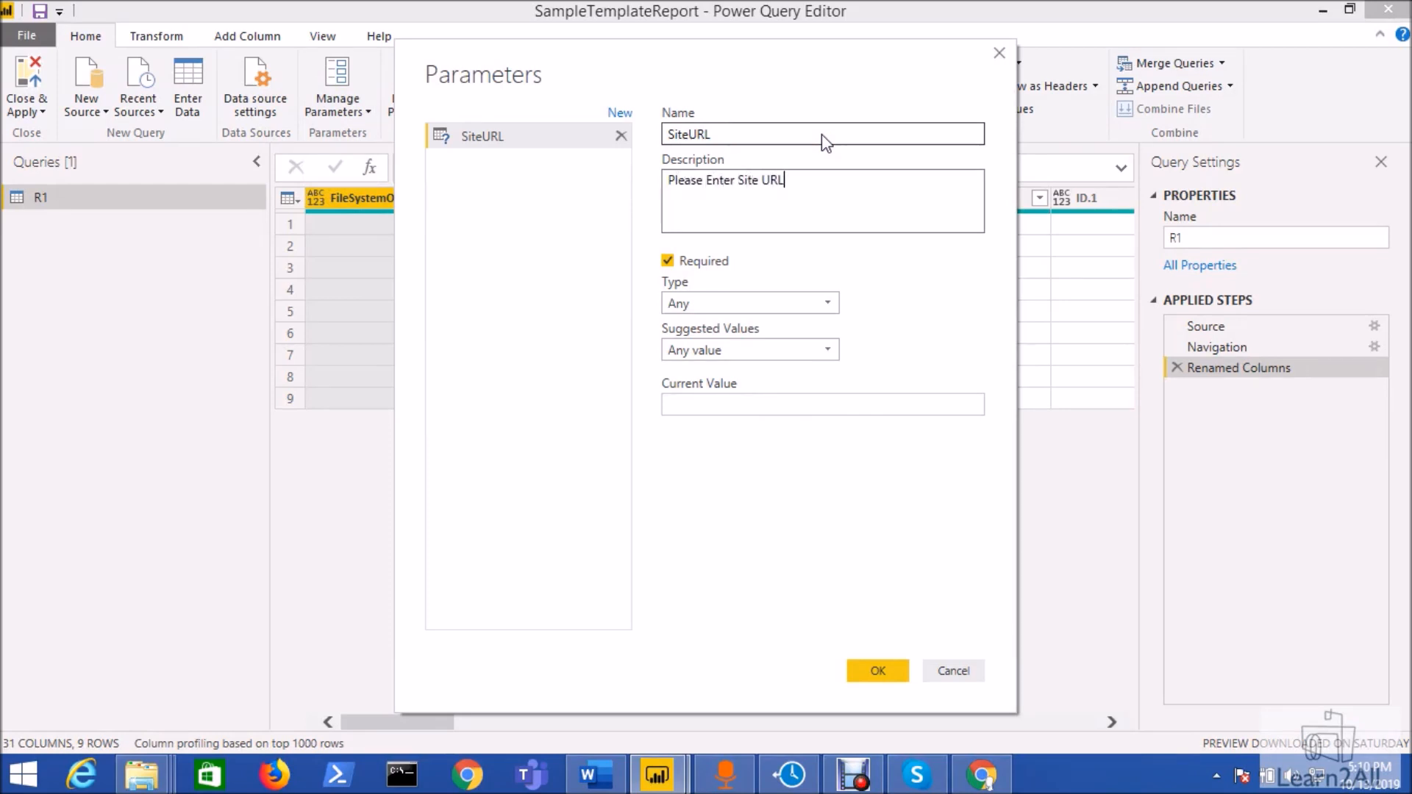
pyautogui.moveTo(718, 288)
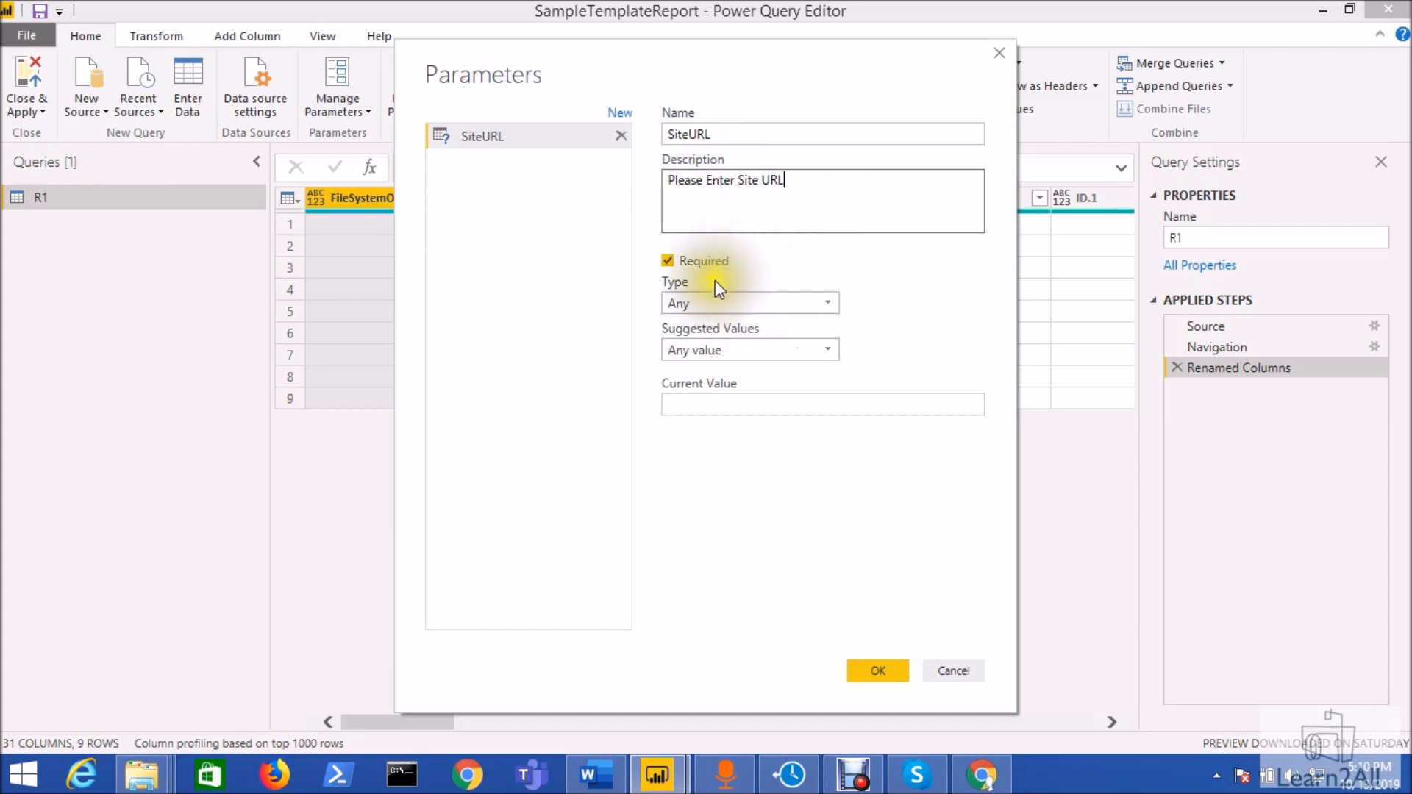
pyautogui.click(749, 303)
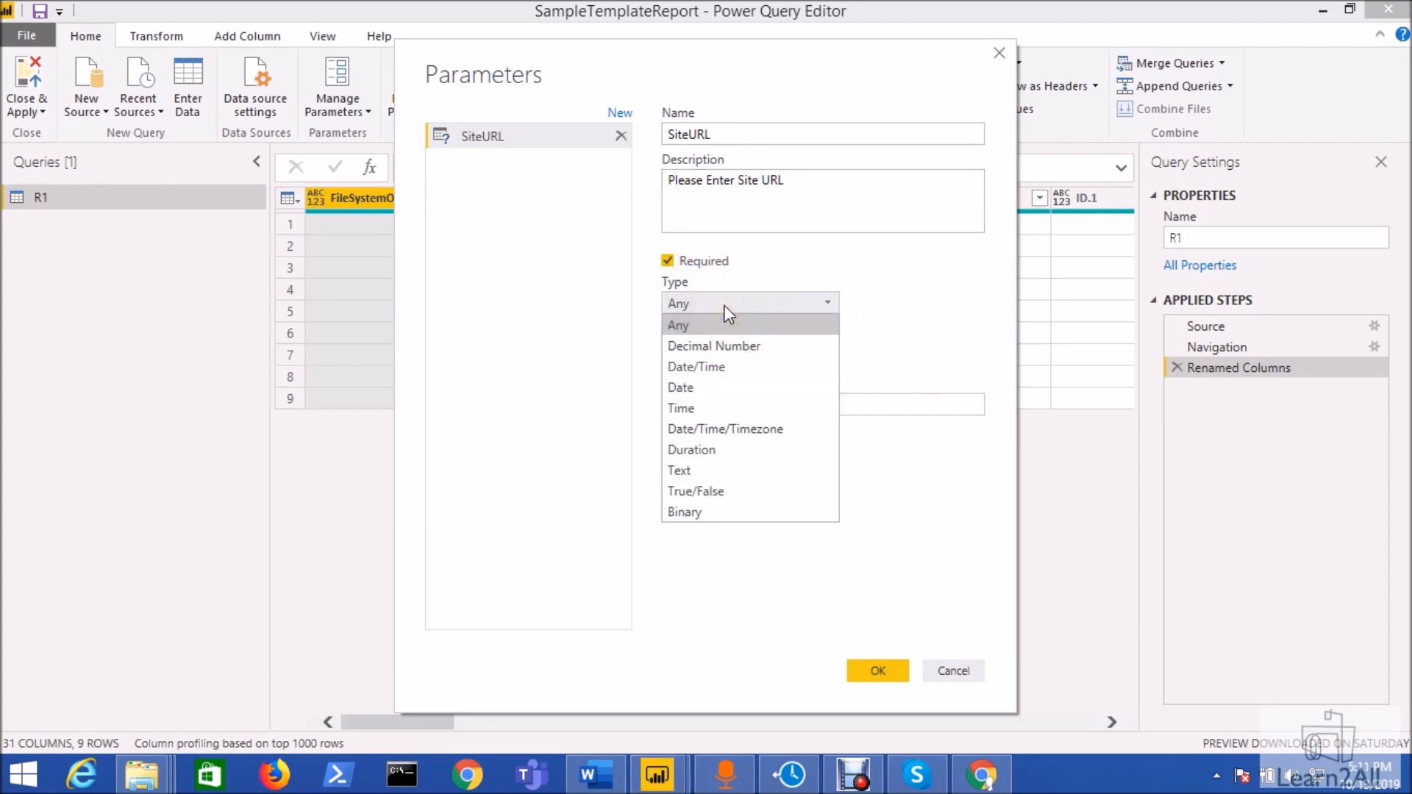
pyautogui.click(678, 325)
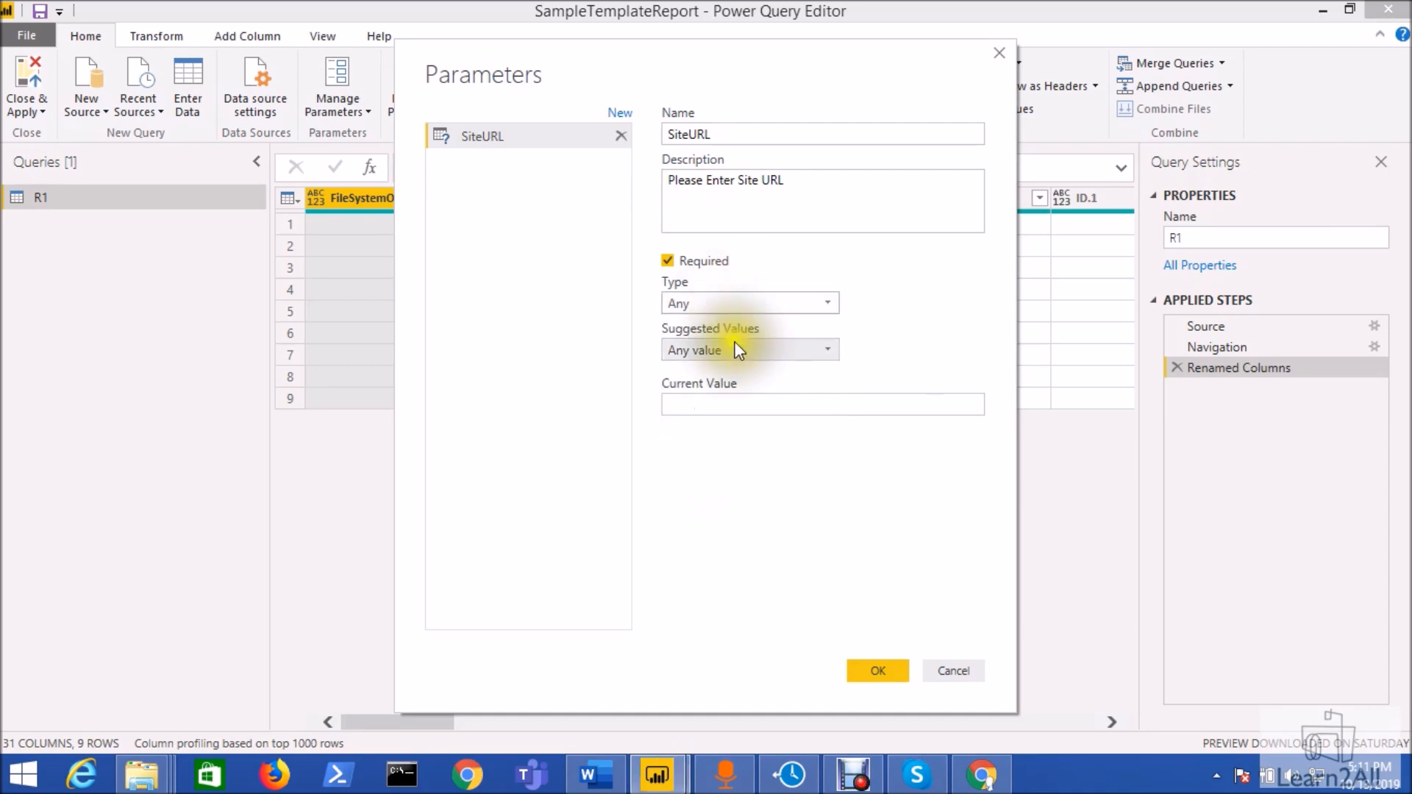
pyautogui.click(748, 350)
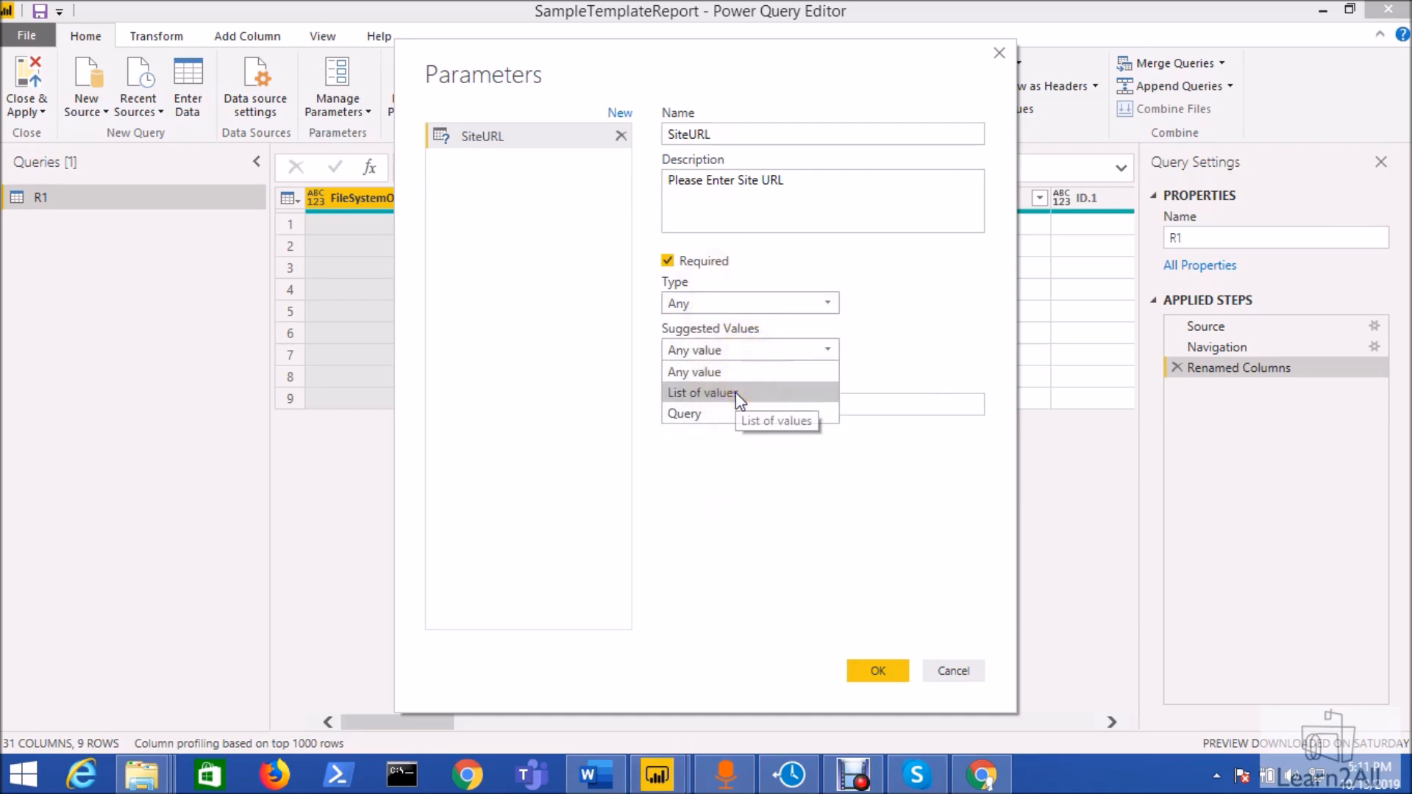
pyautogui.click(702, 393)
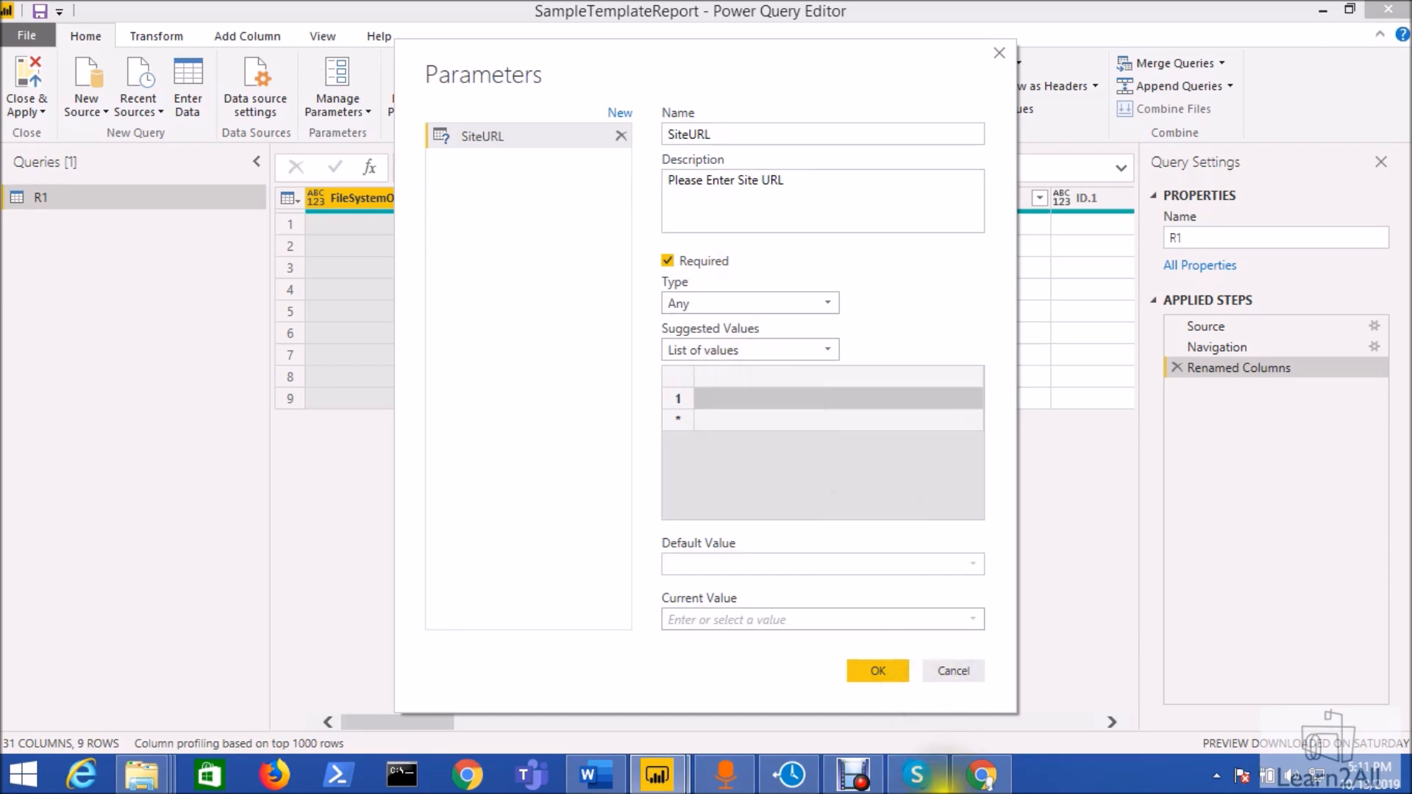
# - List the HRMS and HRMS/subhr site addresses, with HRMS as default and current value, and confirm
pyautogui.click(981, 774)
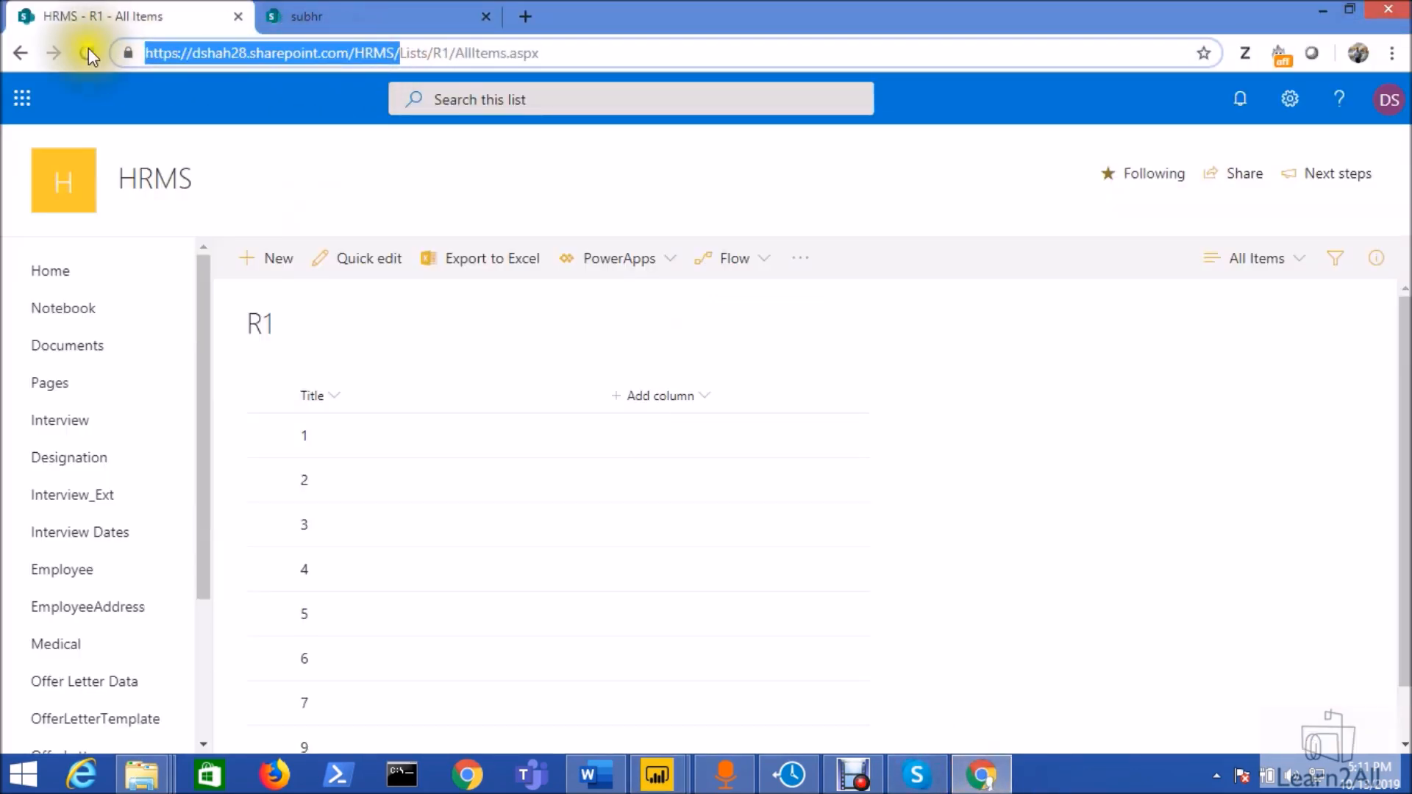
pyautogui.click(87, 53)
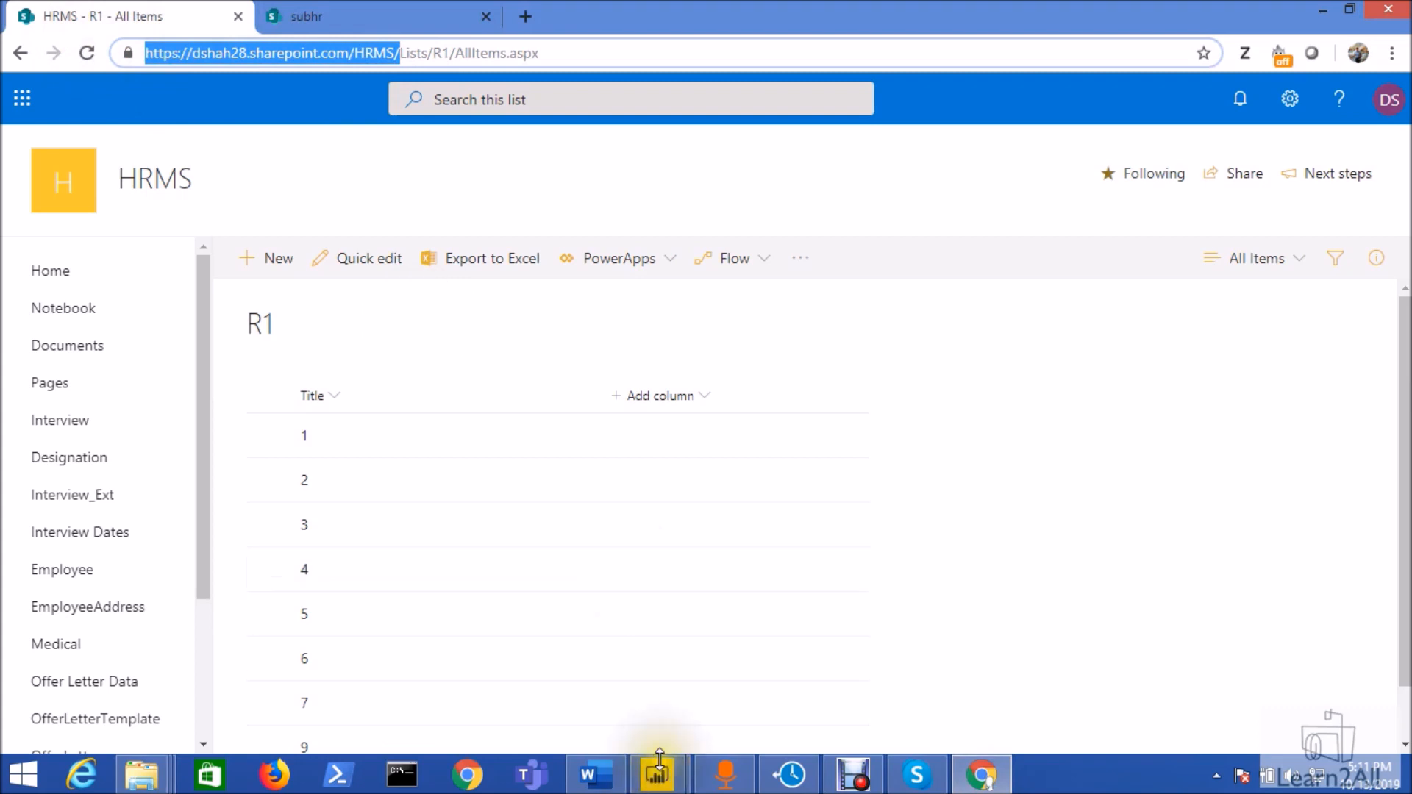
pyautogui.click(656, 773)
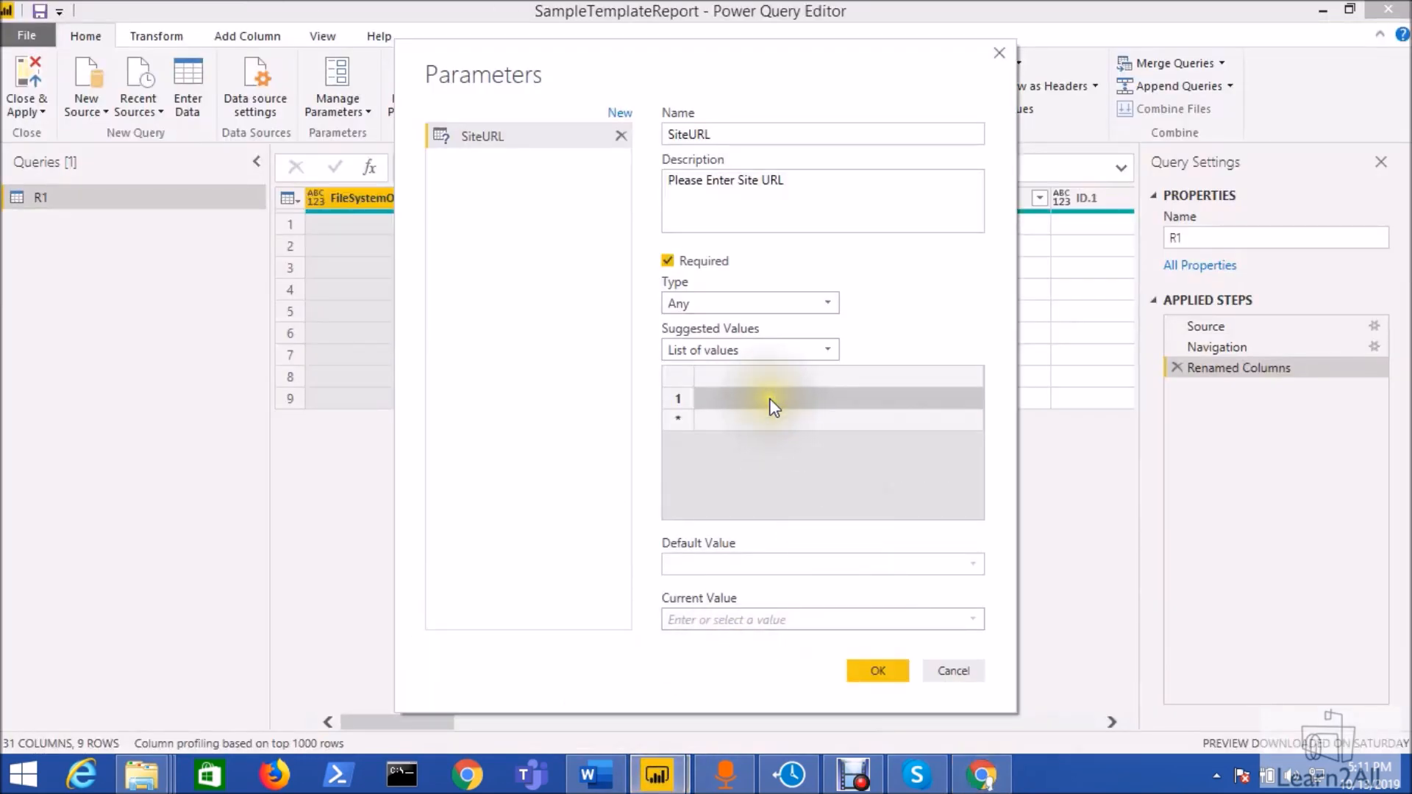
pyautogui.write('https://dshah28.sharepoint.com/HRMS/')
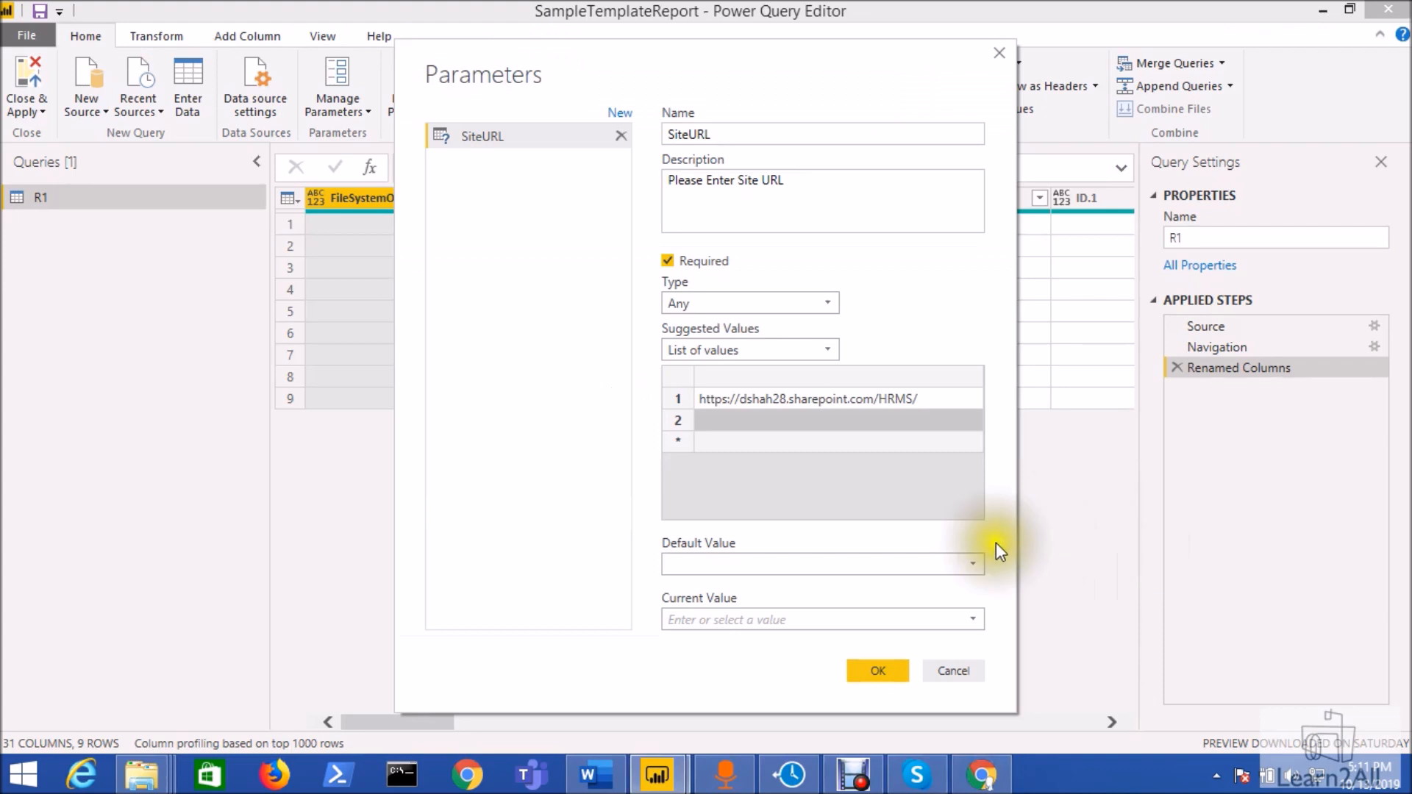
pyautogui.write('https://dshah28.sharepoint.com/HRMS/subhr/')
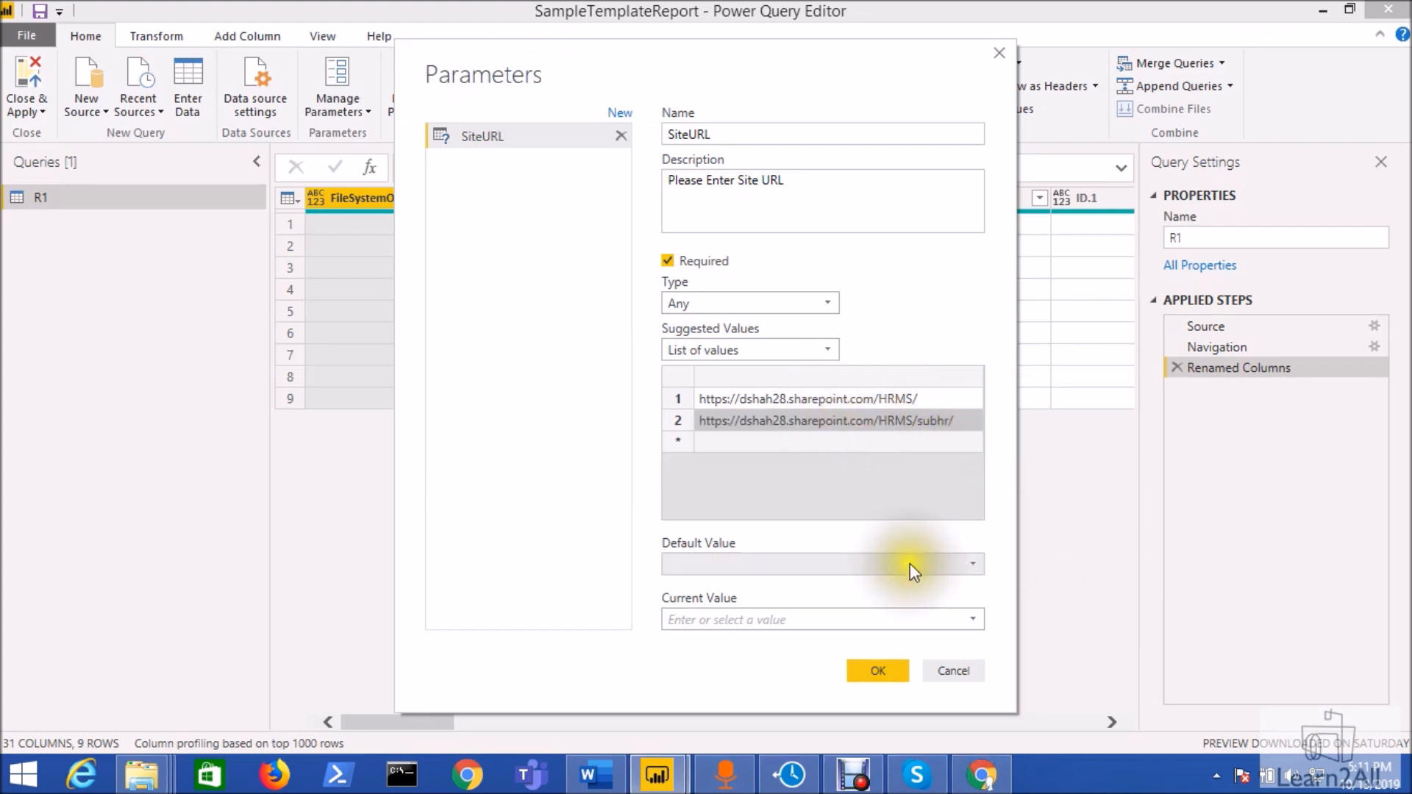
pyautogui.click(972, 563)
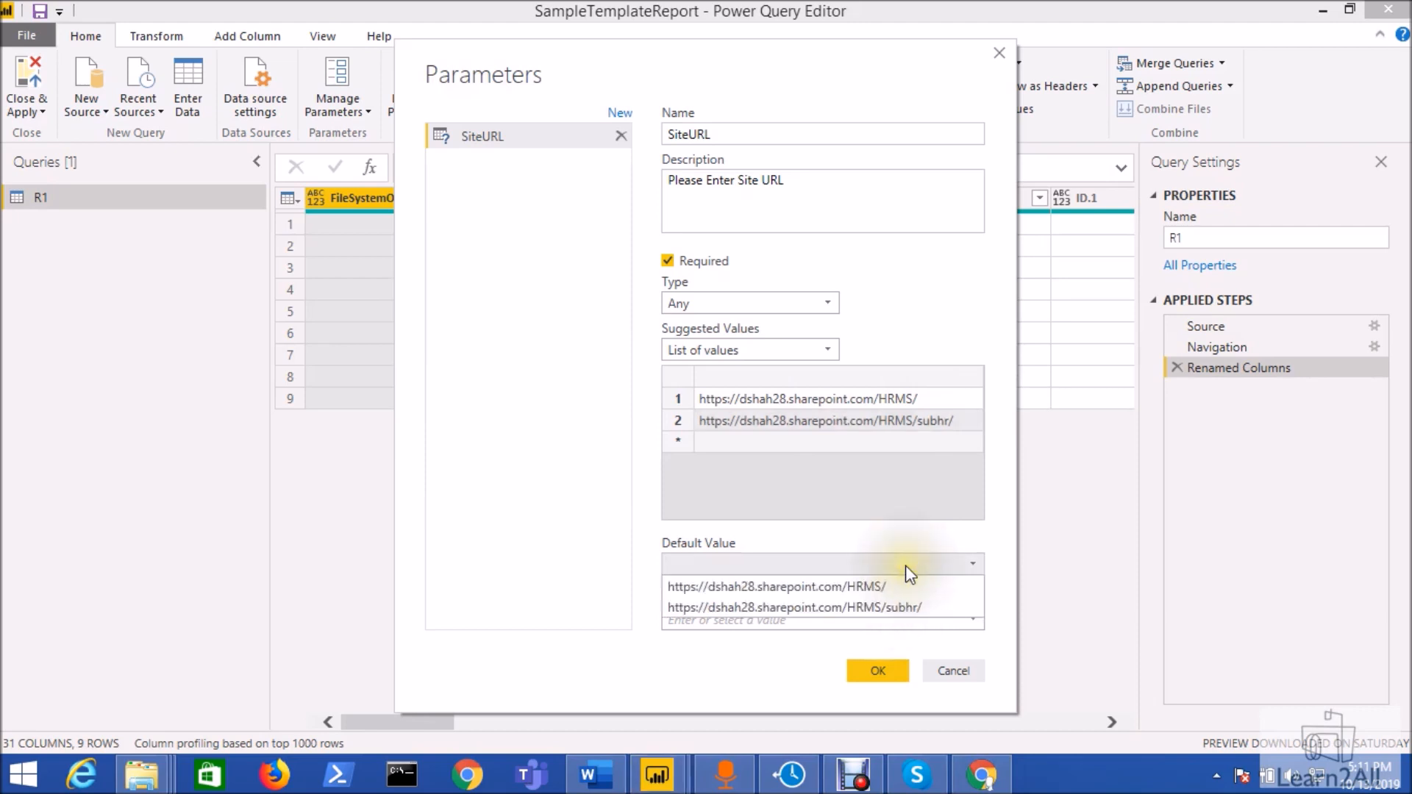
pyautogui.click(776, 587)
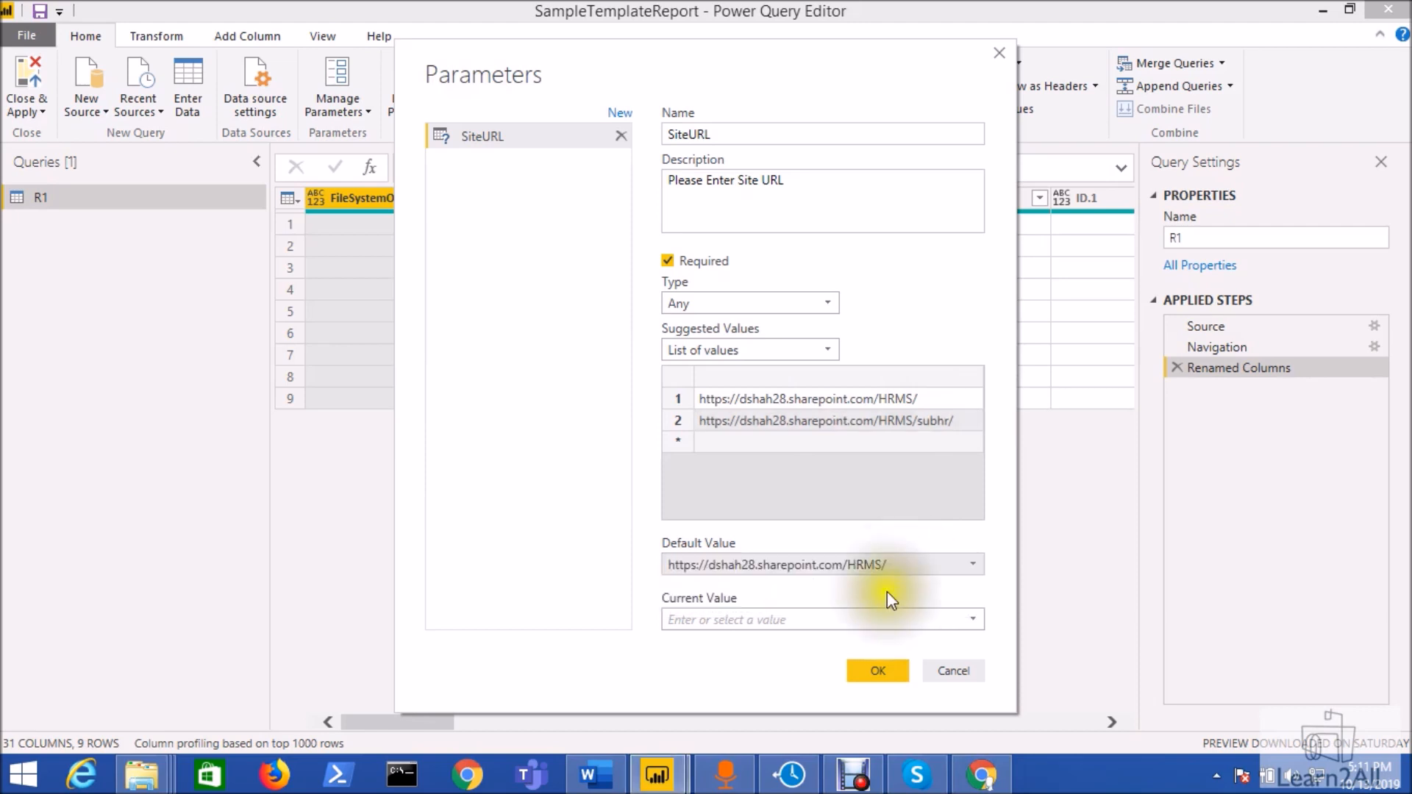
pyautogui.click(810, 619)
pyautogui.write('https://dshah28.sharepoint.com/HRMS/')
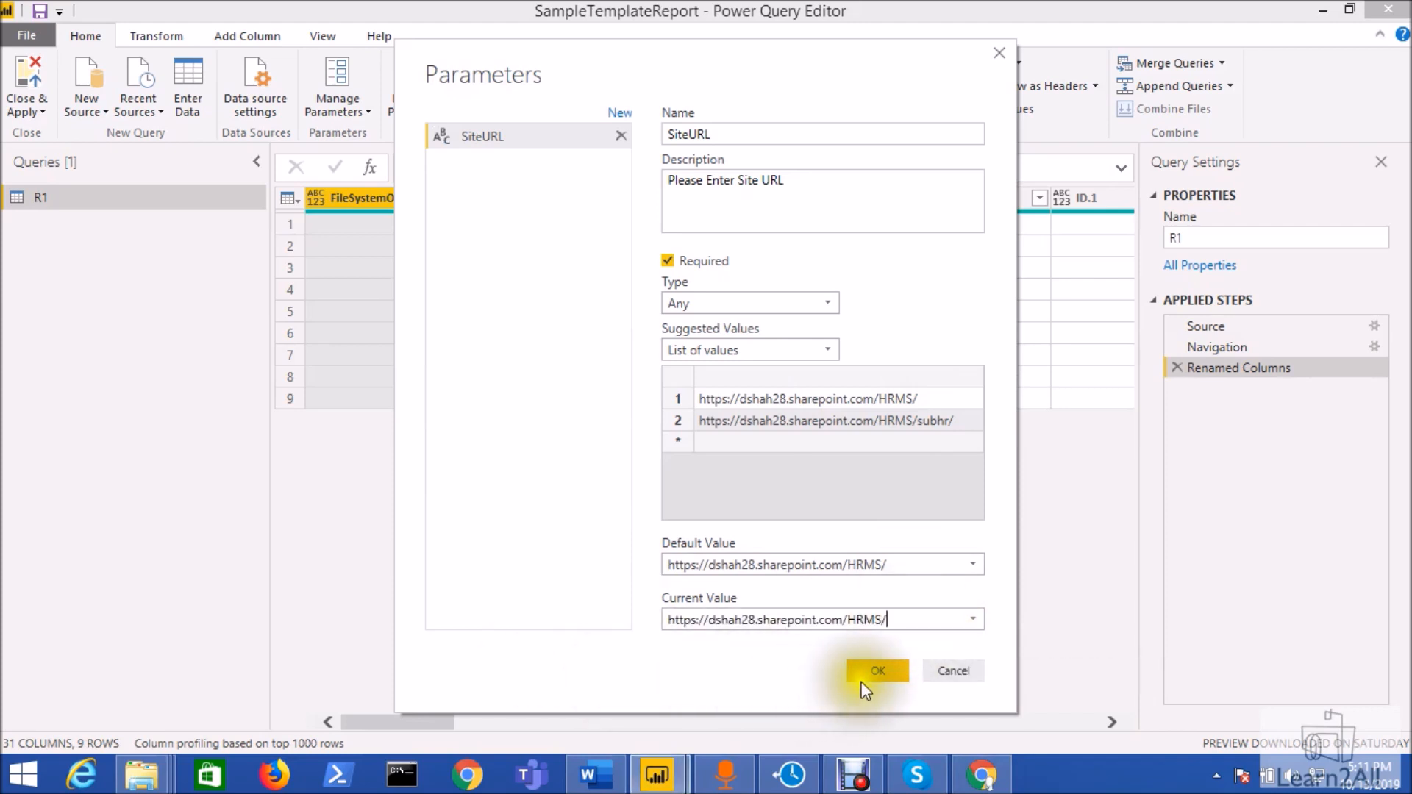
pyautogui.click(876, 671)
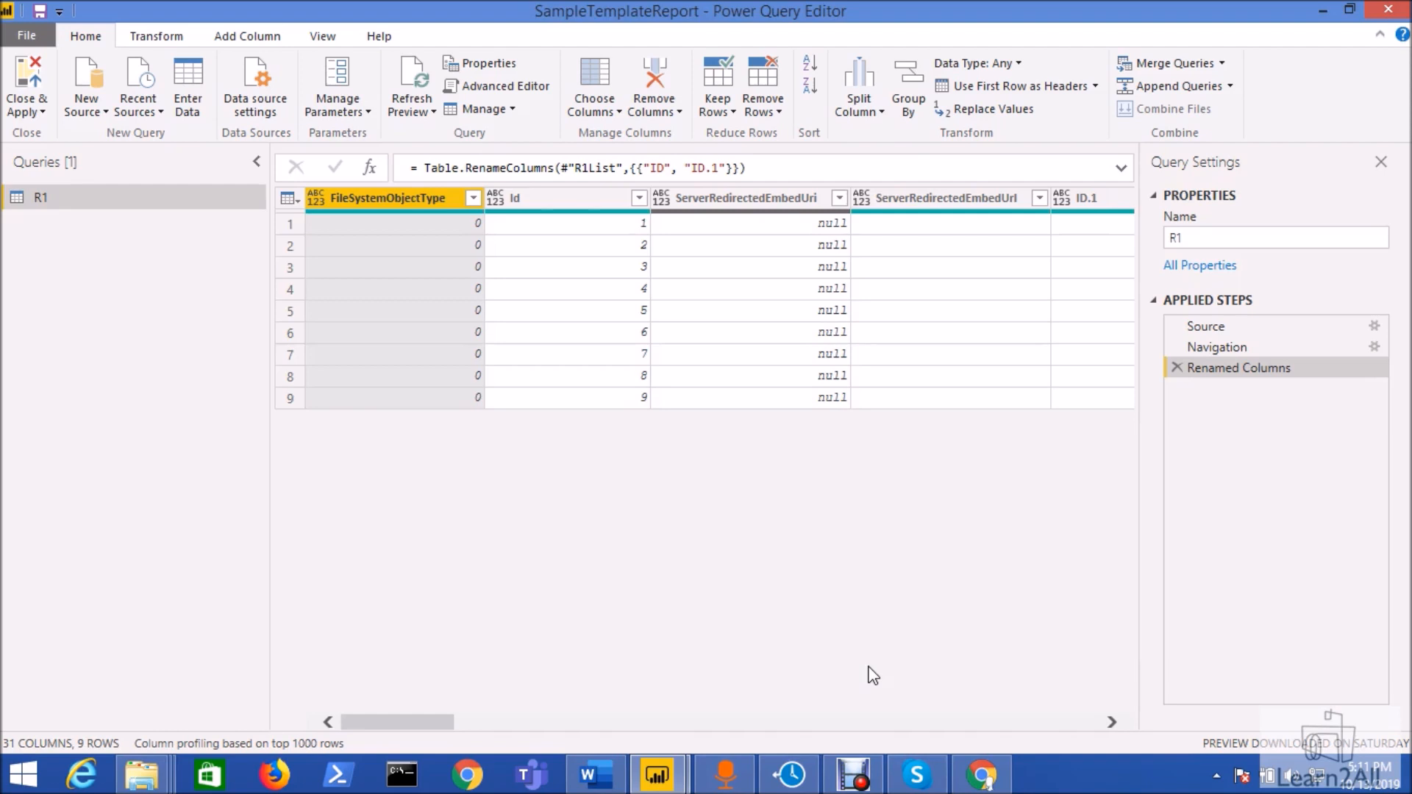
# - Check SiteURL's current value, then bring up the R1 query's code in the Advanced Editor
pyautogui.click(144, 222)
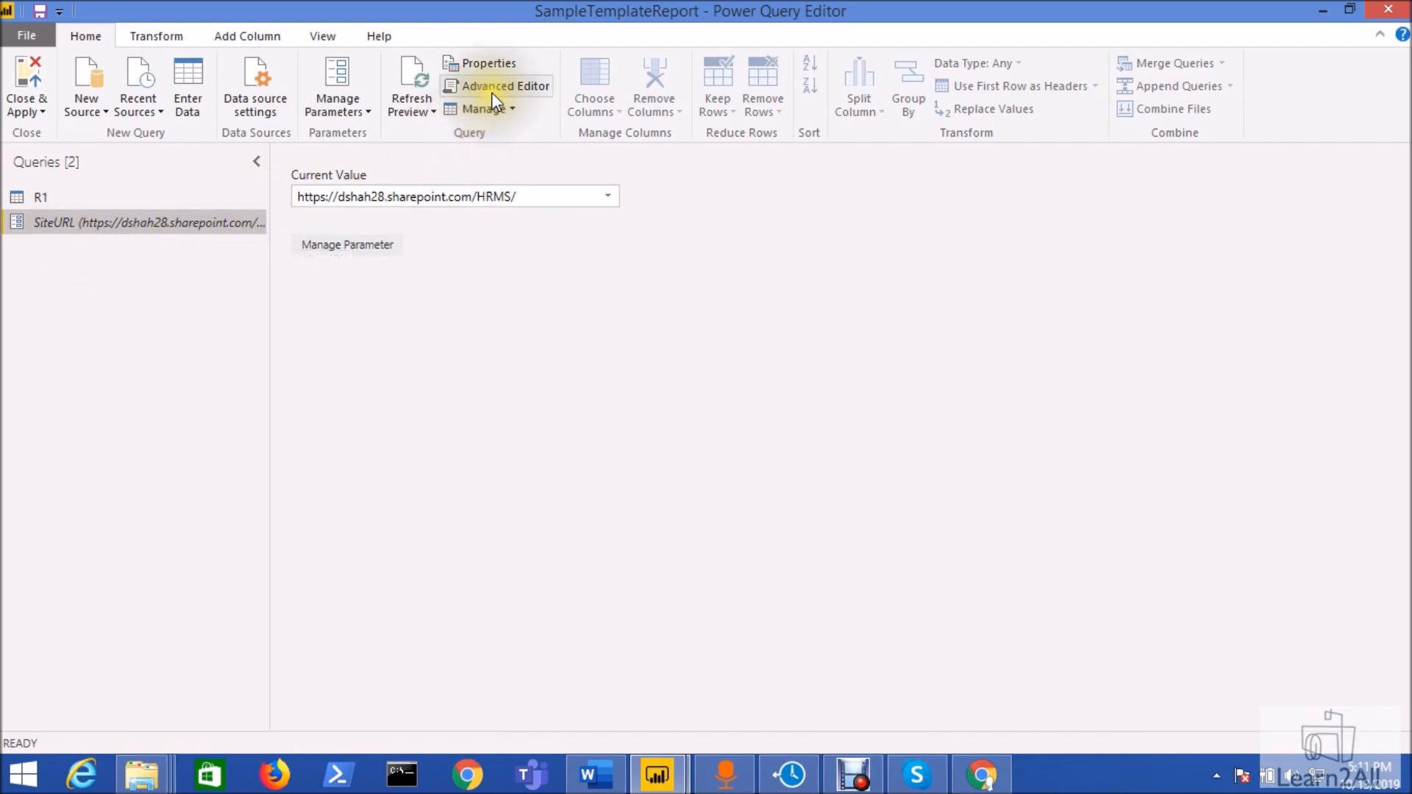
pyautogui.click(41, 197)
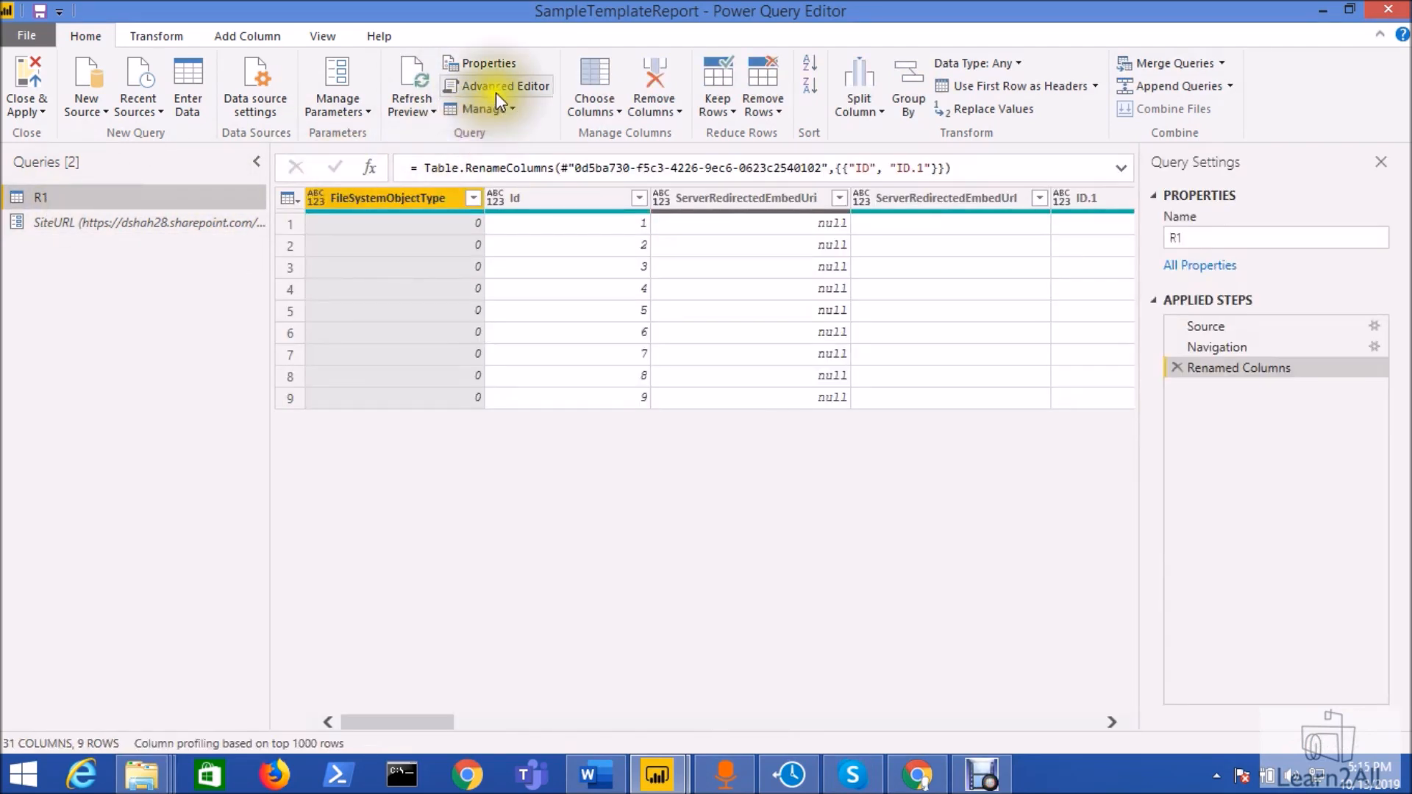
pyautogui.click(506, 86)
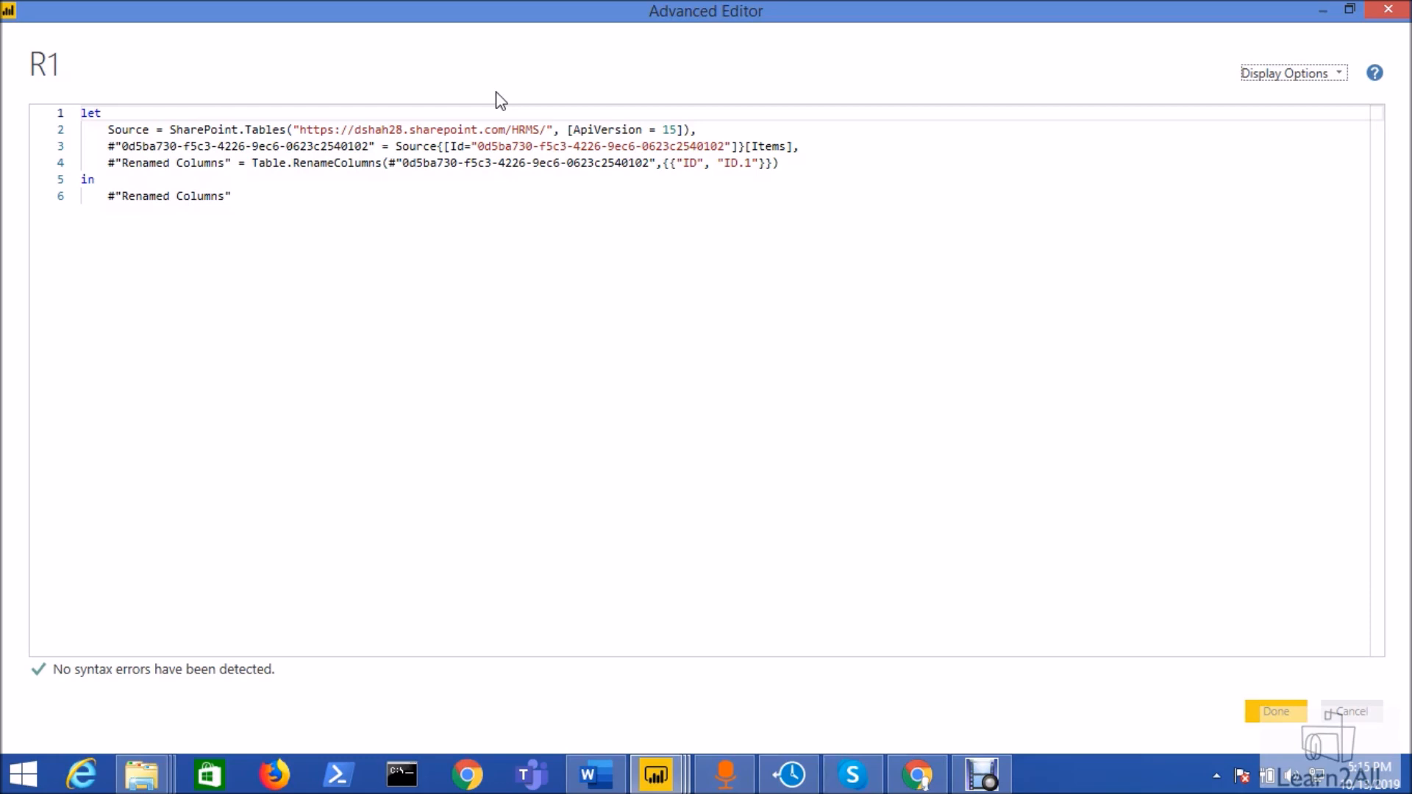
# - Replace the source site with SiteURL and navigate to the list by Title="R1" under a ListName step
pyautogui.click(296, 129)
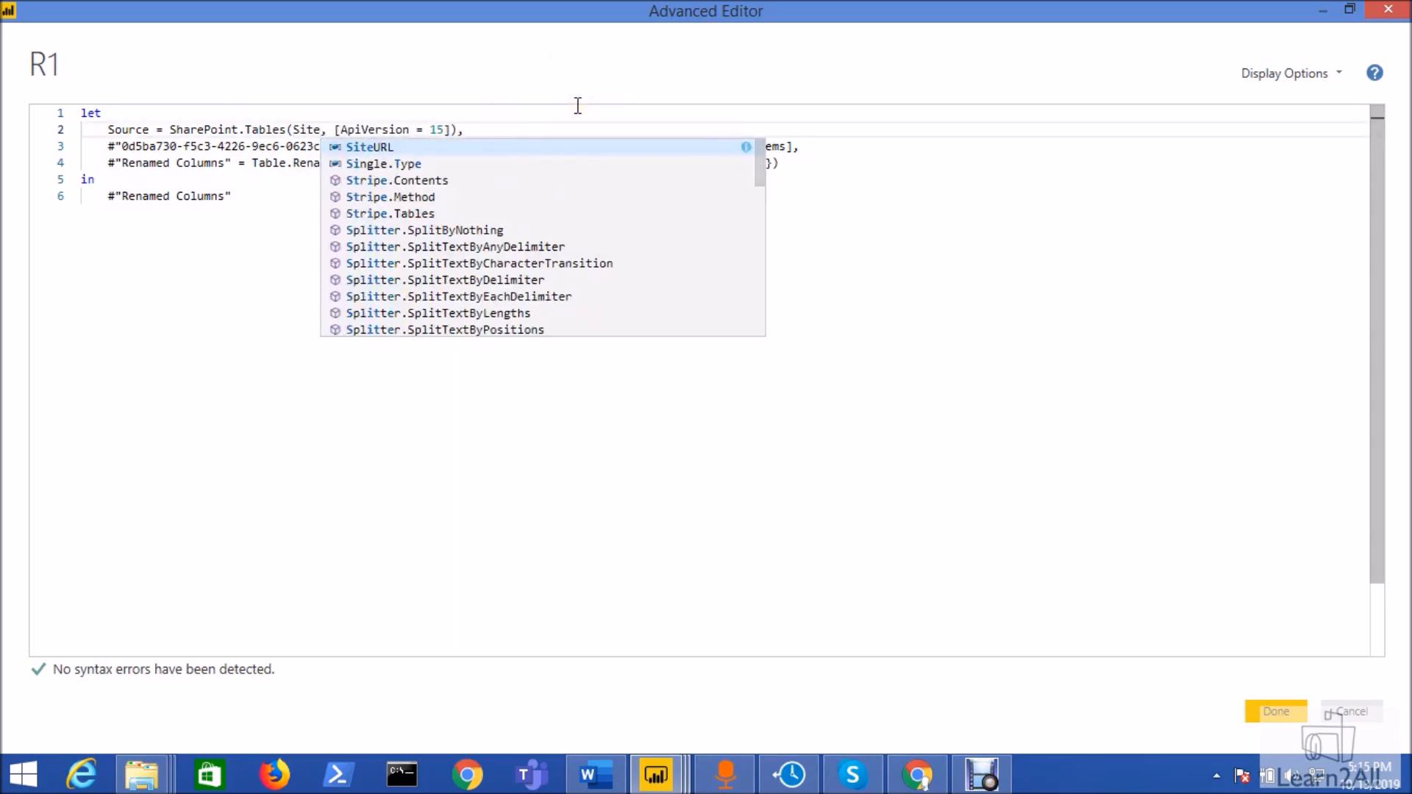
pyautogui.click(369, 147)
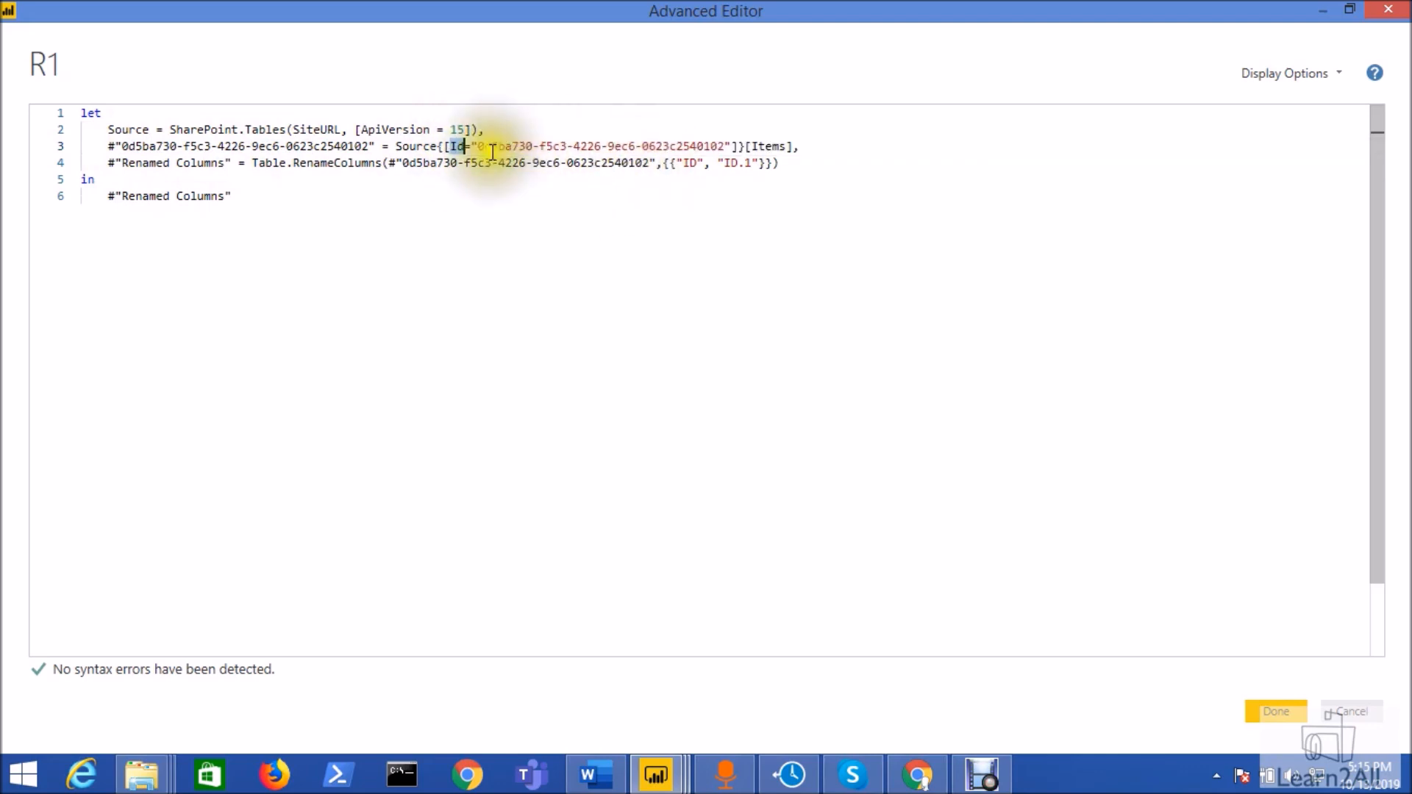
pyautogui.write('Title')
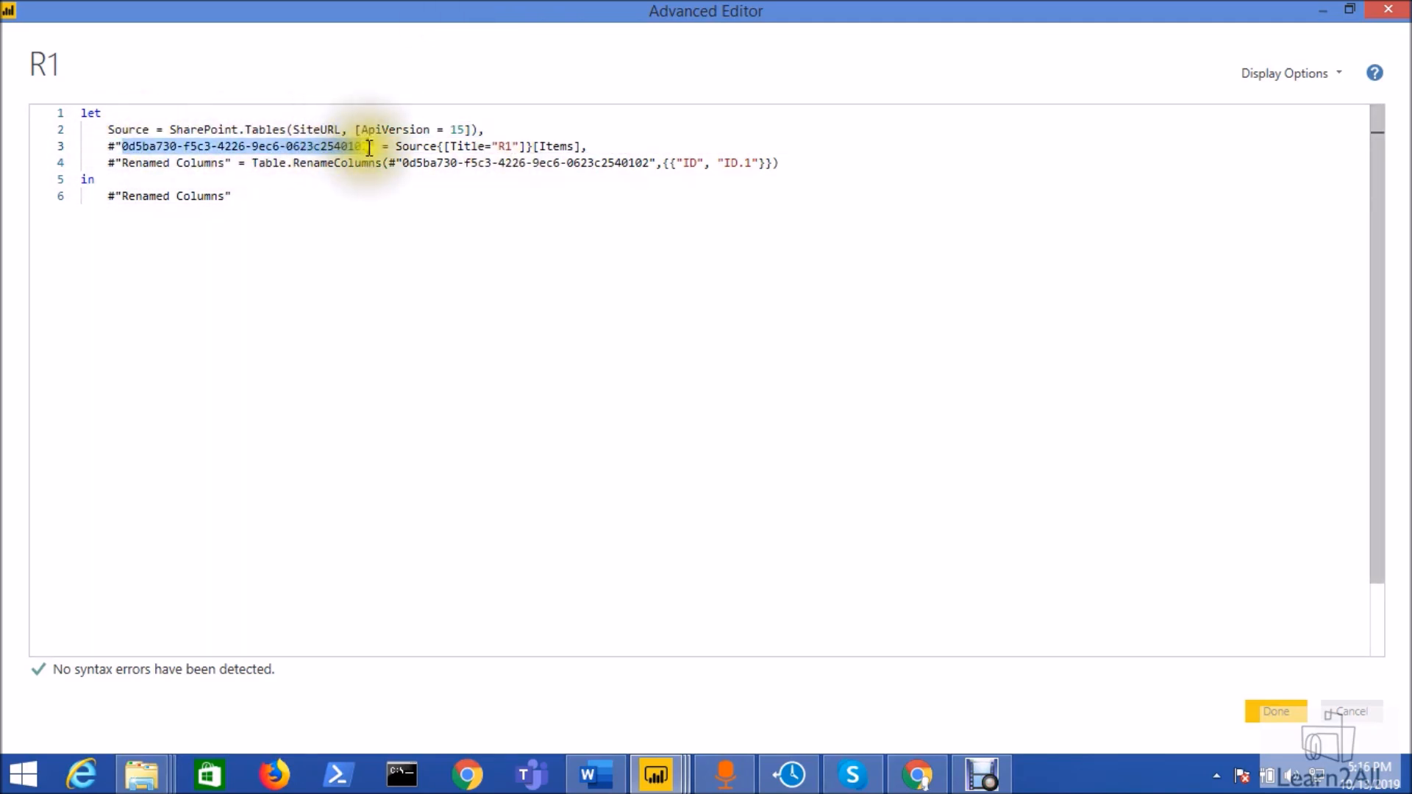
pyautogui.write('ListNam')
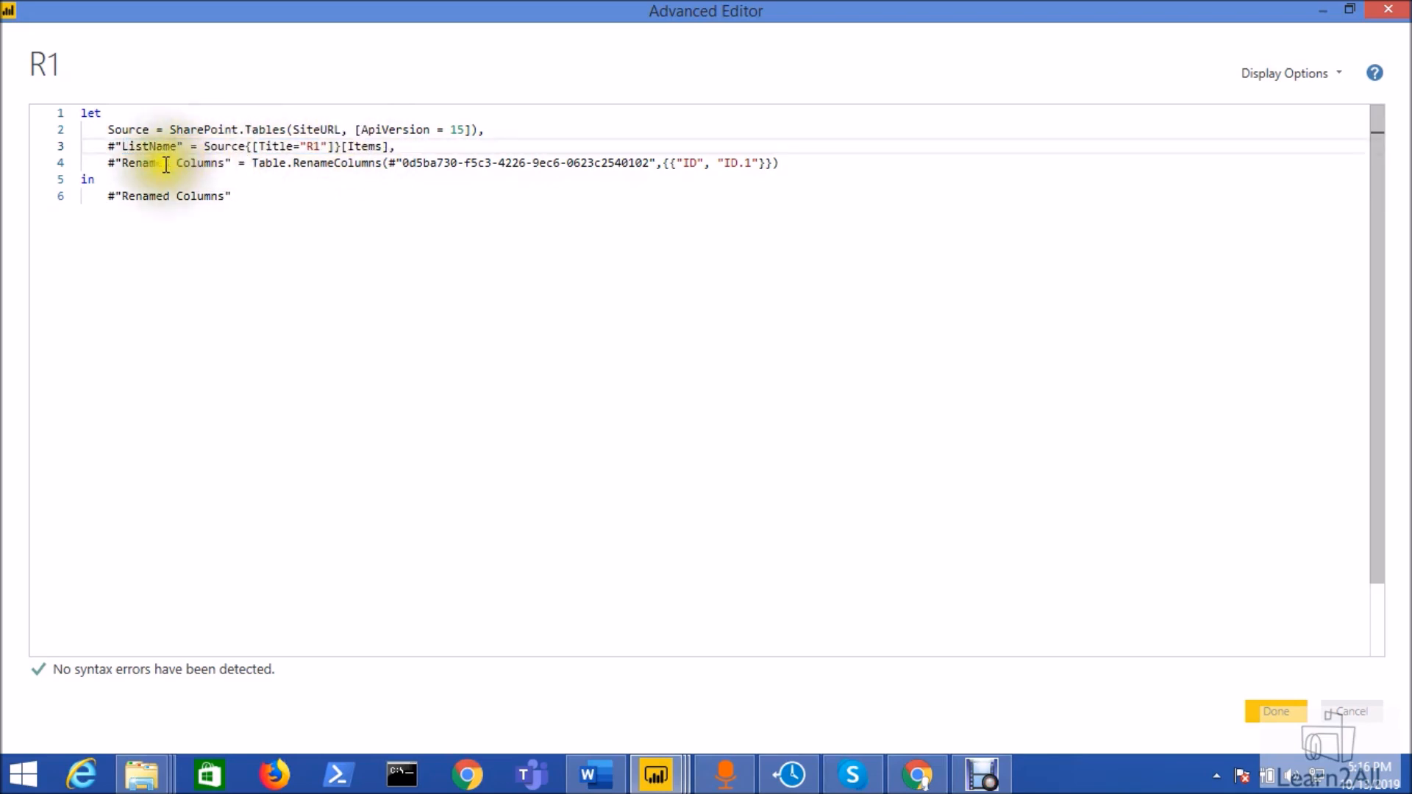
# - Replace the old GUID step reference with #"ListName" and save the query code
pyautogui.doubleClick(147, 145)
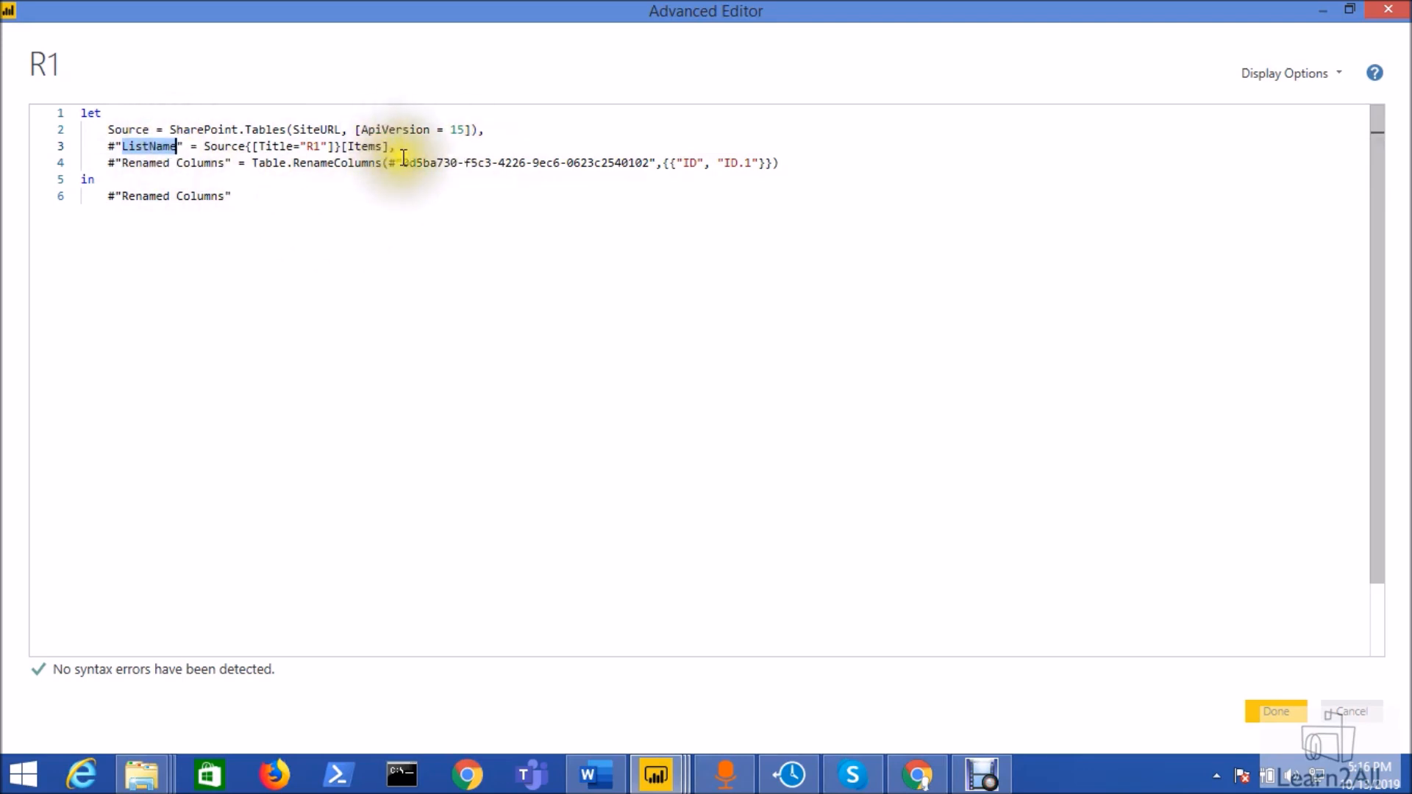
pyautogui.moveTo(403, 163); pyautogui.dragTo(649, 163)
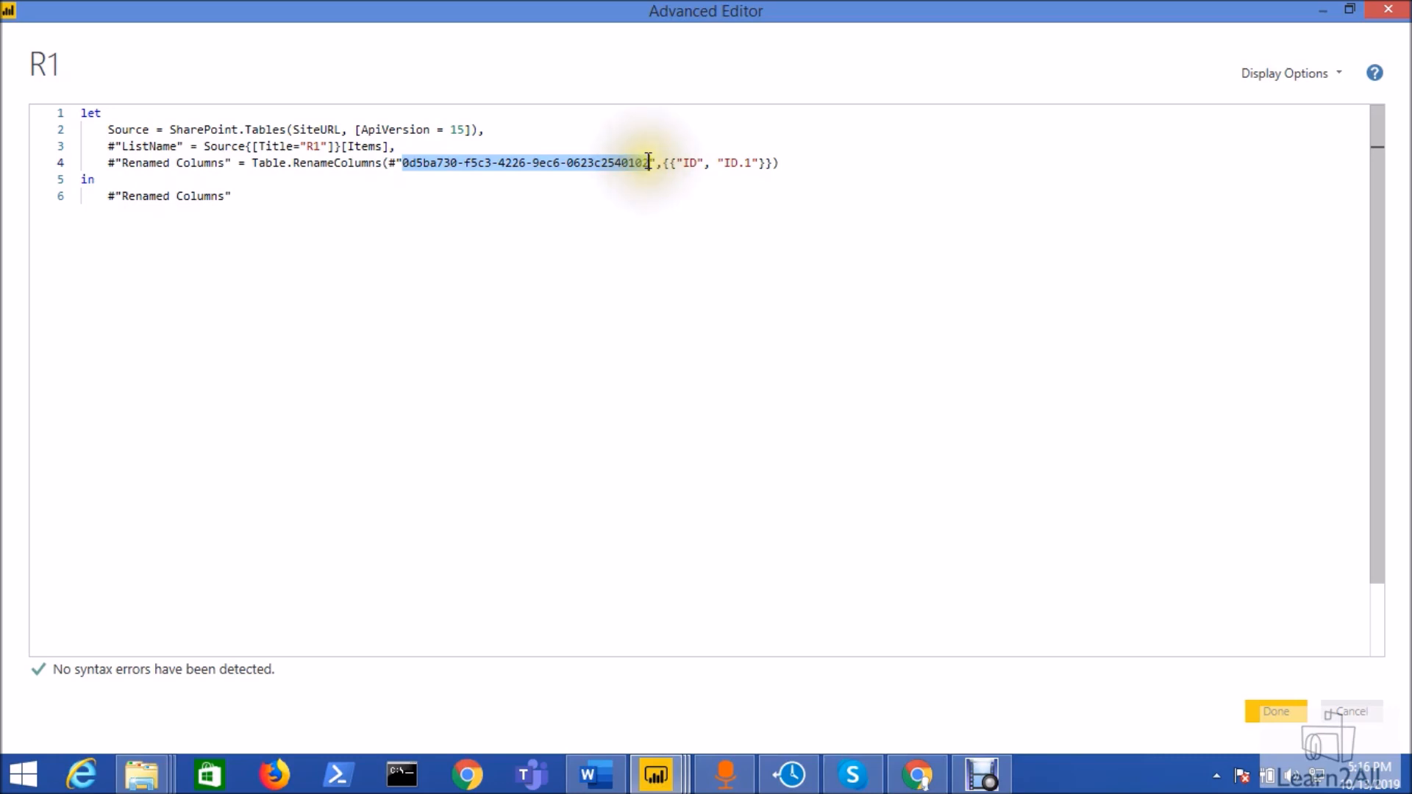
pyautogui.write('#"ListName"')
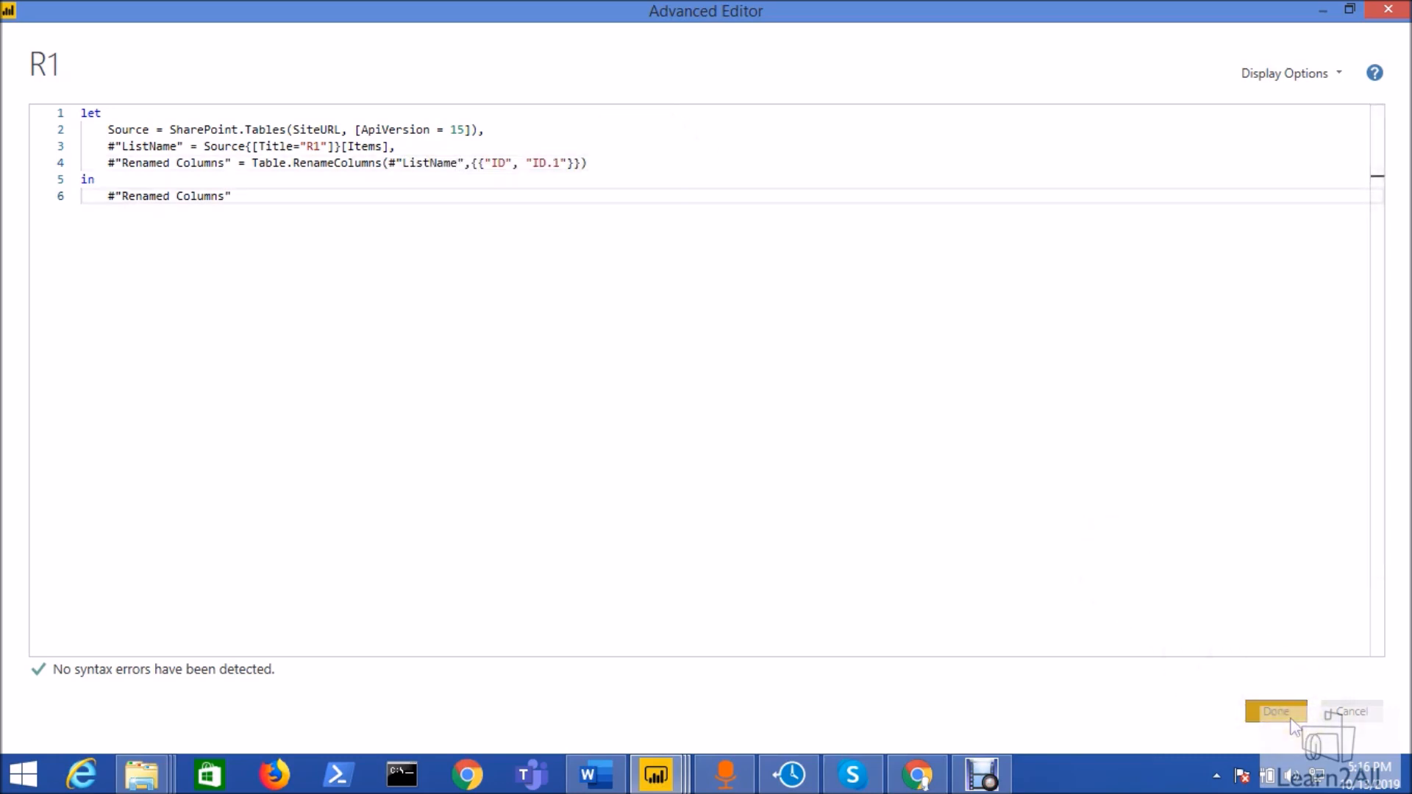
pyautogui.click(1274, 712)
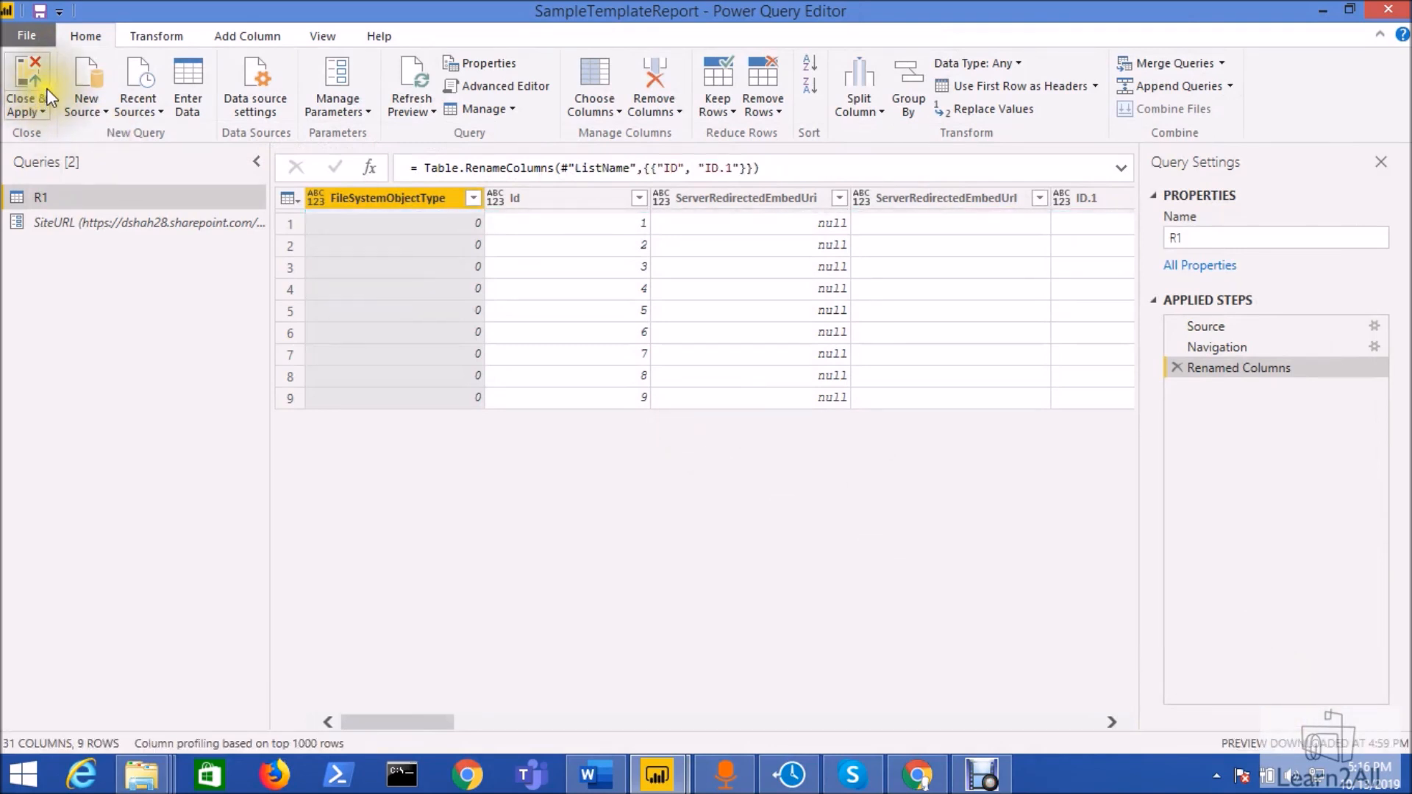
pyautogui.moveTo(27, 86)
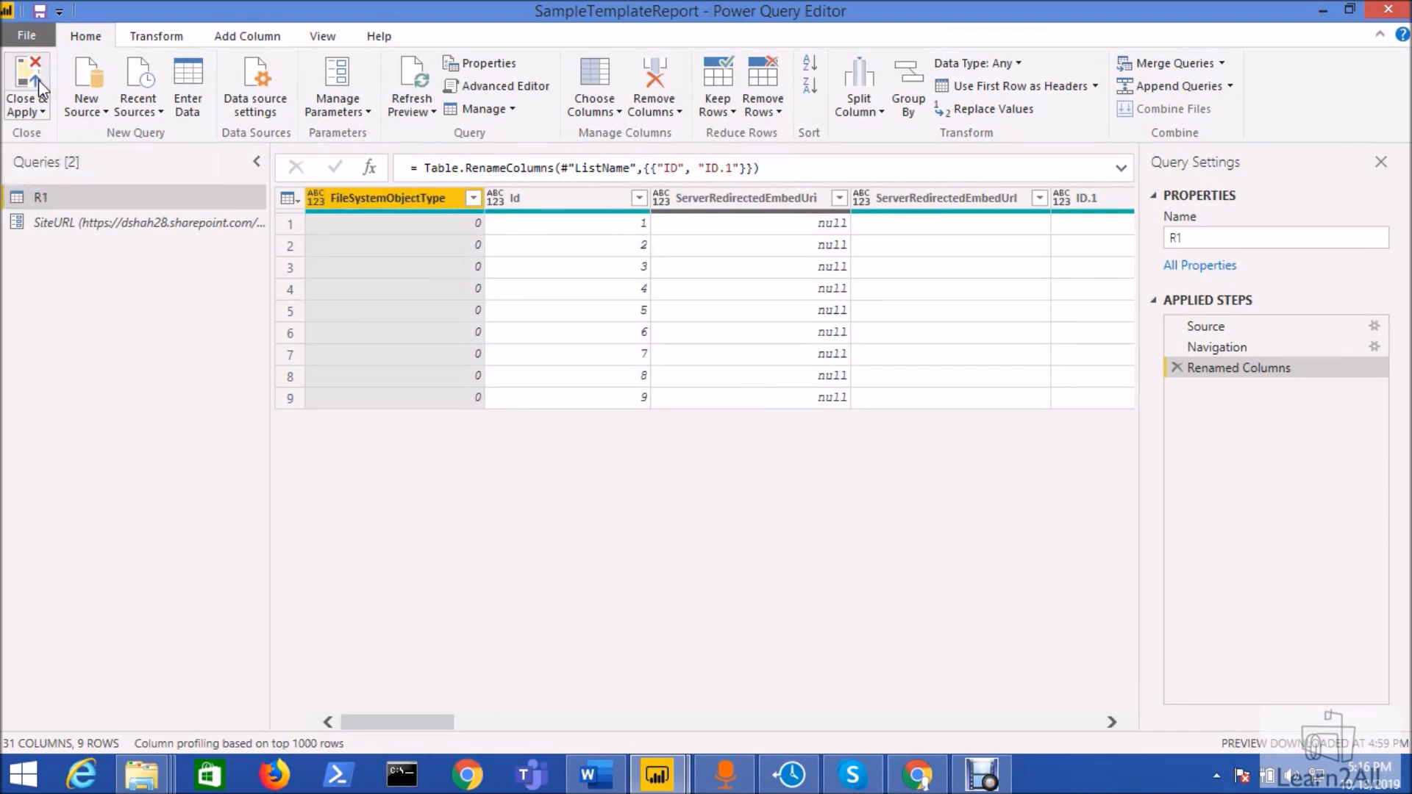
# - Close & Apply the query changes and return to the report page
pyautogui.click(19, 85)
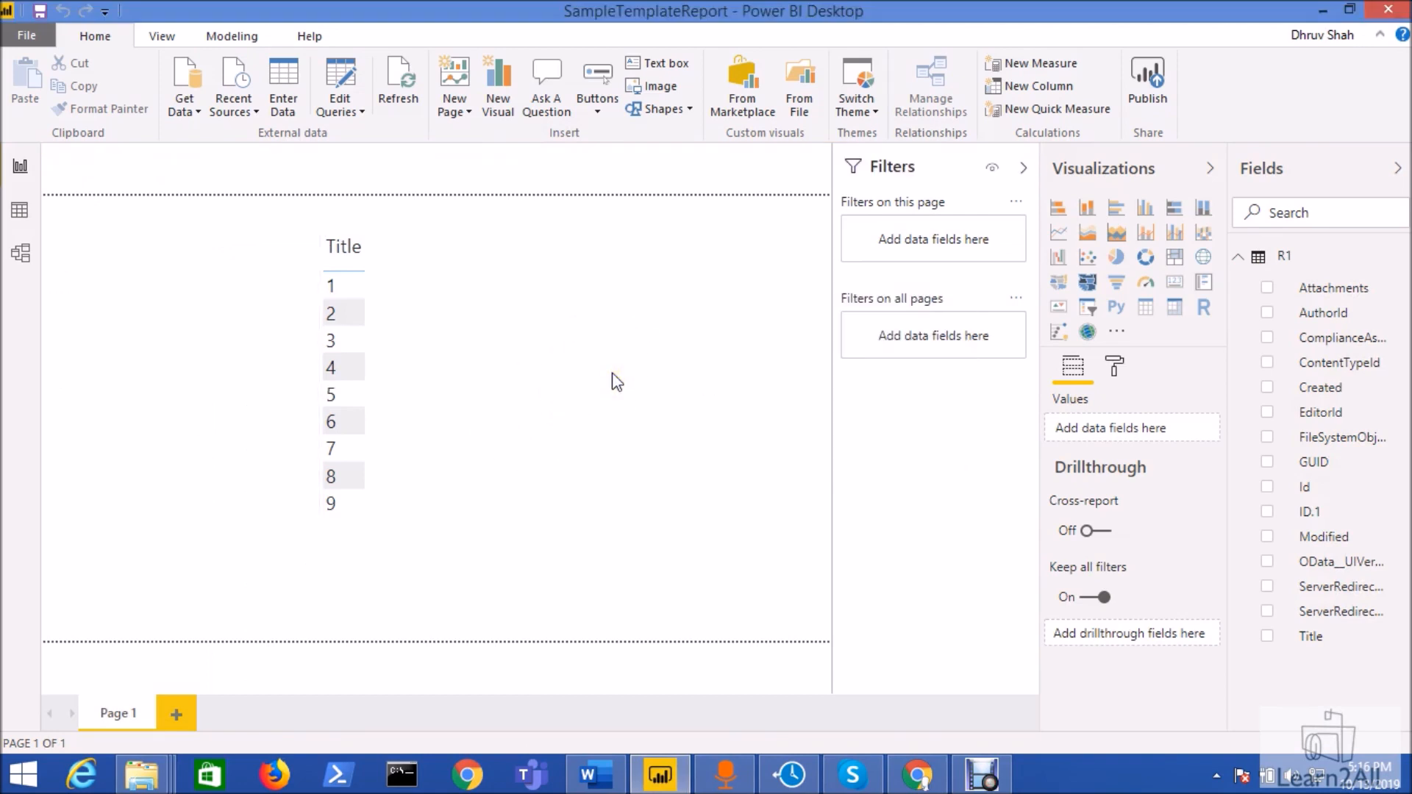
# - Export the report as Power BI template SampleTemplateReport.pbit in the Blog-56-IconAdd folder
pyautogui.click(26, 35)
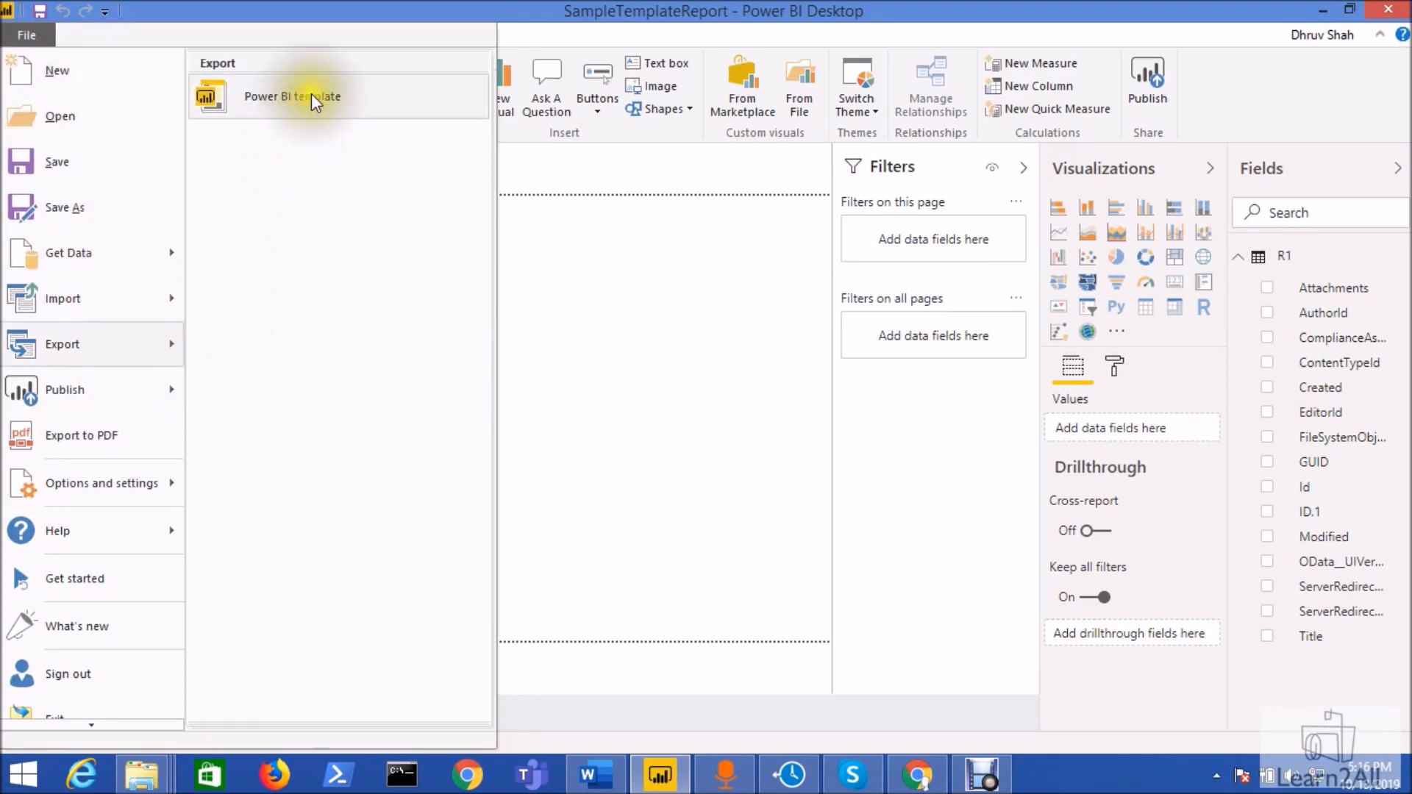
pyautogui.click(291, 95)
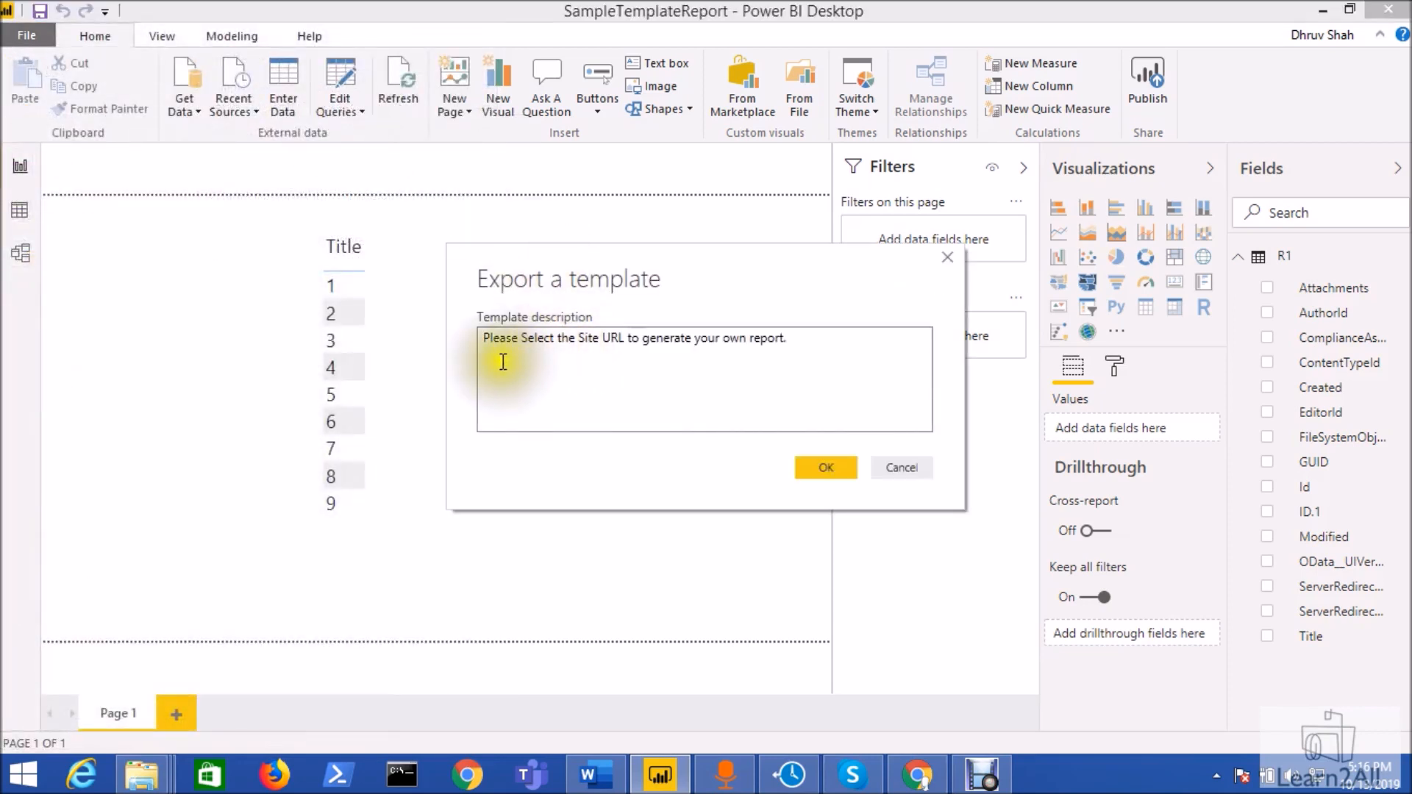
pyautogui.moveTo(501, 362); pyautogui.dragTo(654, 347)
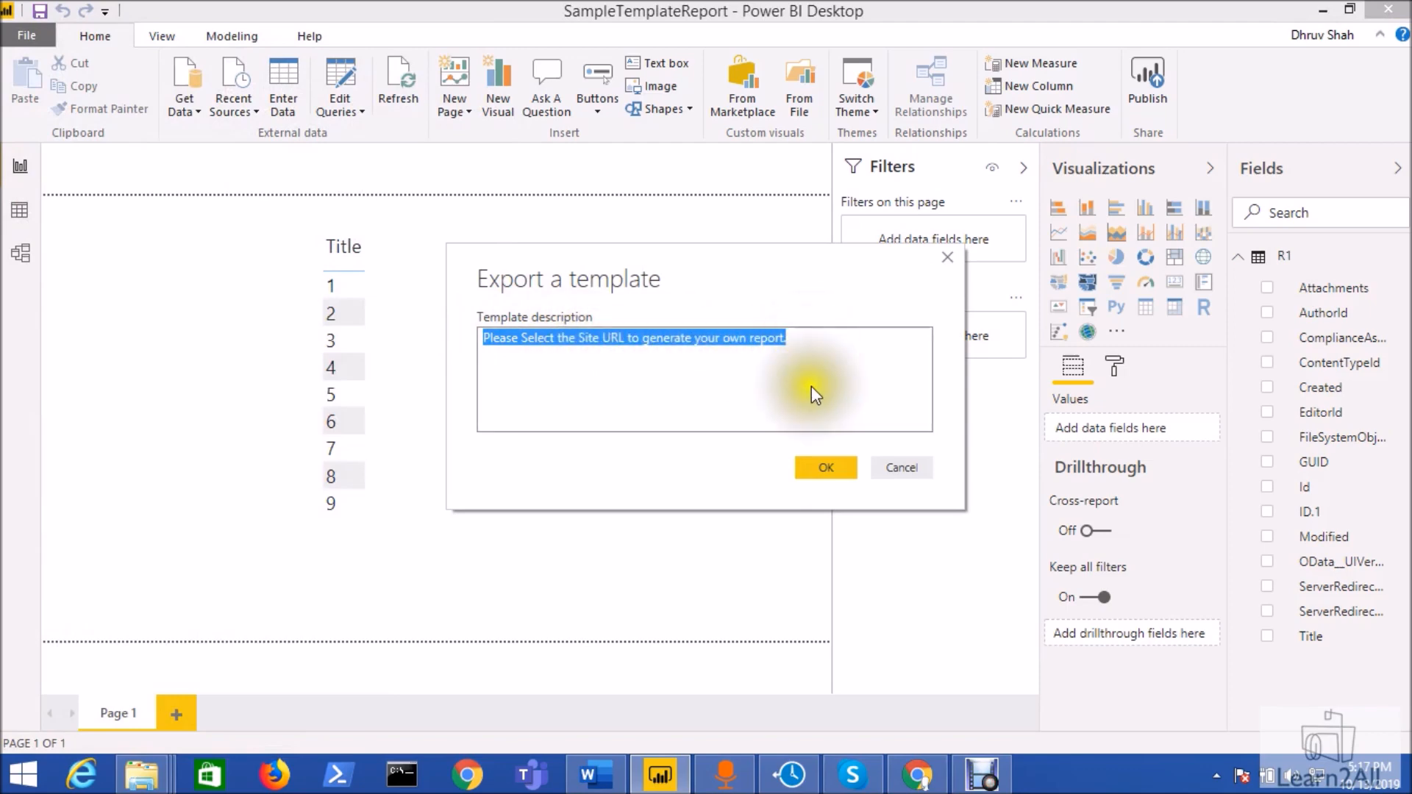
pyautogui.click(824, 467)
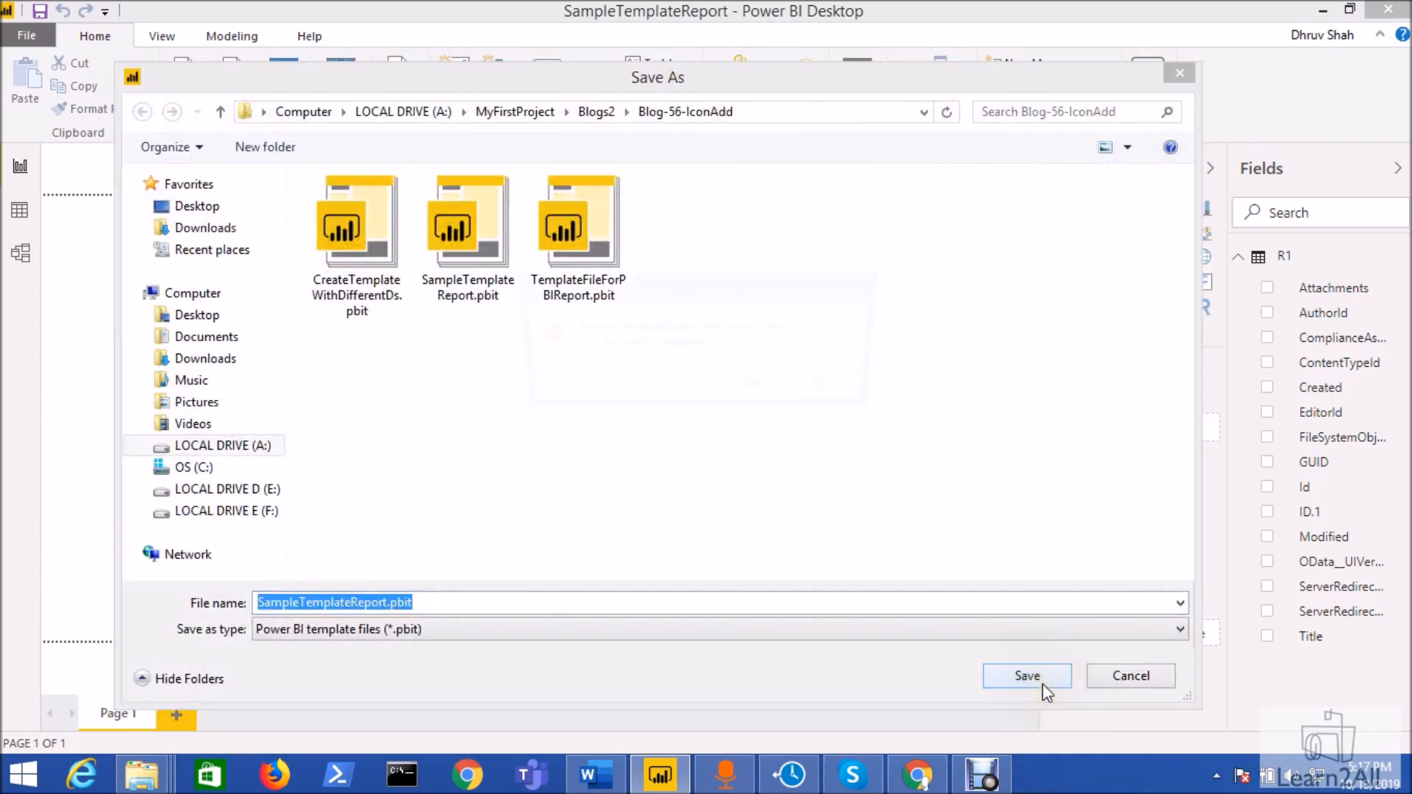
pyautogui.click(1025, 675)
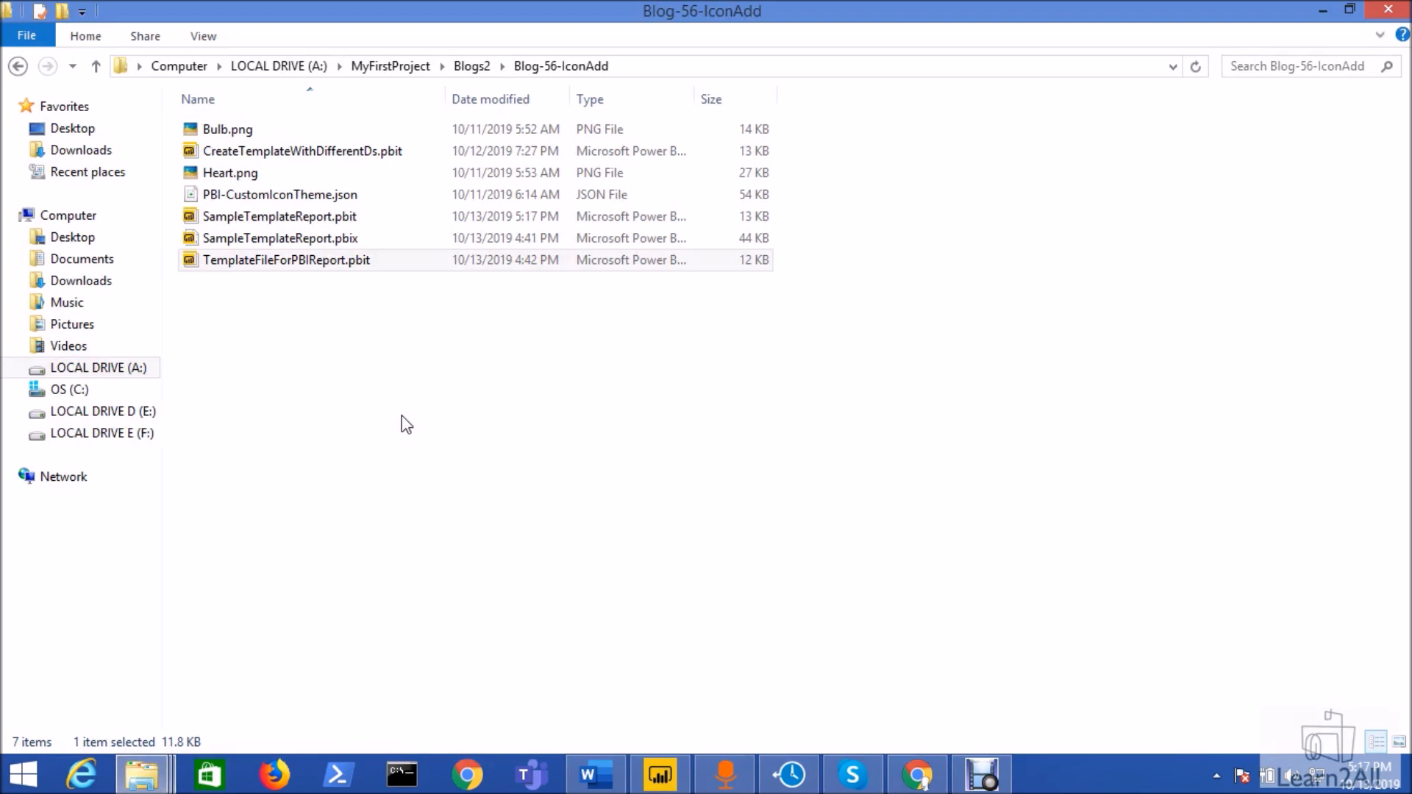
# - Select TemplateFileForPBIReport.pbit, then switch to the subhr SharePoint site in Chrome
pyautogui.click(287, 259)
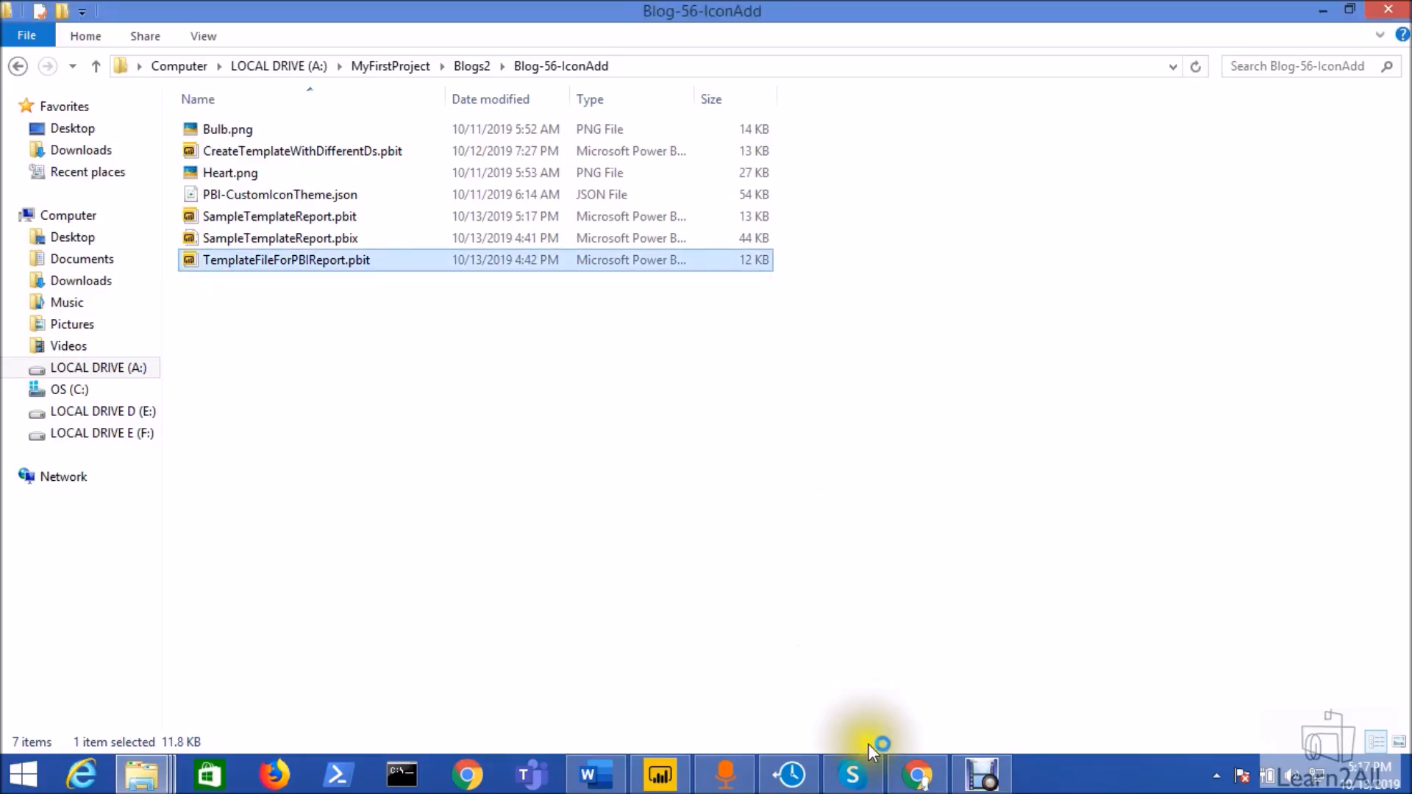
pyautogui.click(916, 774)
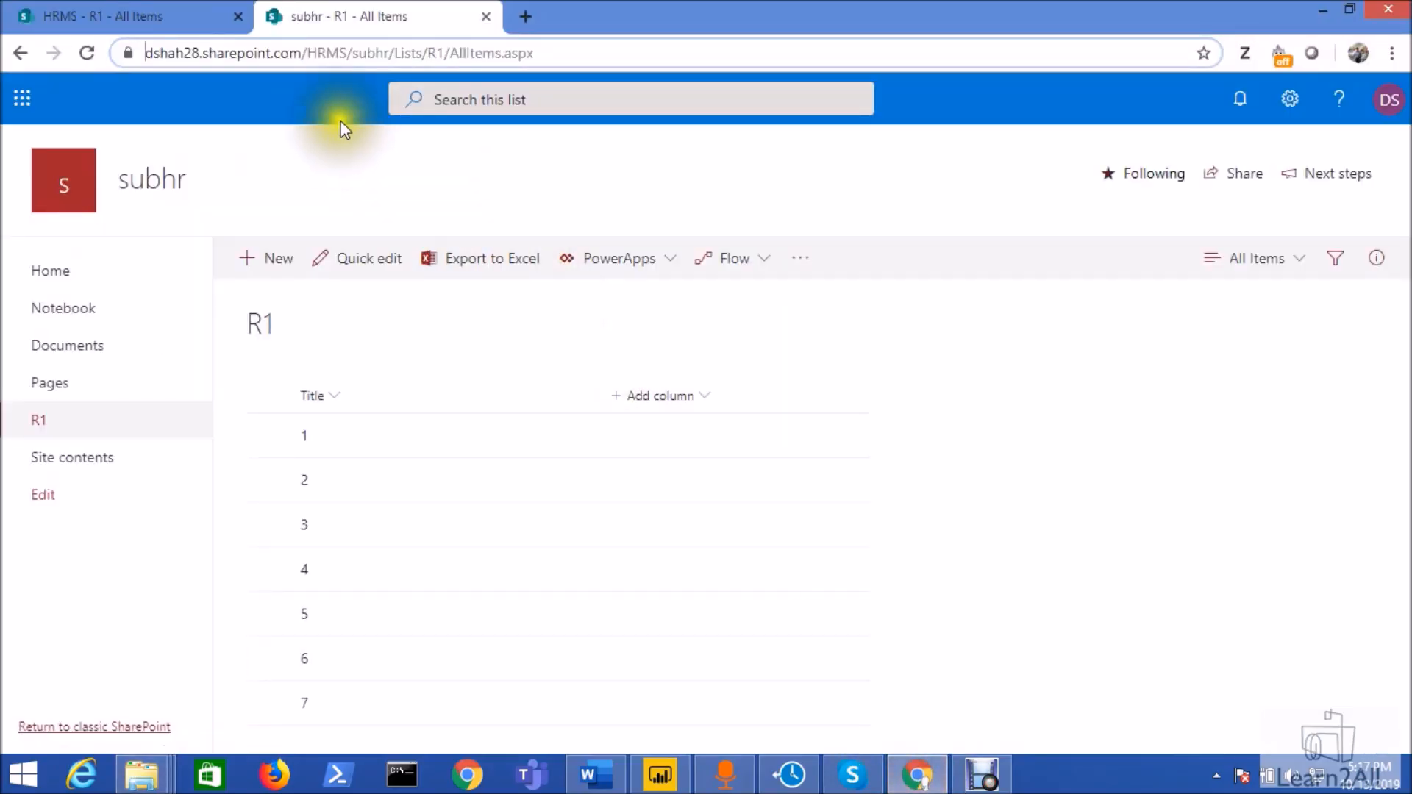
pyautogui.moveTo(378, 556)
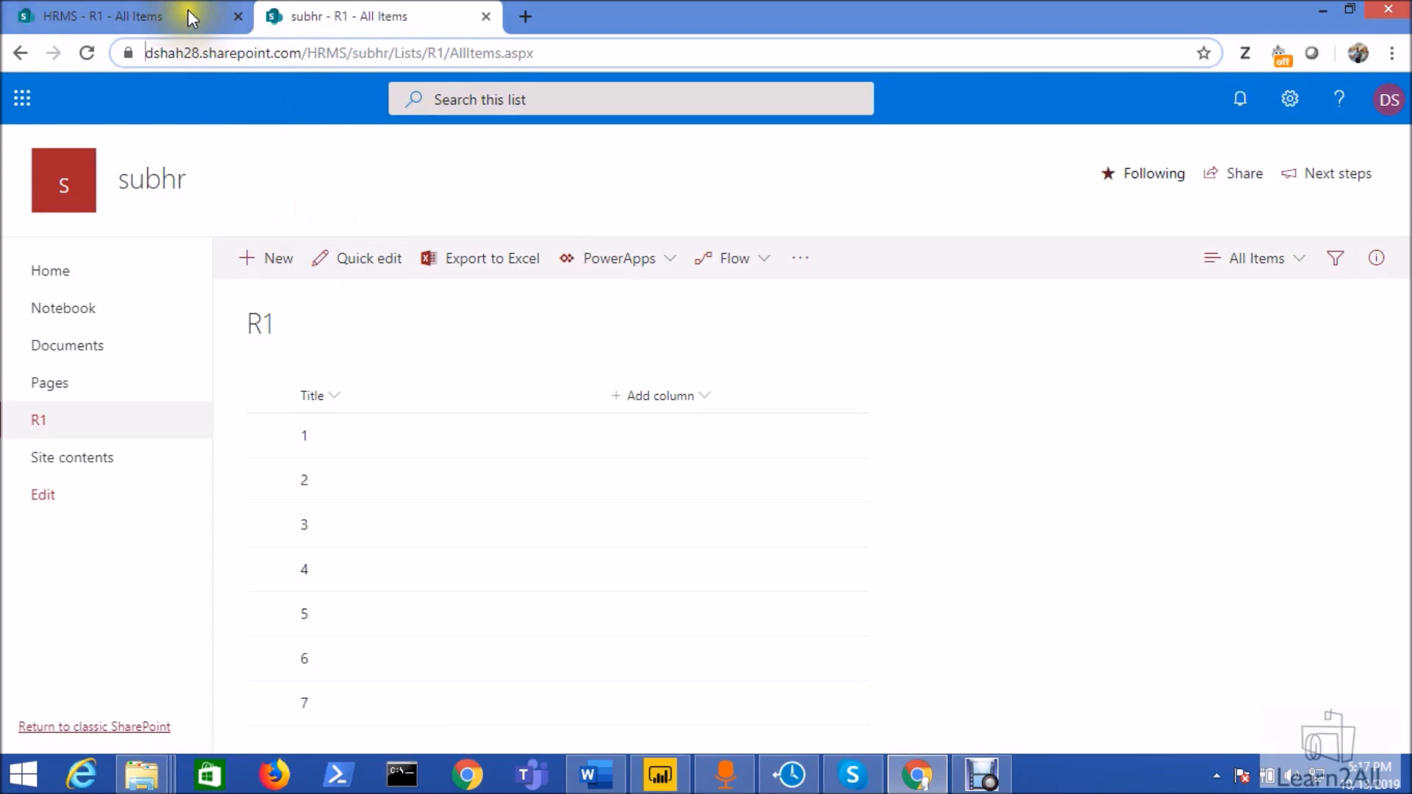
pyautogui.click(118, 17)
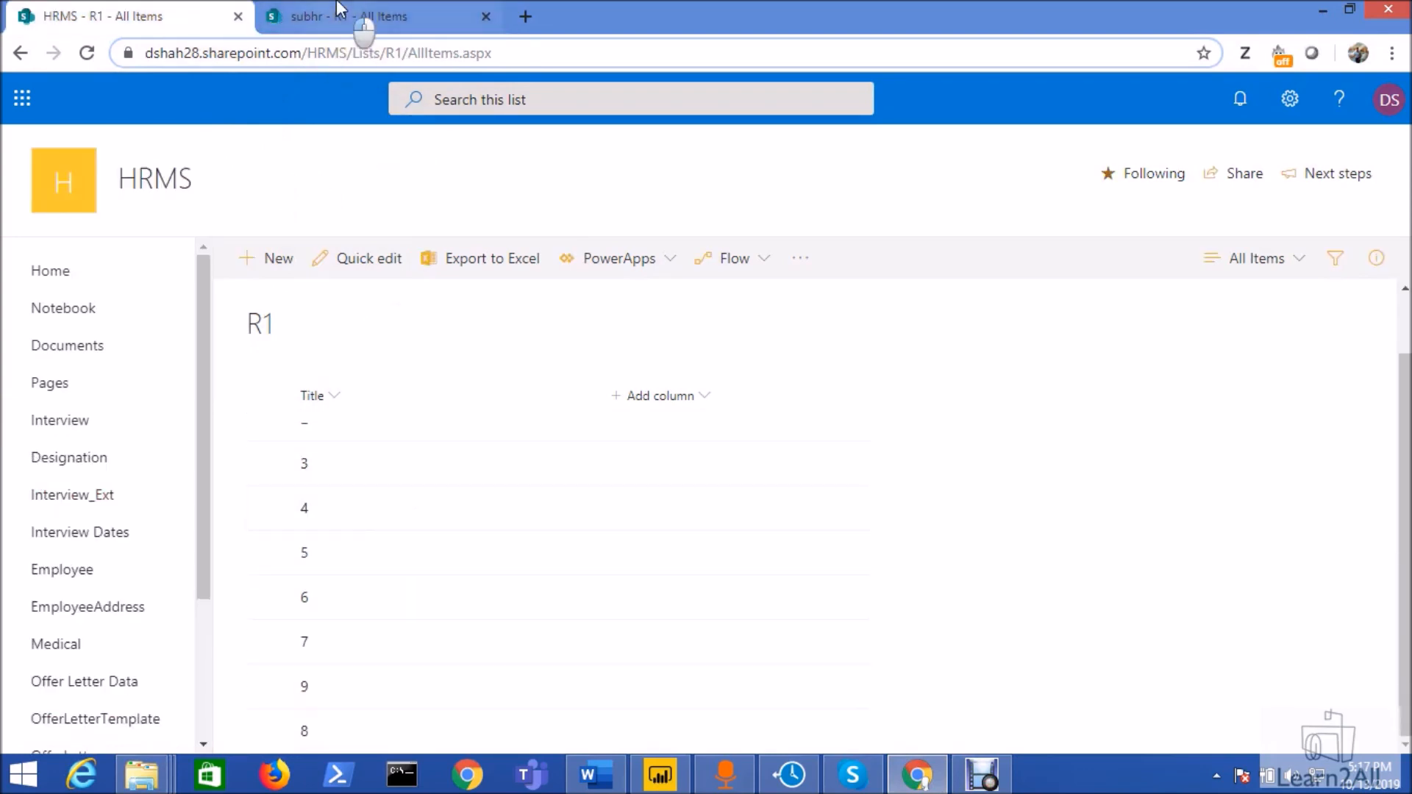
pyautogui.click(378, 16)
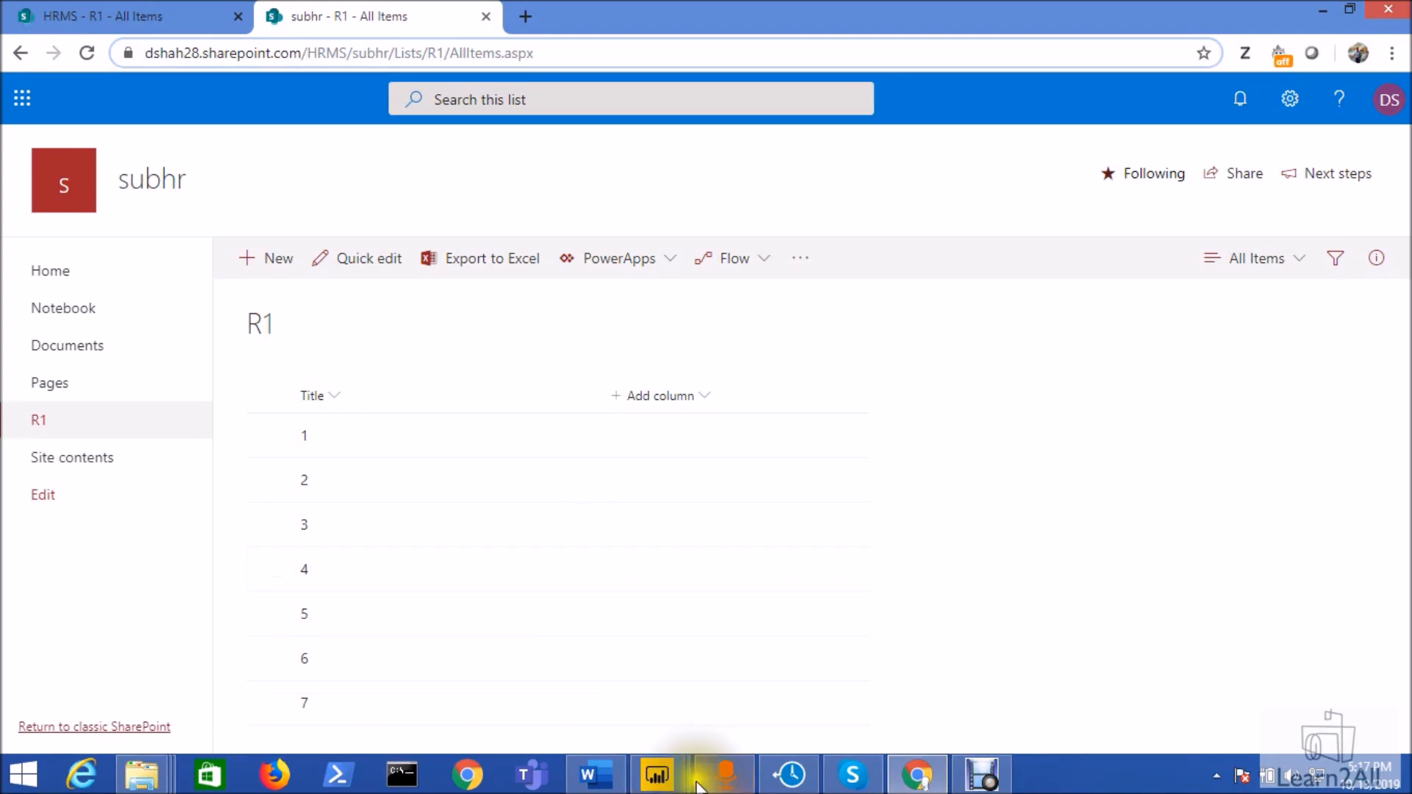
pyautogui.moveTo(696, 425)
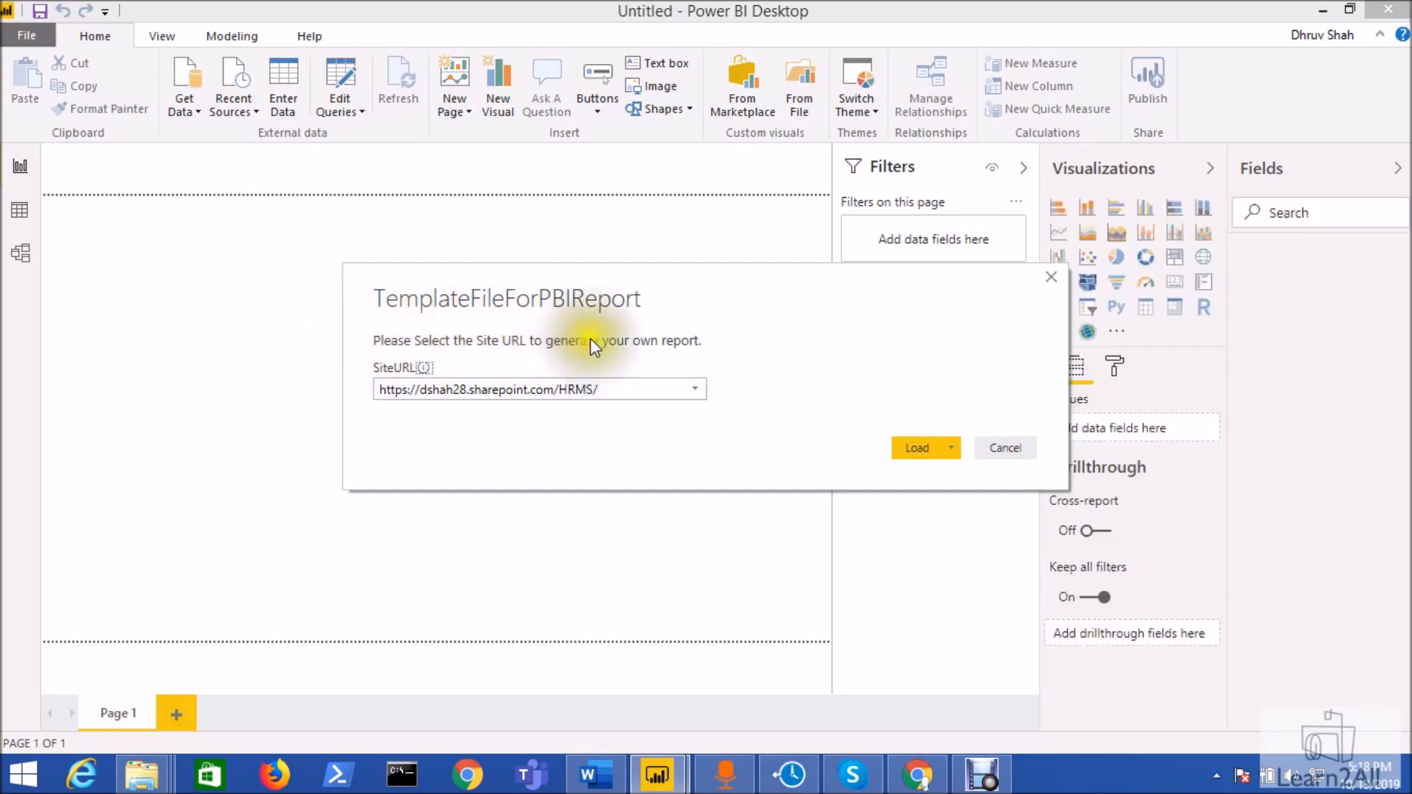
pyautogui.moveTo(599, 351)
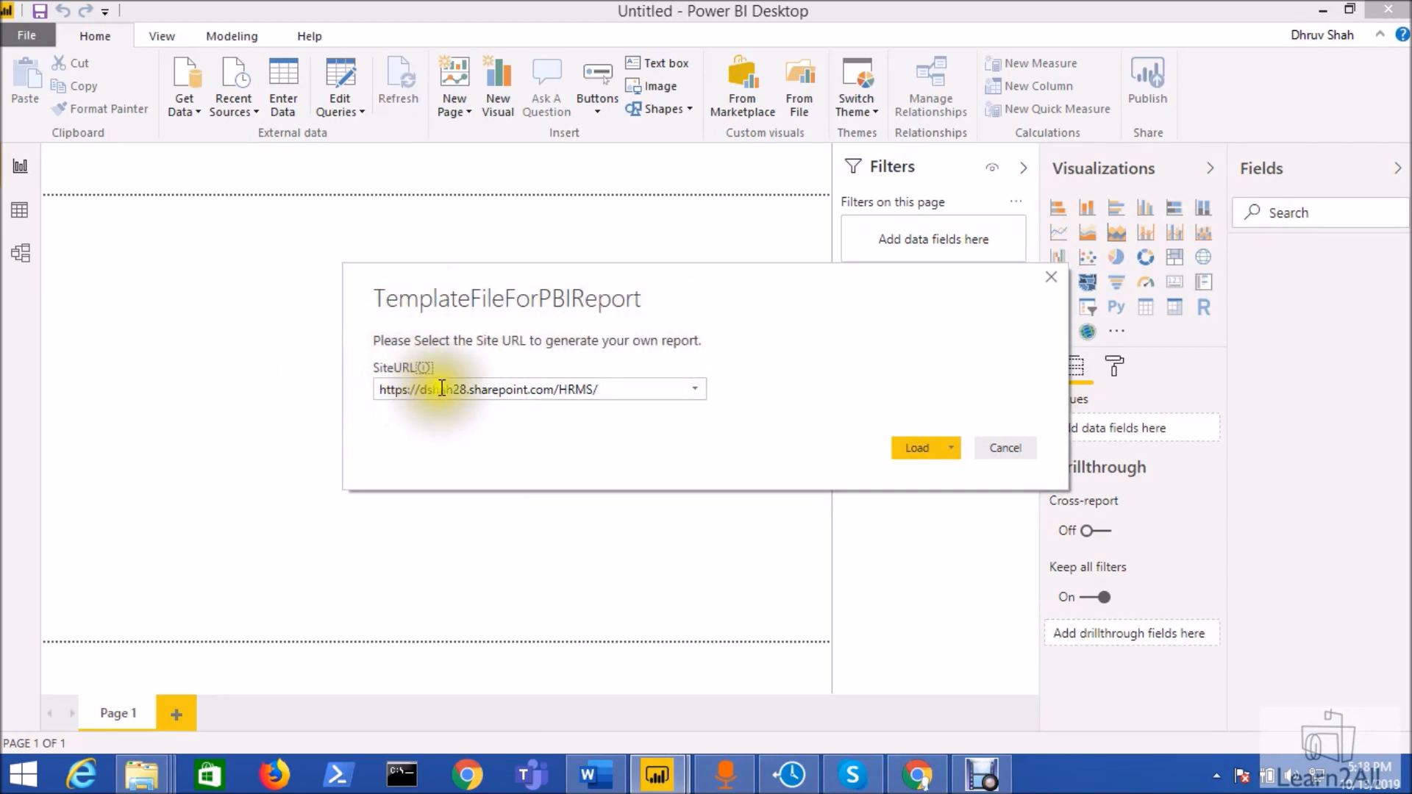
pyautogui.click(693, 388)
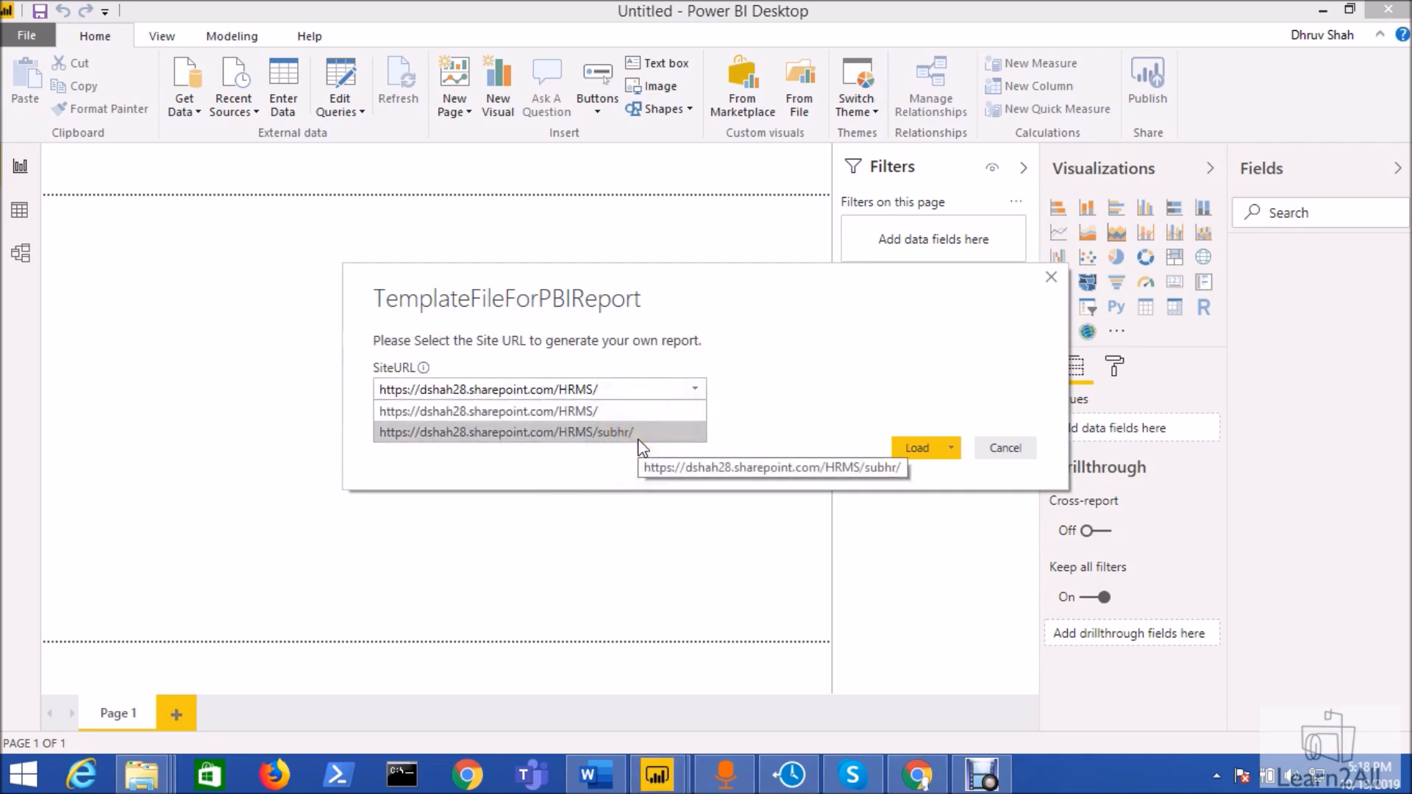
pyautogui.click(504, 432)
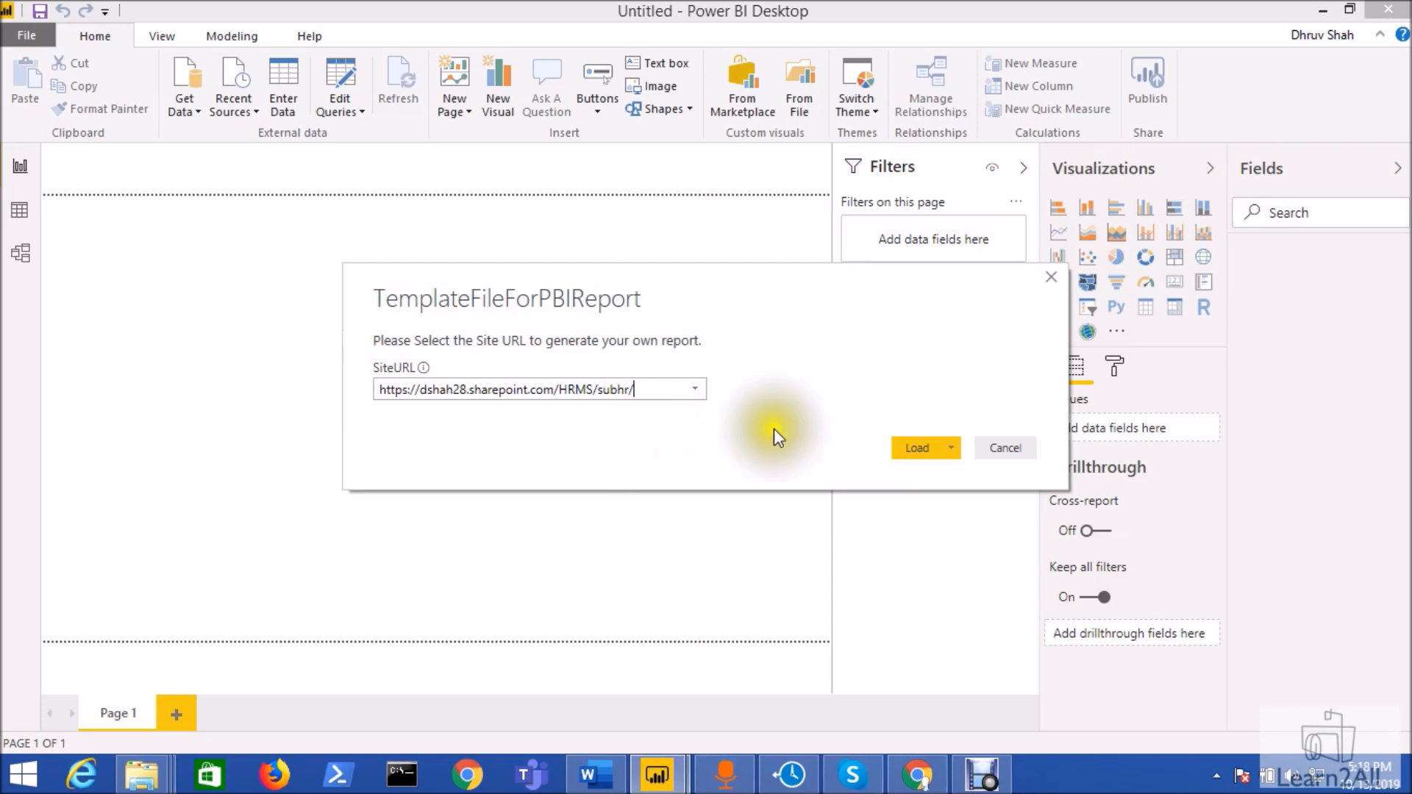
pyautogui.click(917, 447)
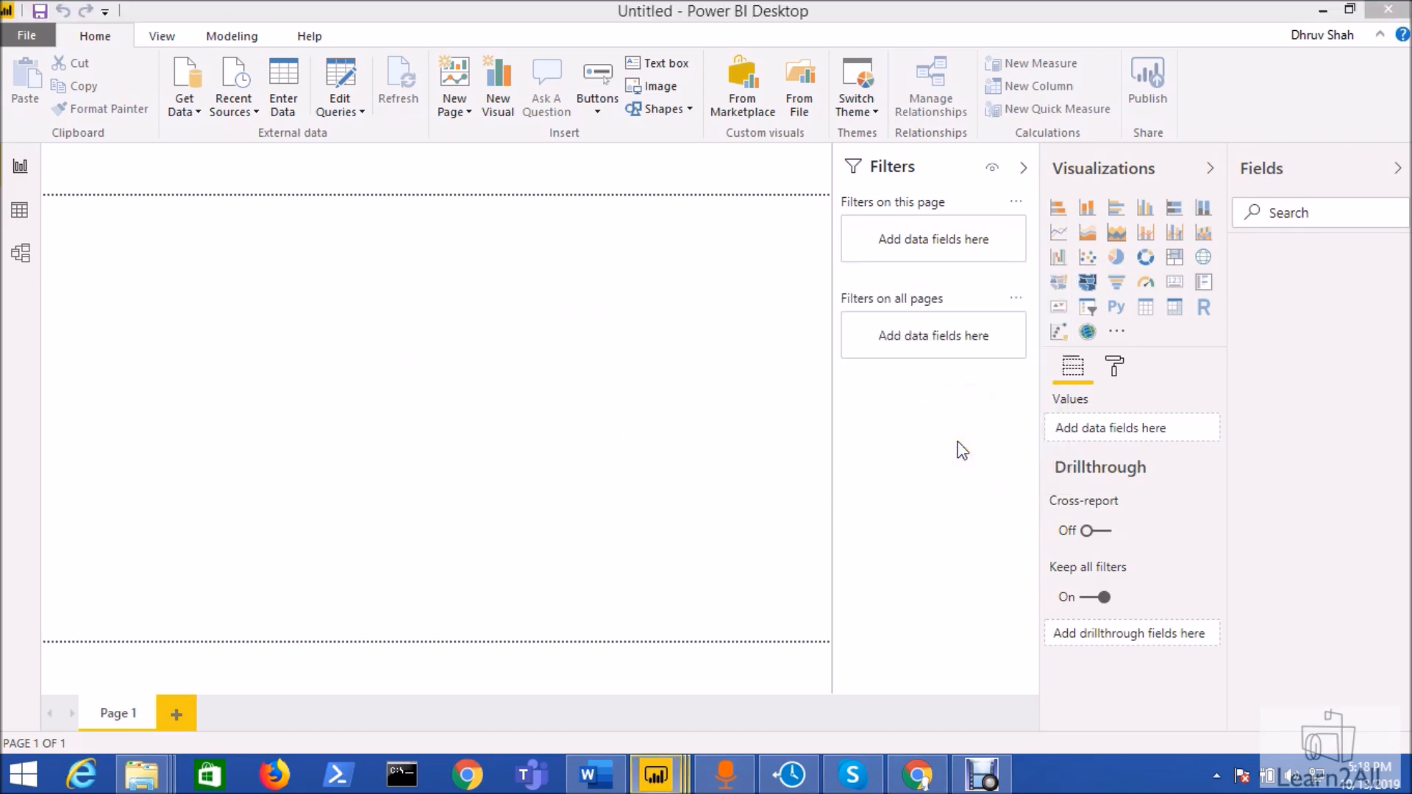